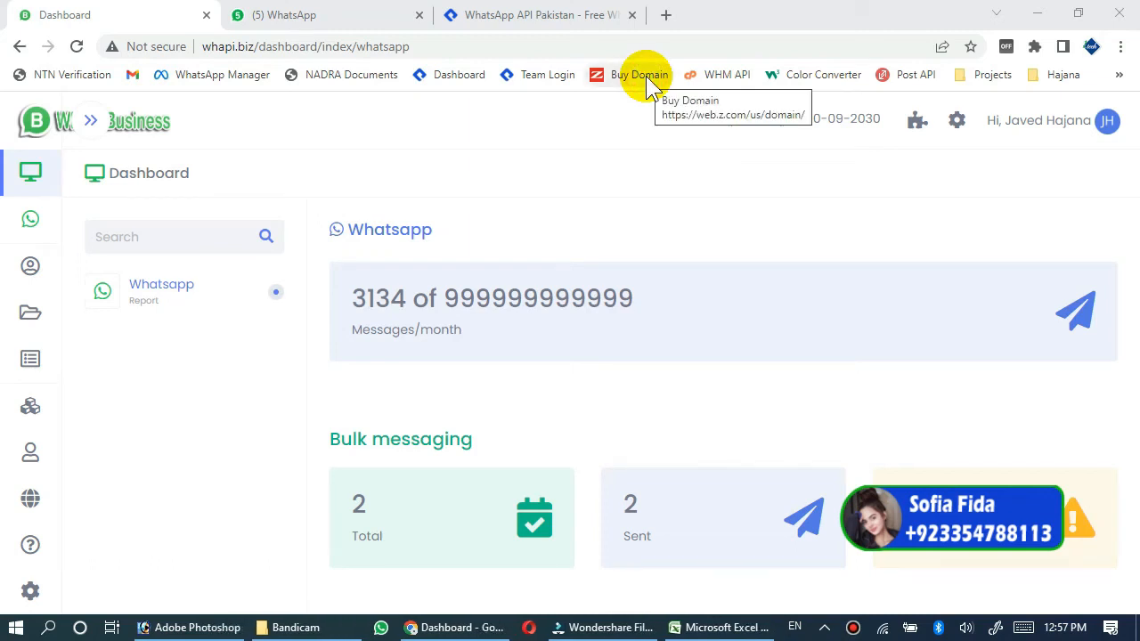
pyautogui.moveTo(259, 534)
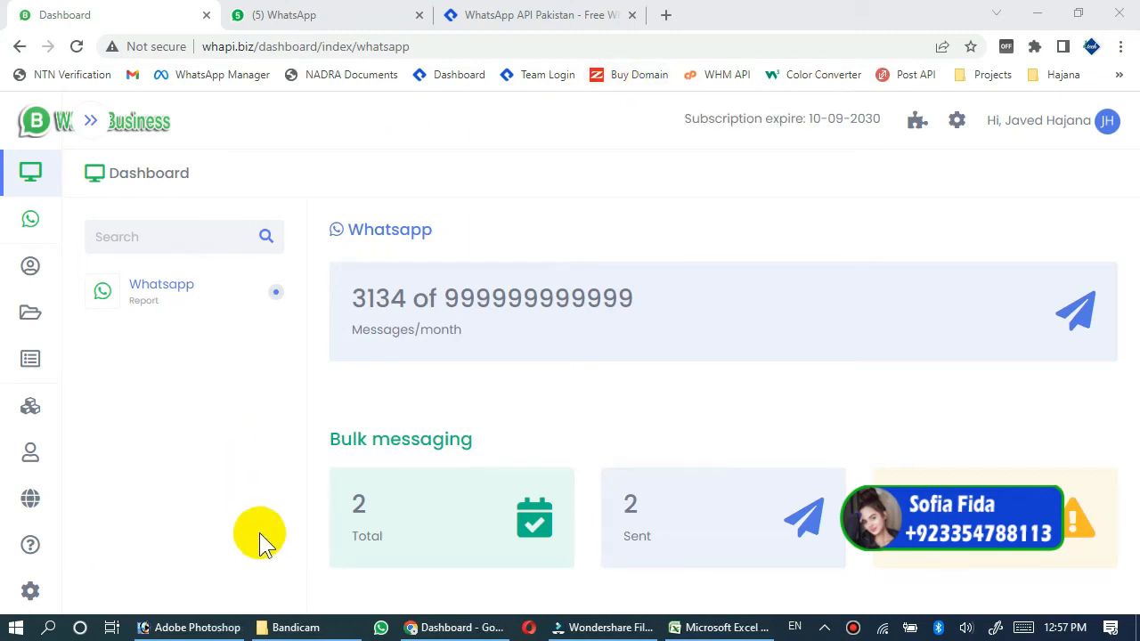
pyautogui.moveTo(261, 508)
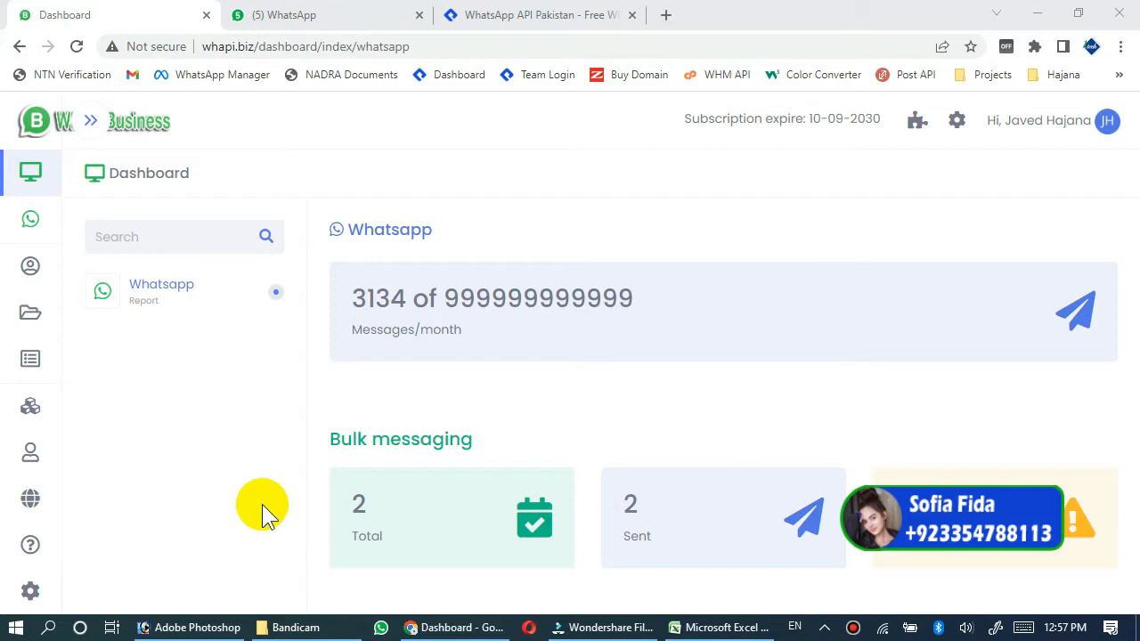
pyautogui.moveTo(265, 236)
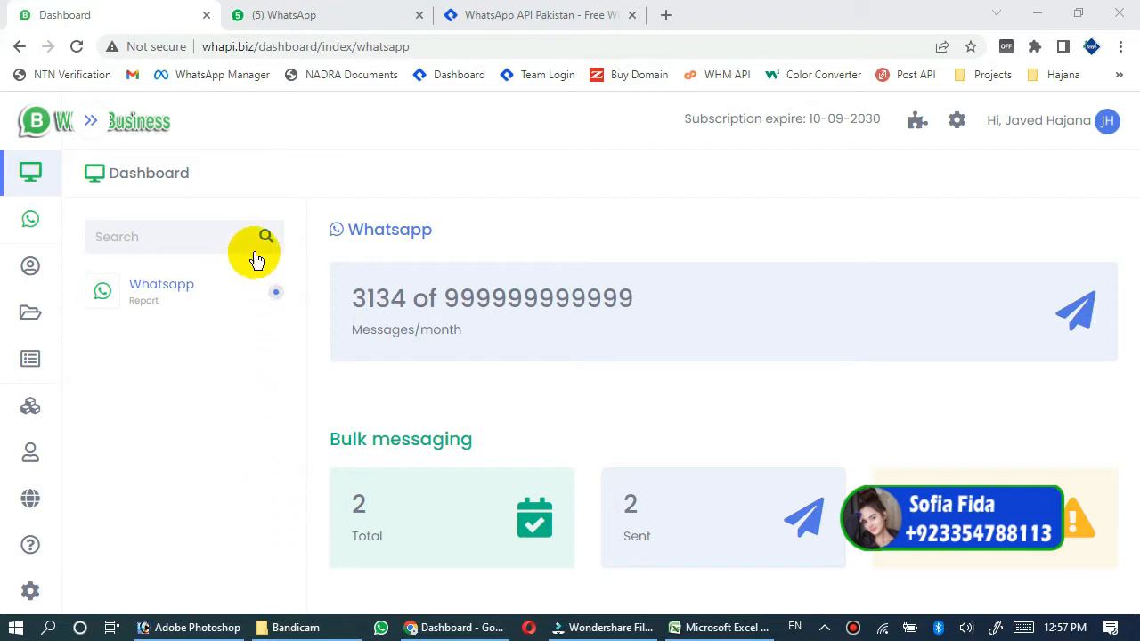
pyautogui.moveTo(106, 183)
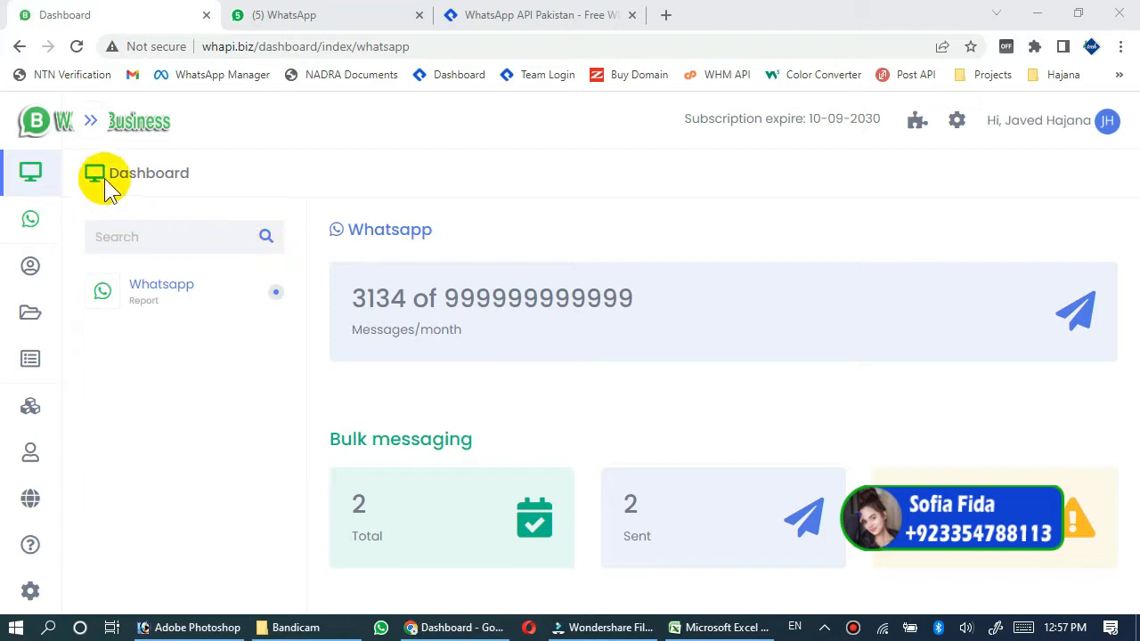
pyautogui.moveTo(239, 227)
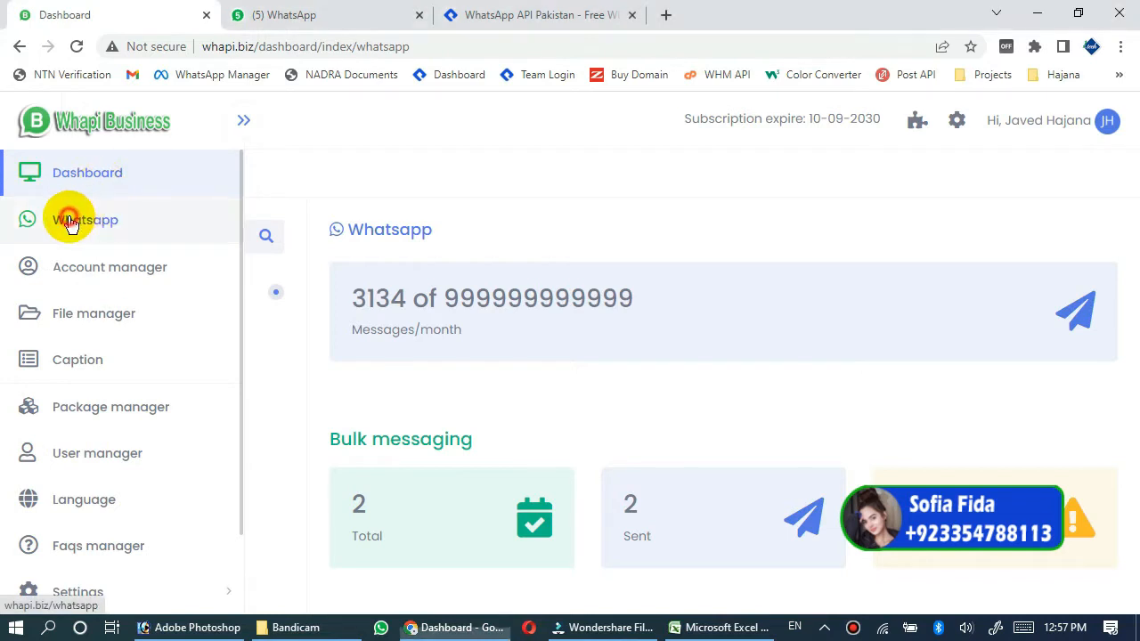
# - Go to the WhatsApp section listing linked accounts and usage instructions
pyautogui.click(85, 220)
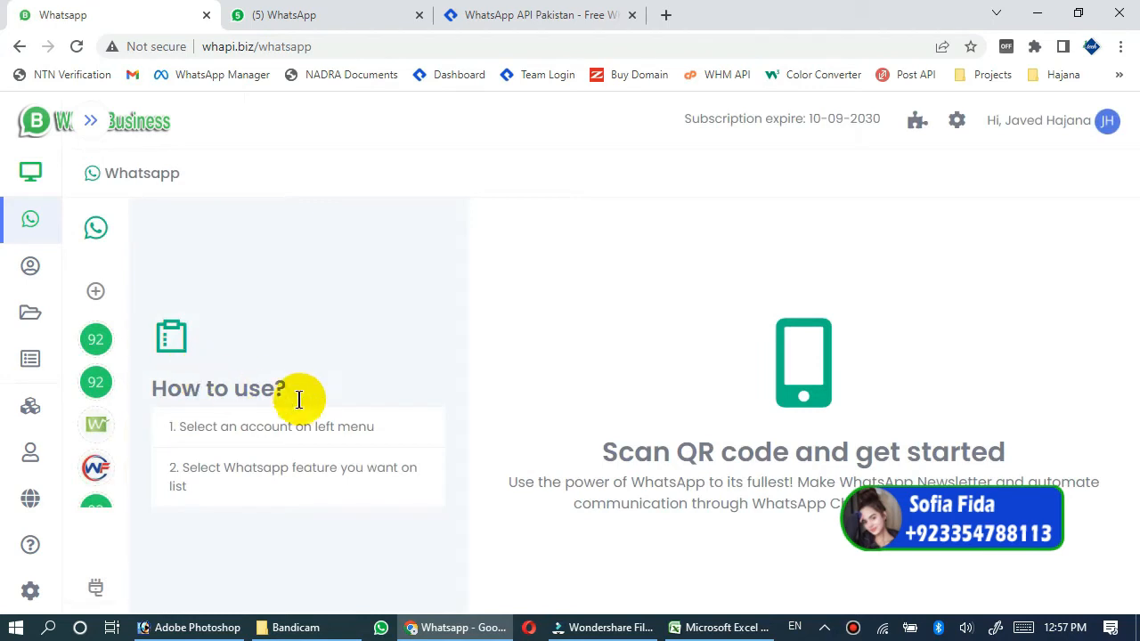
pyautogui.moveTo(165, 417)
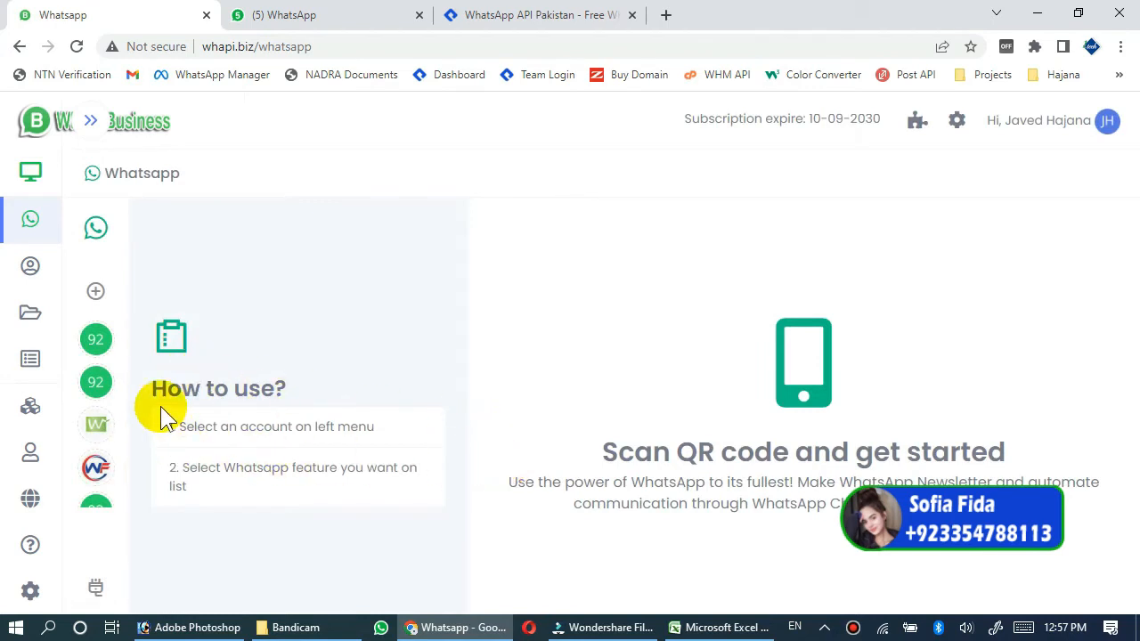
pyautogui.moveTo(460, 329)
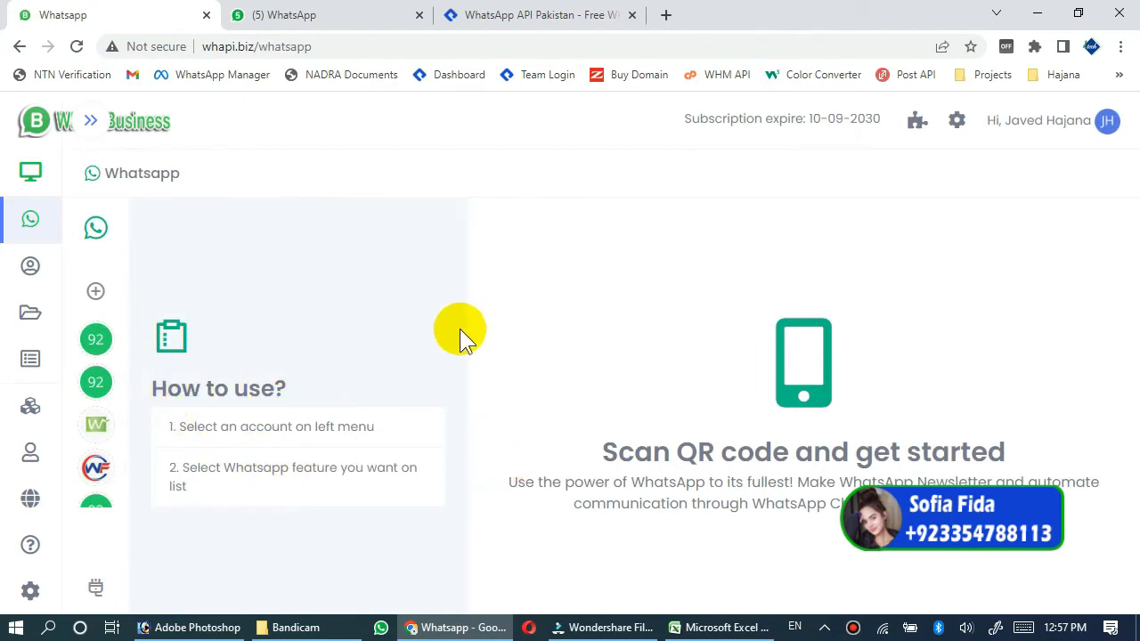
pyautogui.moveTo(149, 285)
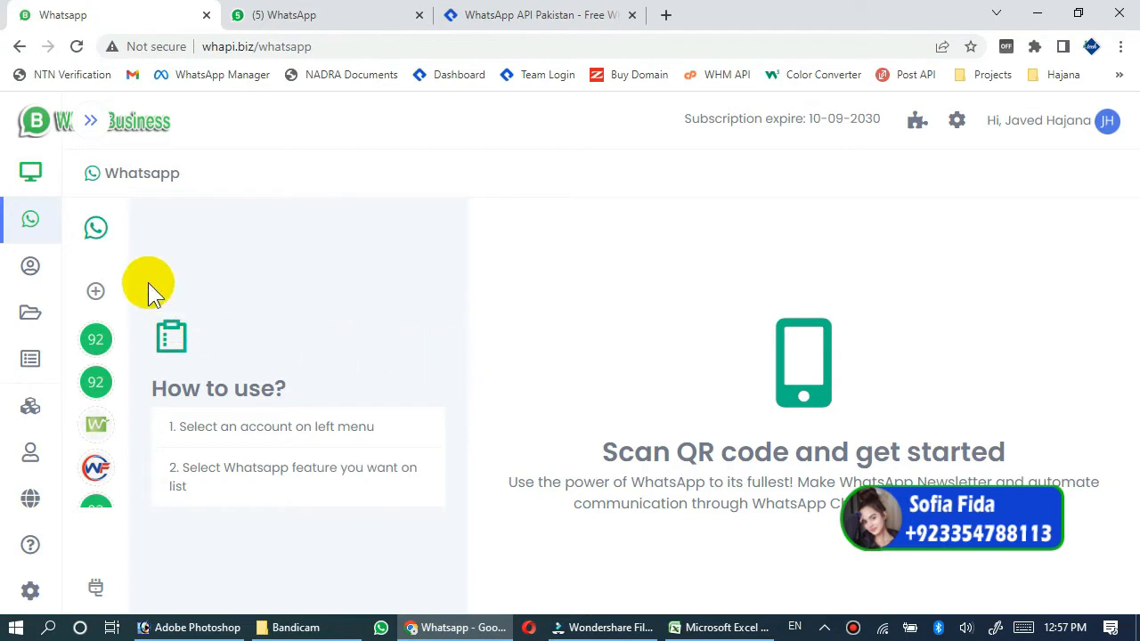
pyautogui.moveTo(95, 293)
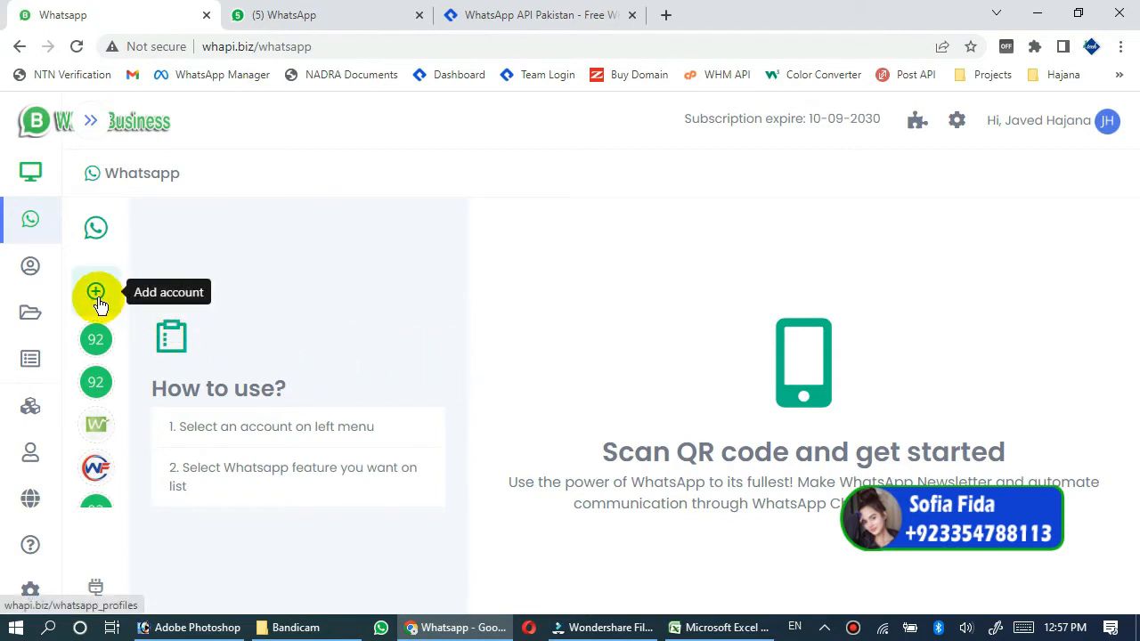
pyautogui.click(95, 292)
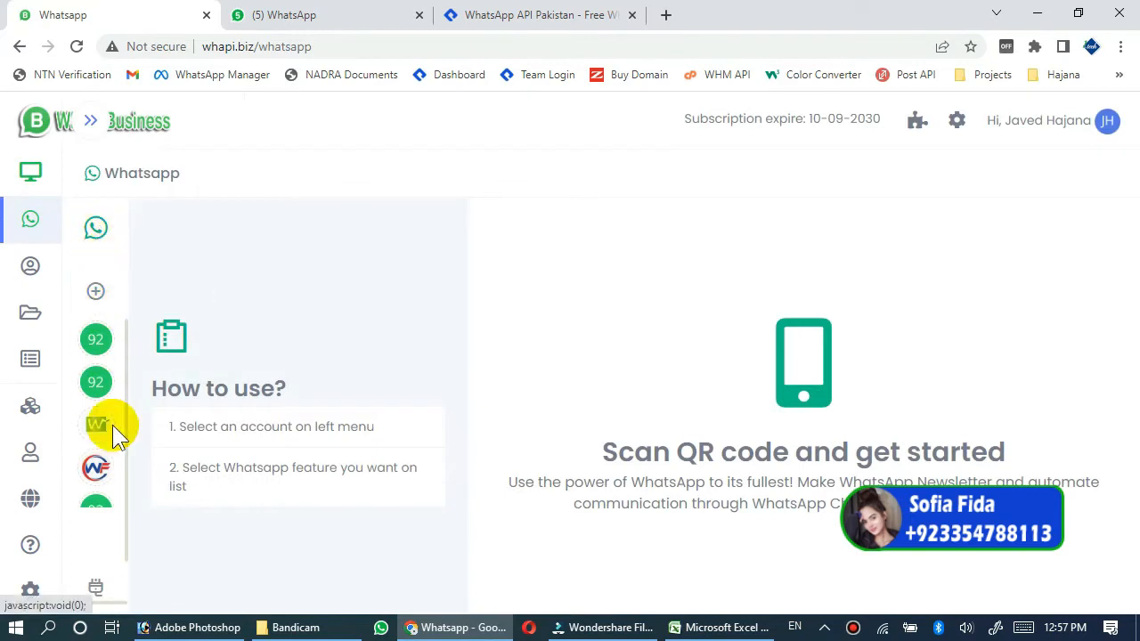
pyautogui.moveTo(311, 468)
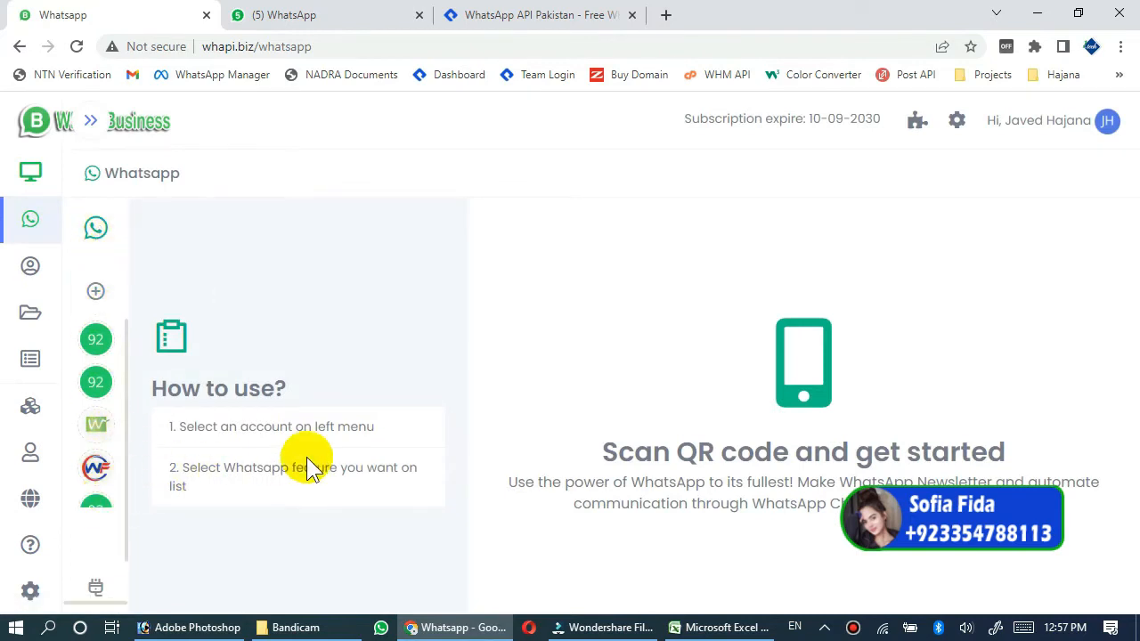
pyautogui.moveTo(111, 472)
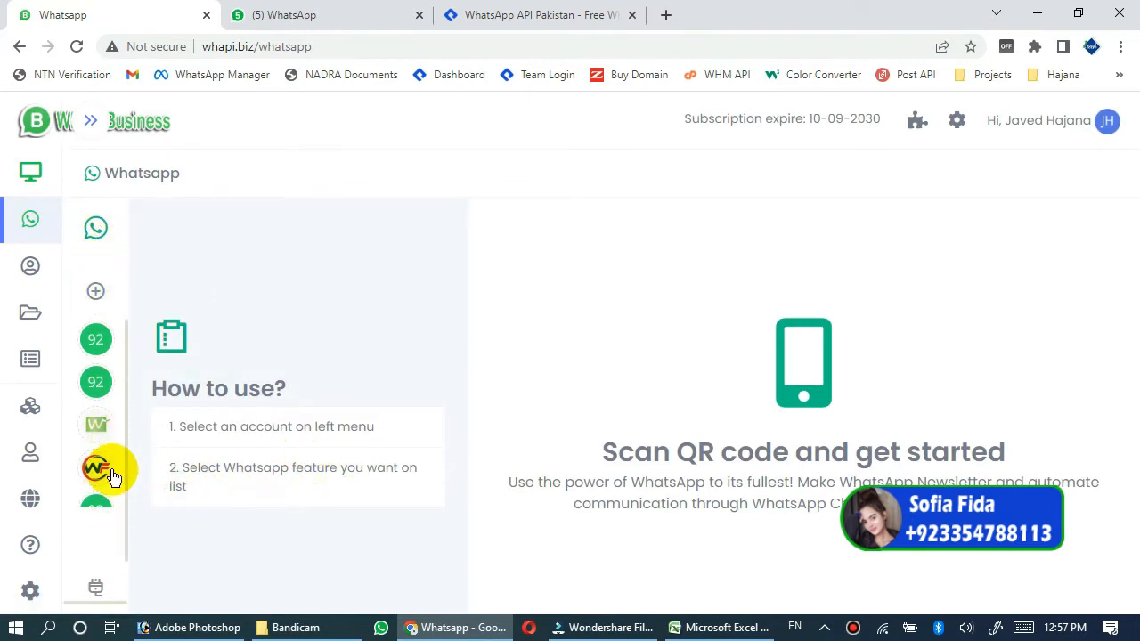
# - Open the connected WhatsApp account and reveal its Bulk messaging menu
pyautogui.click(96, 468)
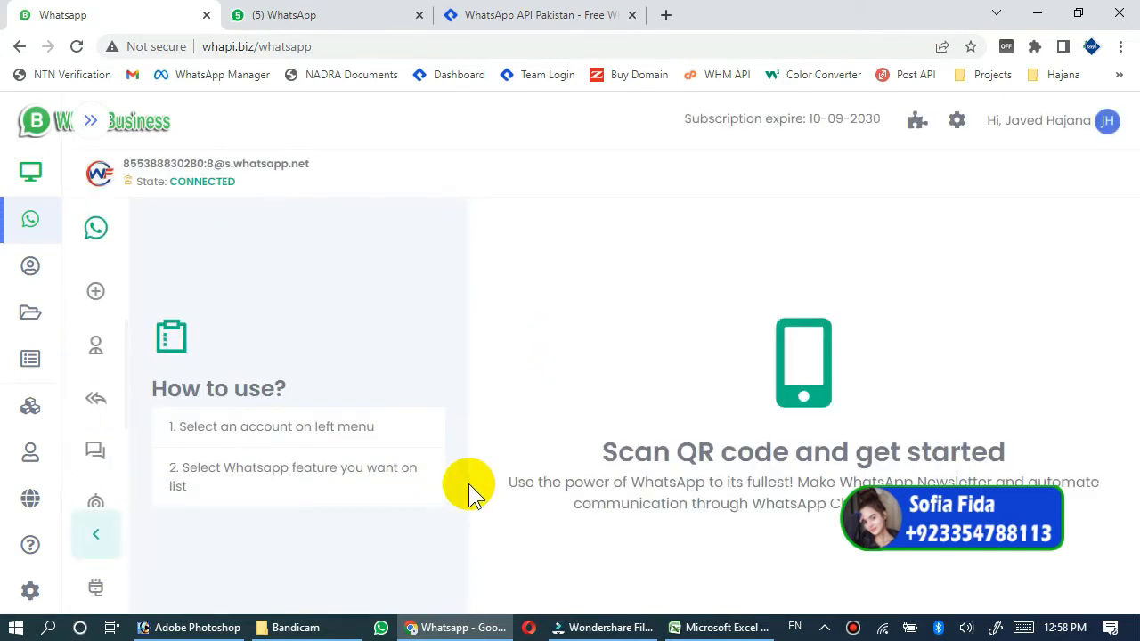
pyautogui.moveTo(124, 463)
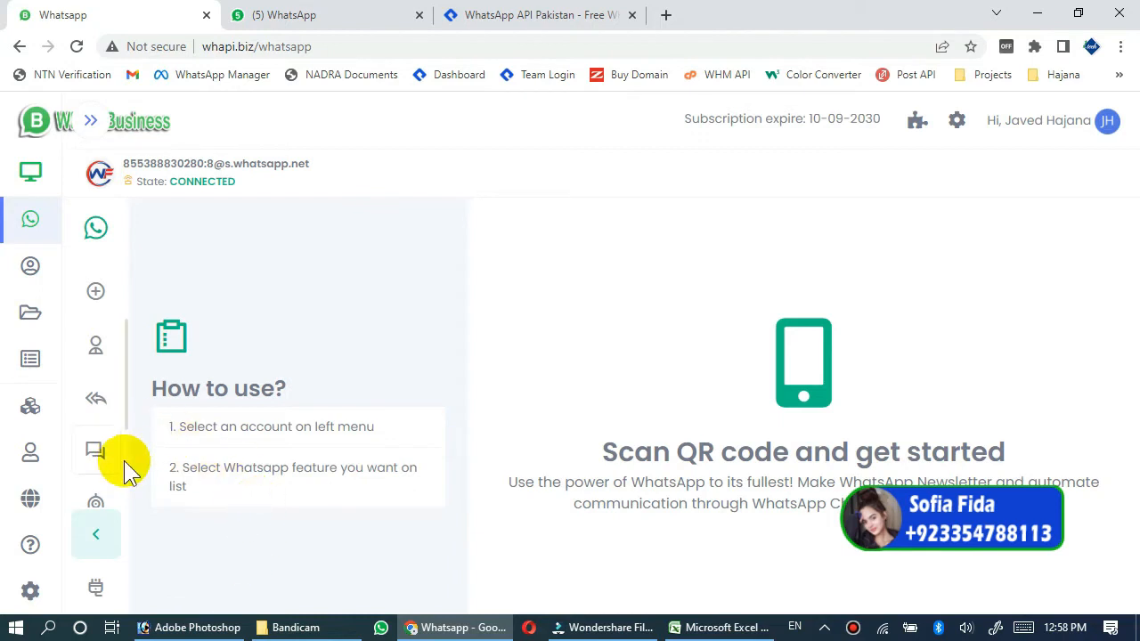
pyautogui.moveTo(95, 450)
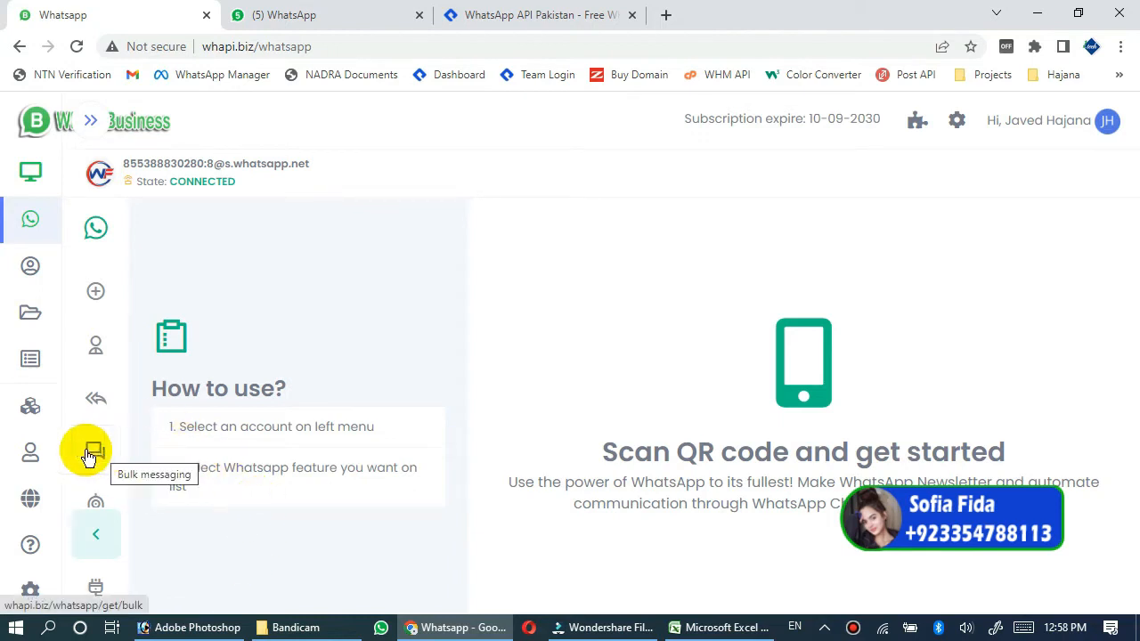
pyautogui.moveTo(95, 451)
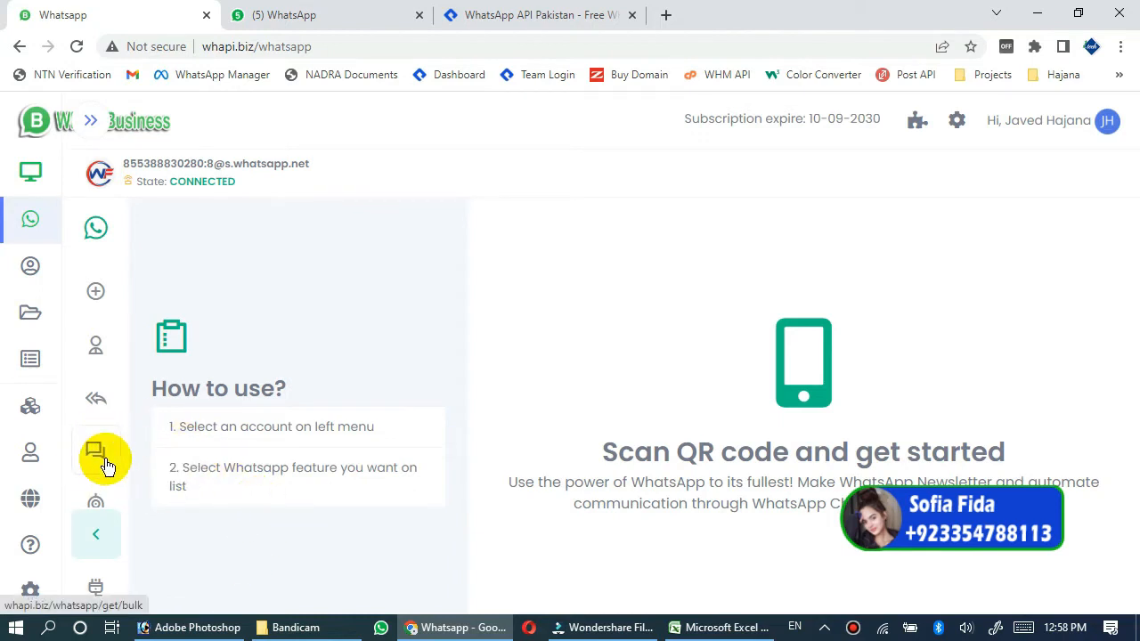
pyautogui.click(95, 450)
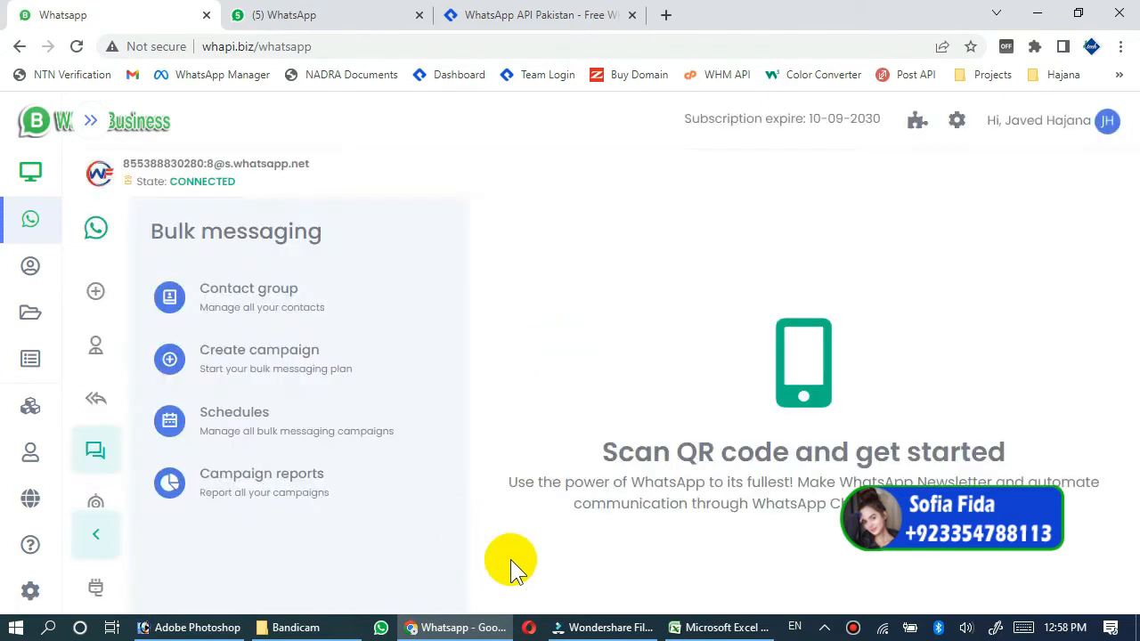
pyautogui.moveTo(446, 397)
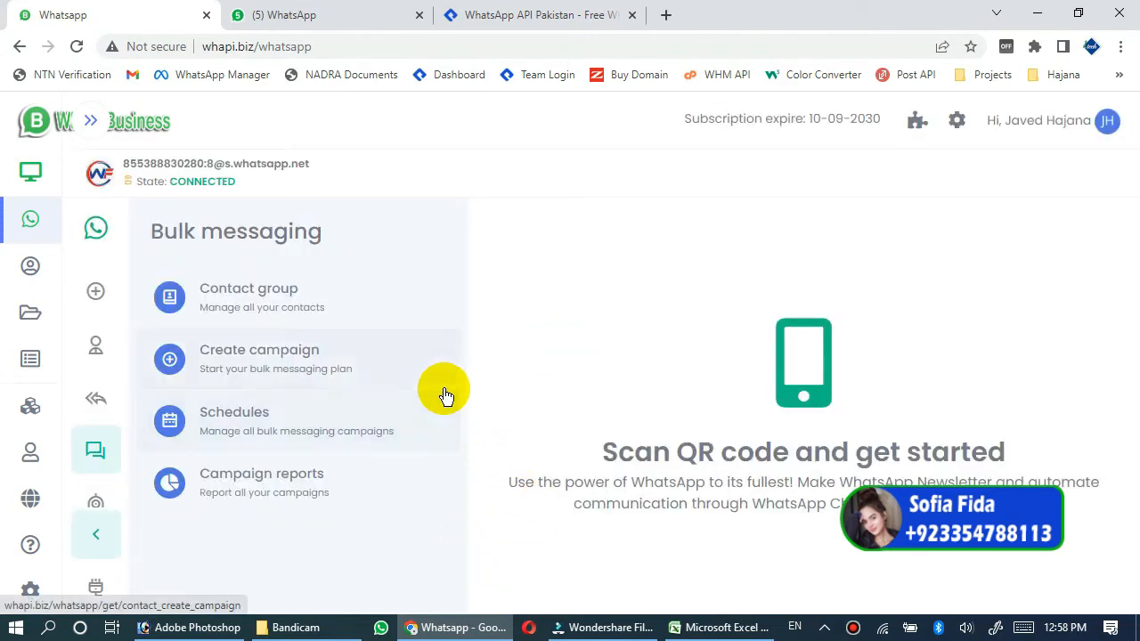
pyautogui.moveTo(241, 297)
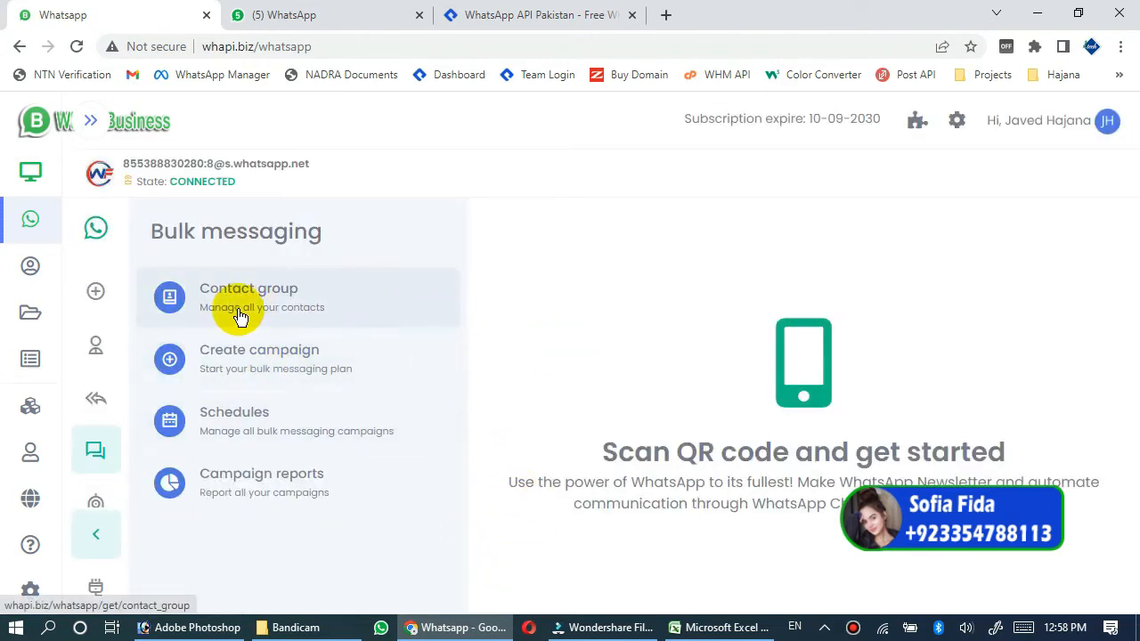
pyautogui.moveTo(280, 294)
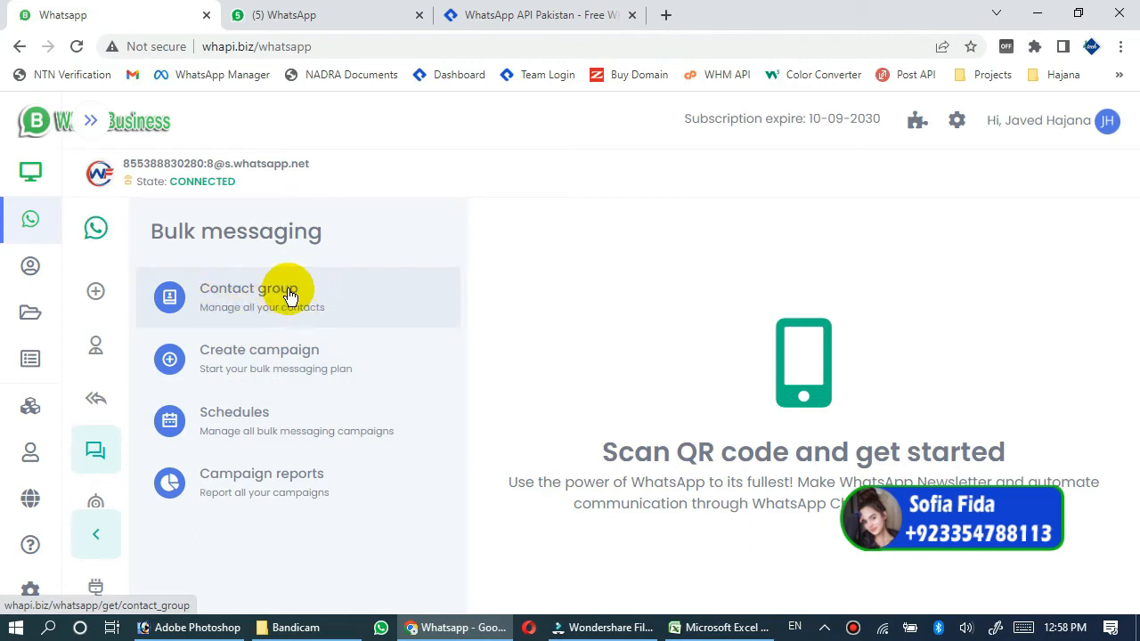
pyautogui.moveTo(312, 321)
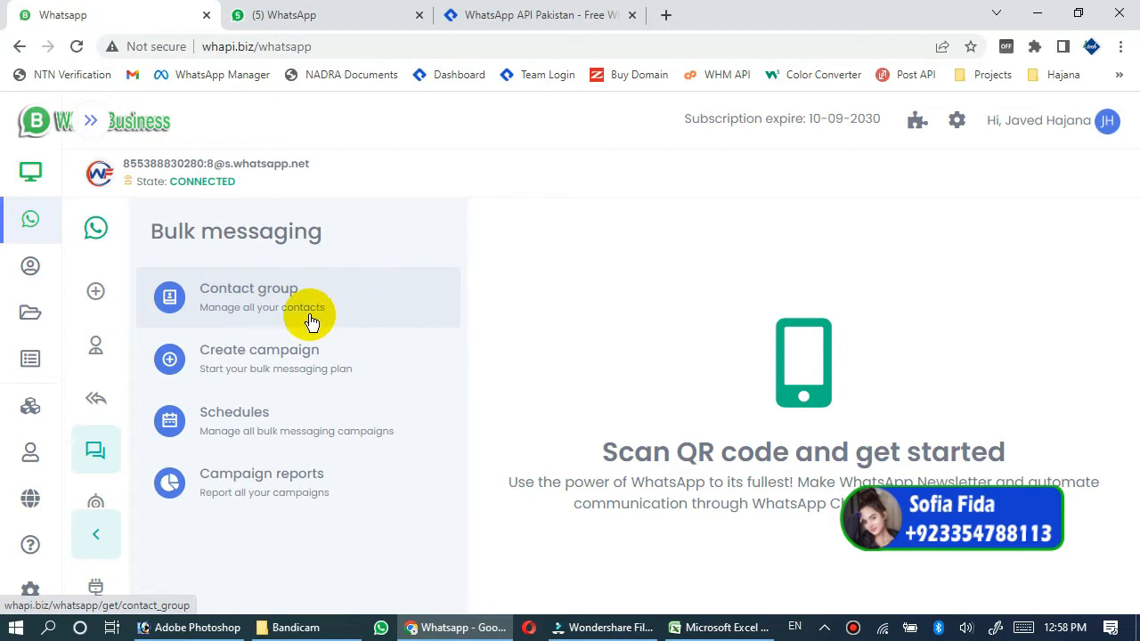
pyautogui.moveTo(248, 297)
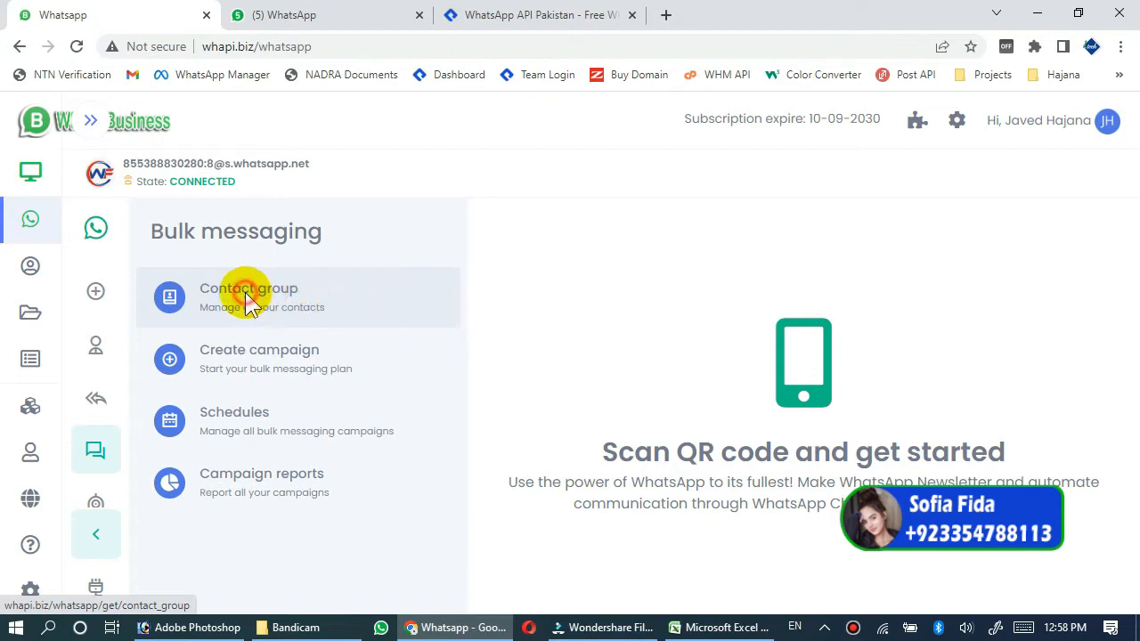
# - Add a new enabled contact group named 'test123' and submit it
pyautogui.click(248, 296)
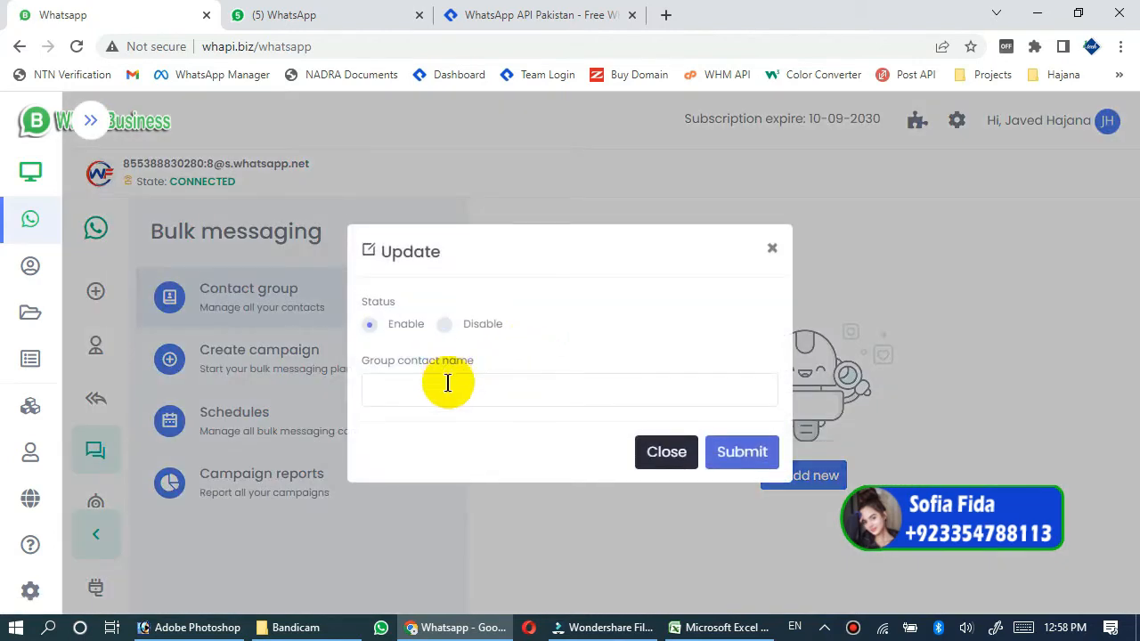
pyautogui.moveTo(507, 369)
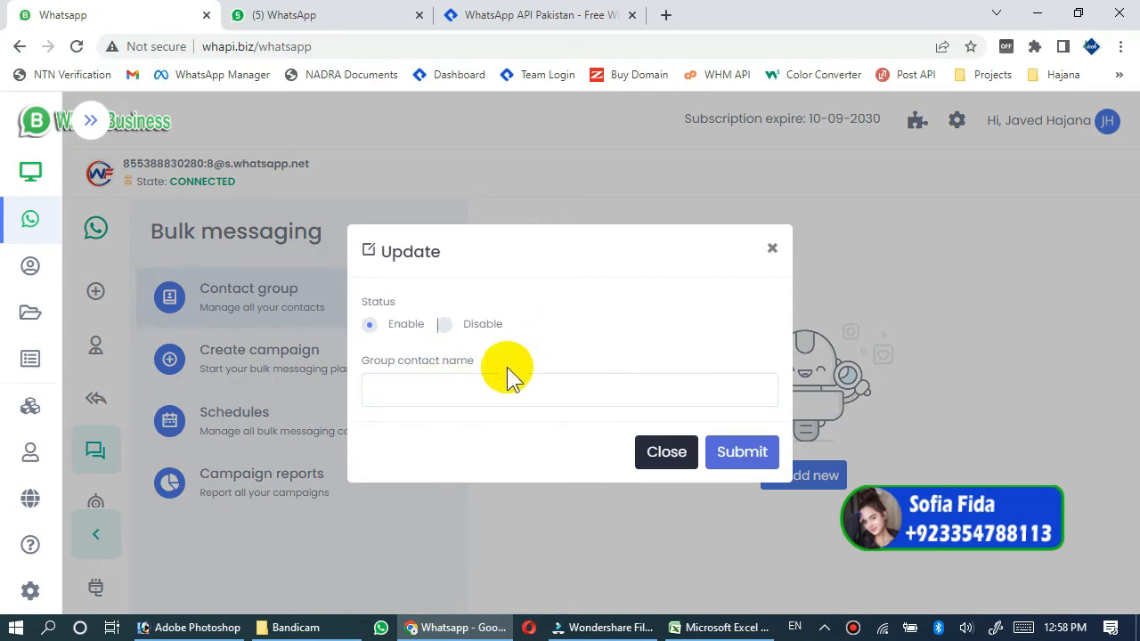
pyautogui.write('t')
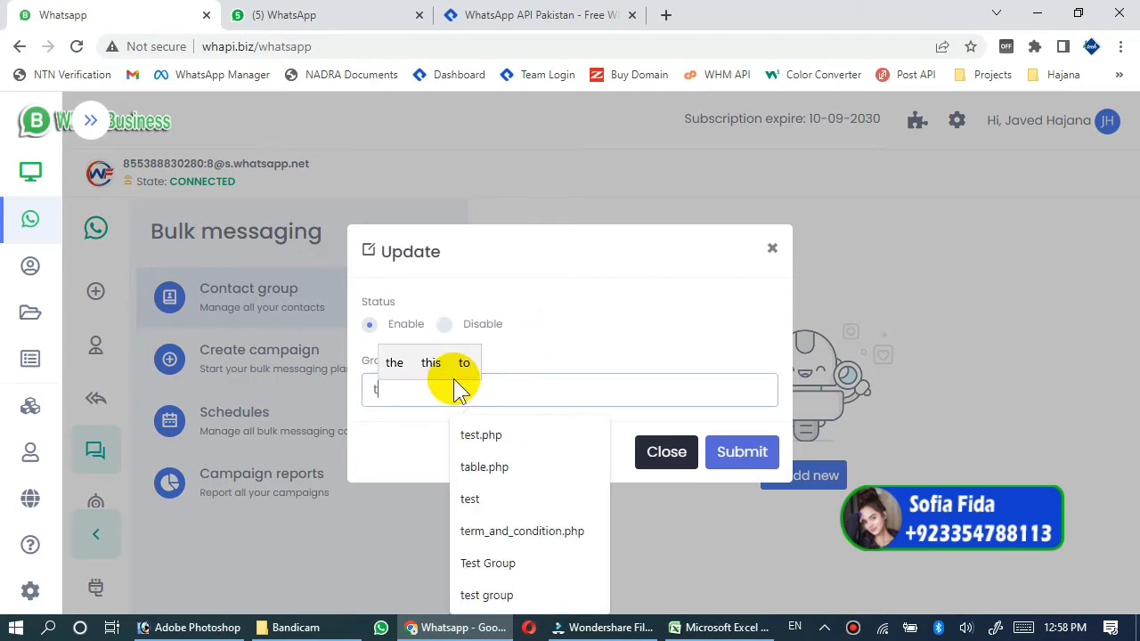
pyautogui.write('est')
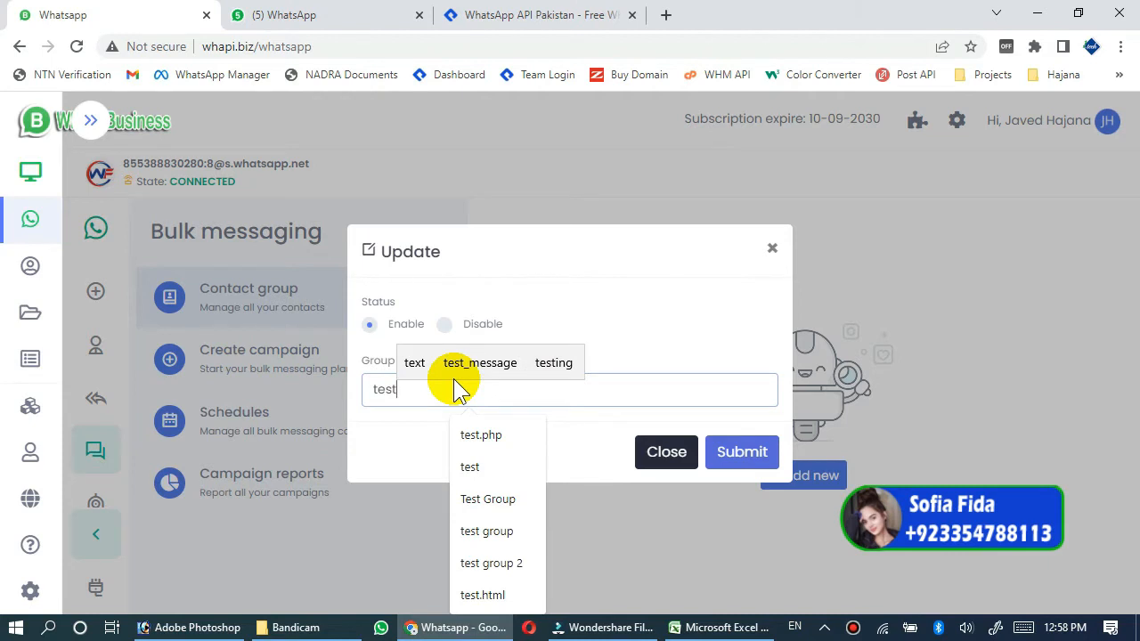
pyautogui.write('123')
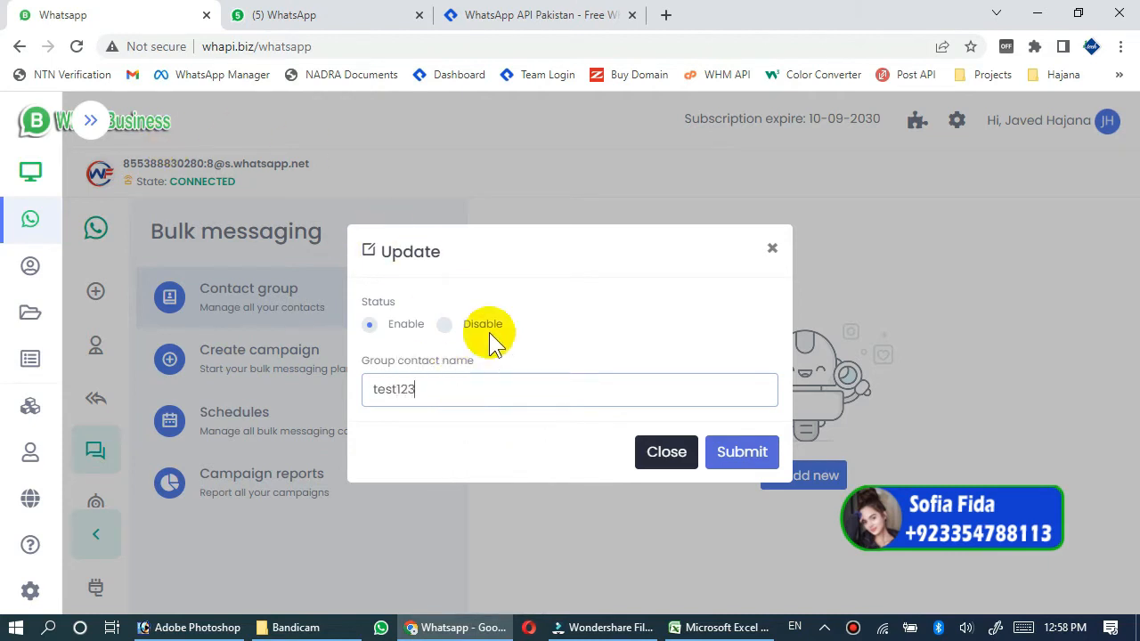
pyautogui.click(741, 451)
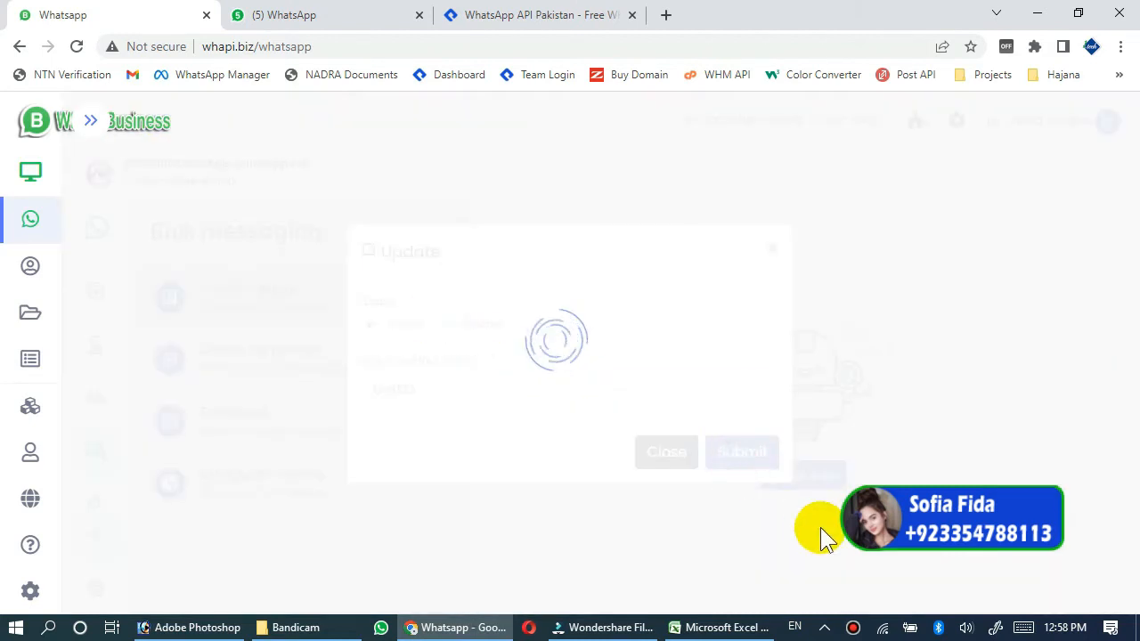
pyautogui.click(742, 452)
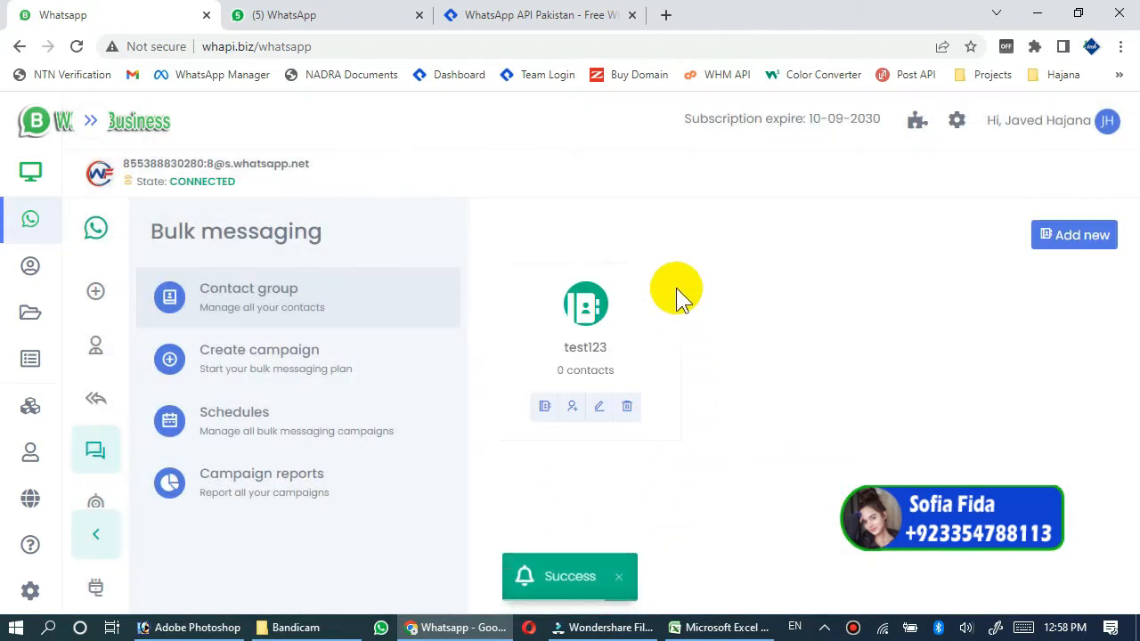
pyautogui.moveTo(720, 479)
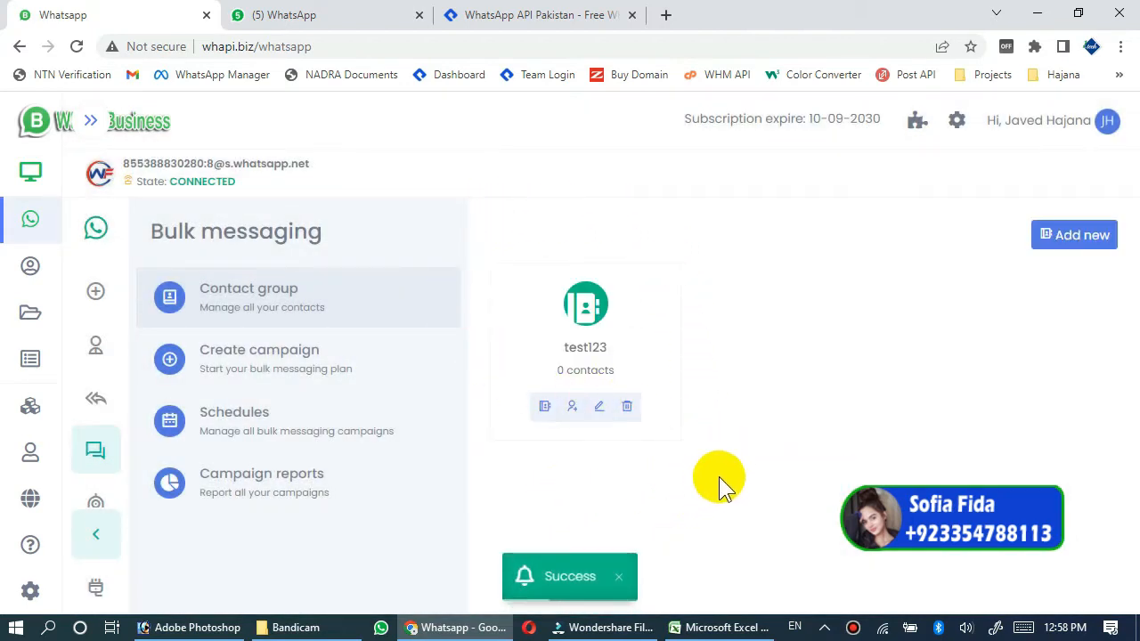
pyautogui.moveTo(697, 481)
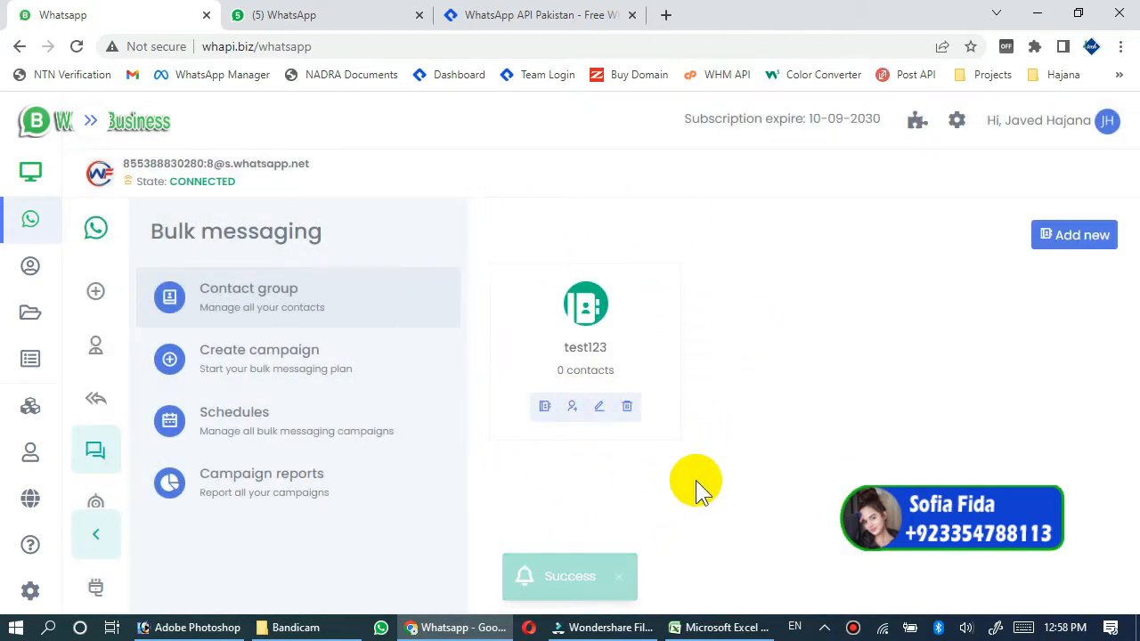
pyautogui.moveTo(596, 374)
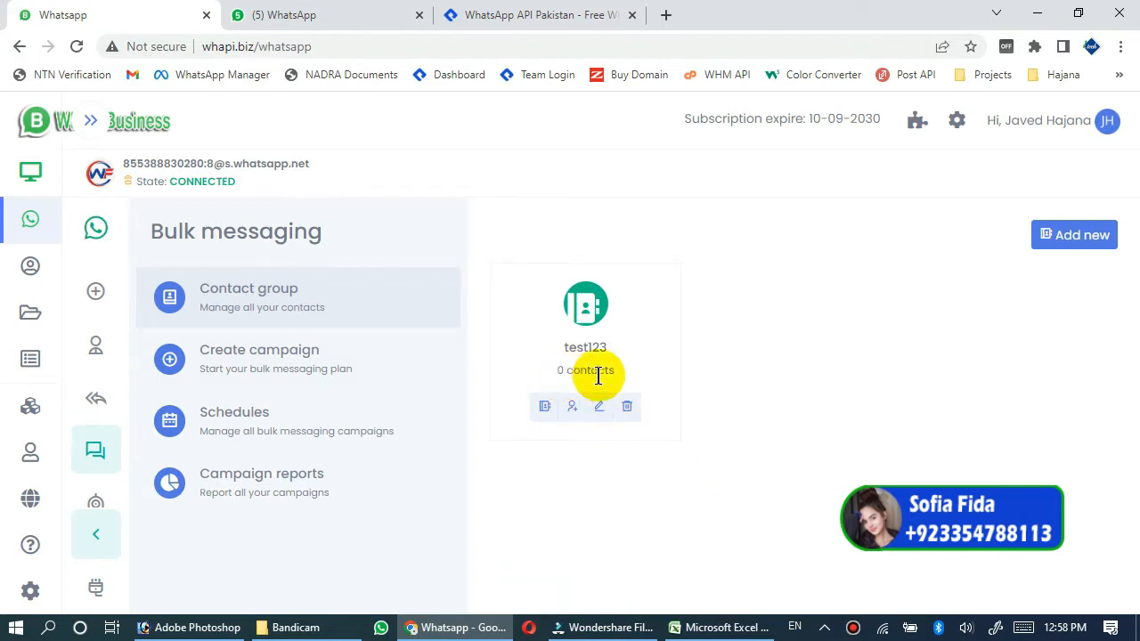
pyautogui.moveTo(628, 407)
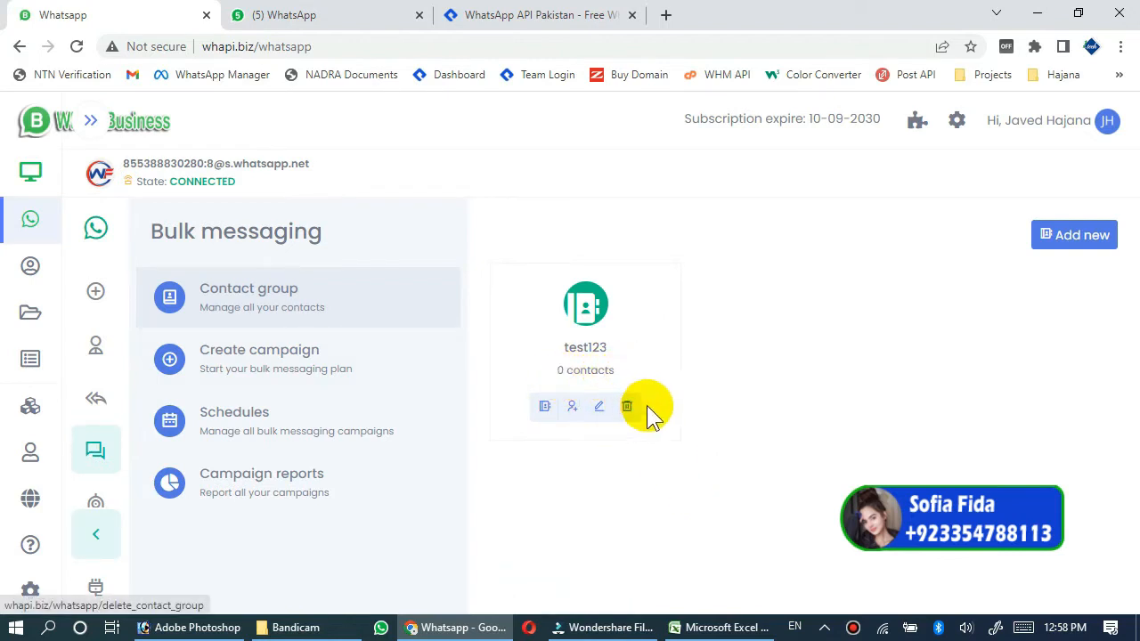
pyautogui.moveTo(702, 515)
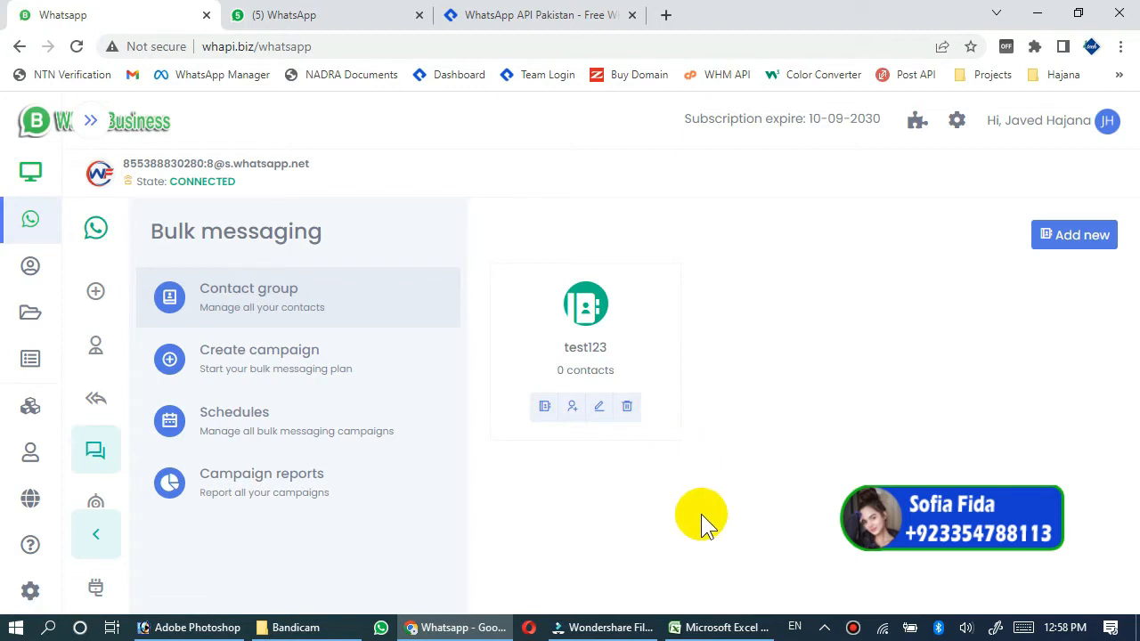
pyautogui.moveTo(630, 288)
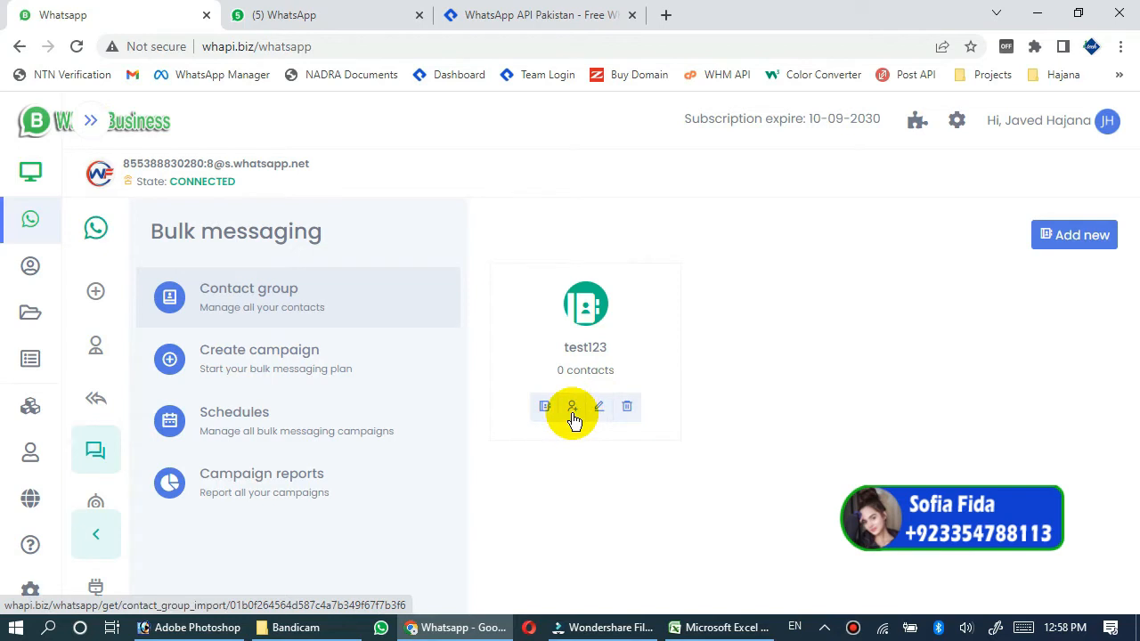
# - Open Import contact for the test123 card and request the example CSV template
pyautogui.click(572, 407)
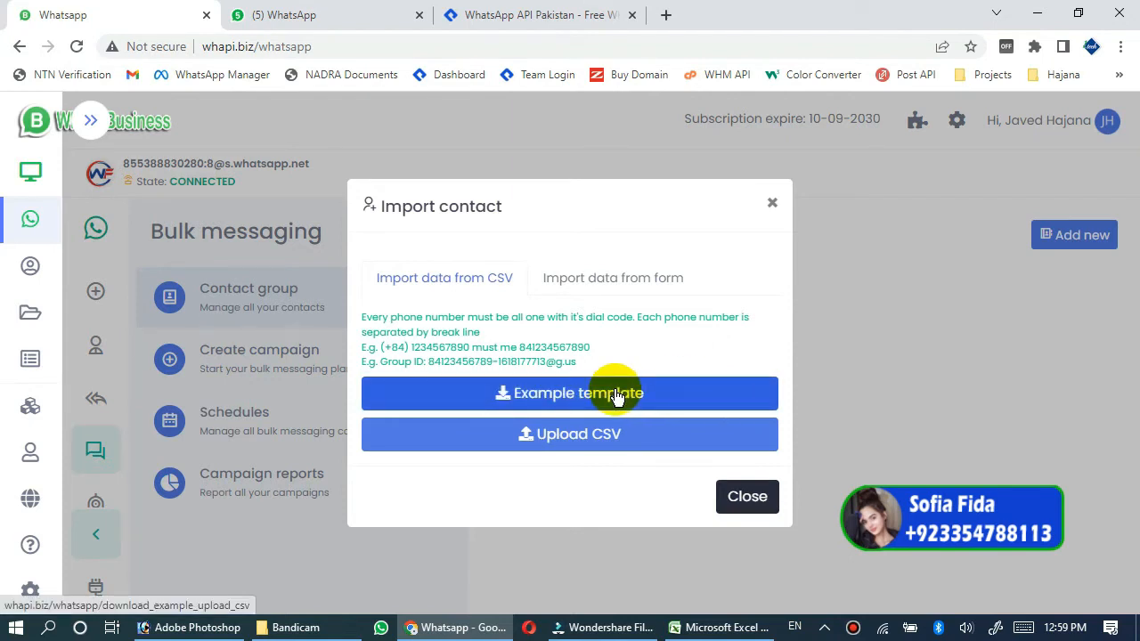
pyautogui.click(569, 393)
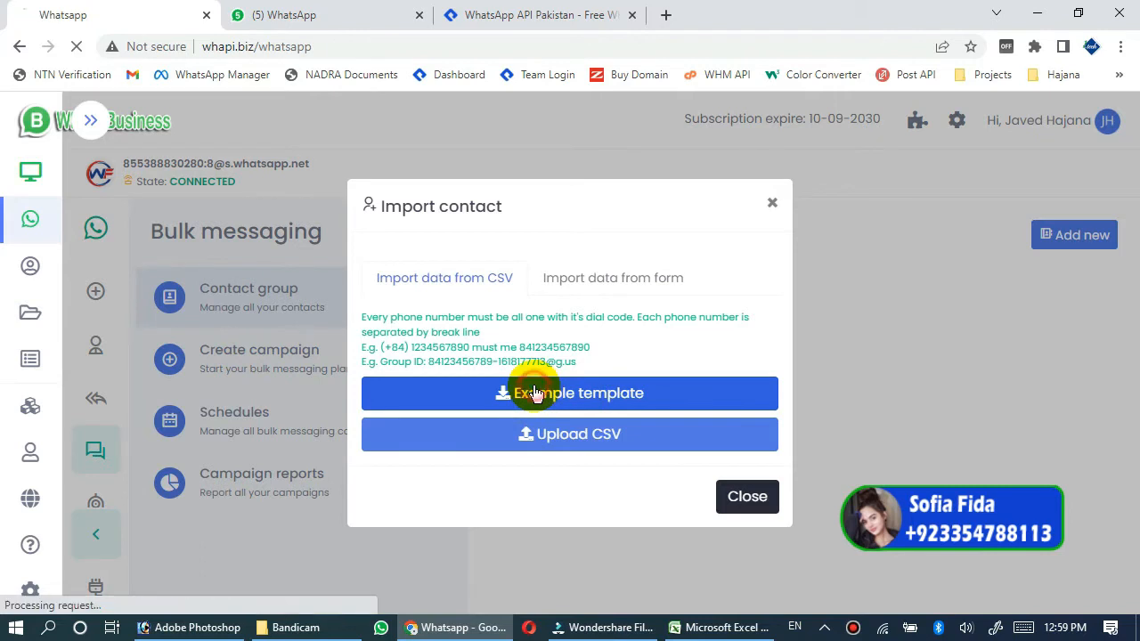
# - Open the downloaded csv_template (5).csv file from the download bar
pyautogui.click(570, 393)
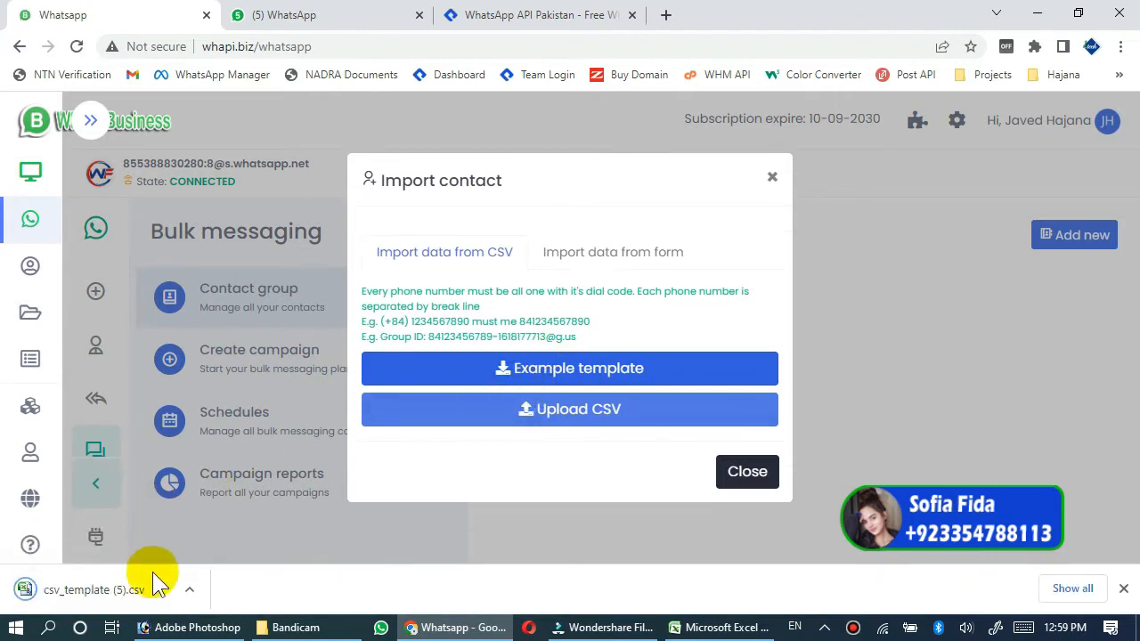
pyautogui.moveTo(94, 590)
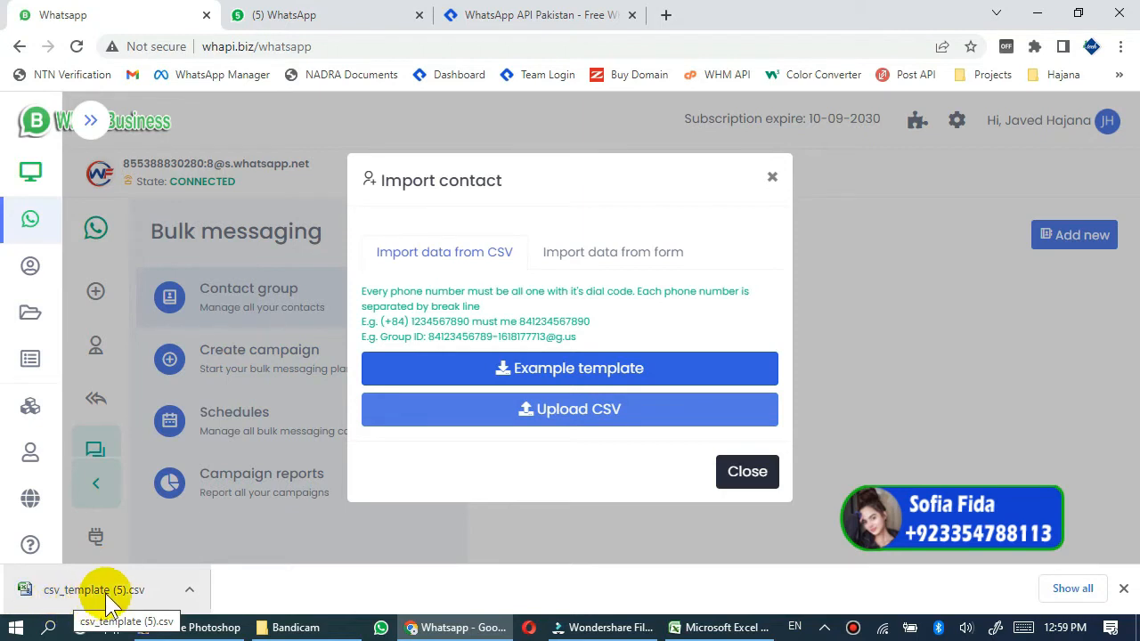
pyautogui.click(107, 590)
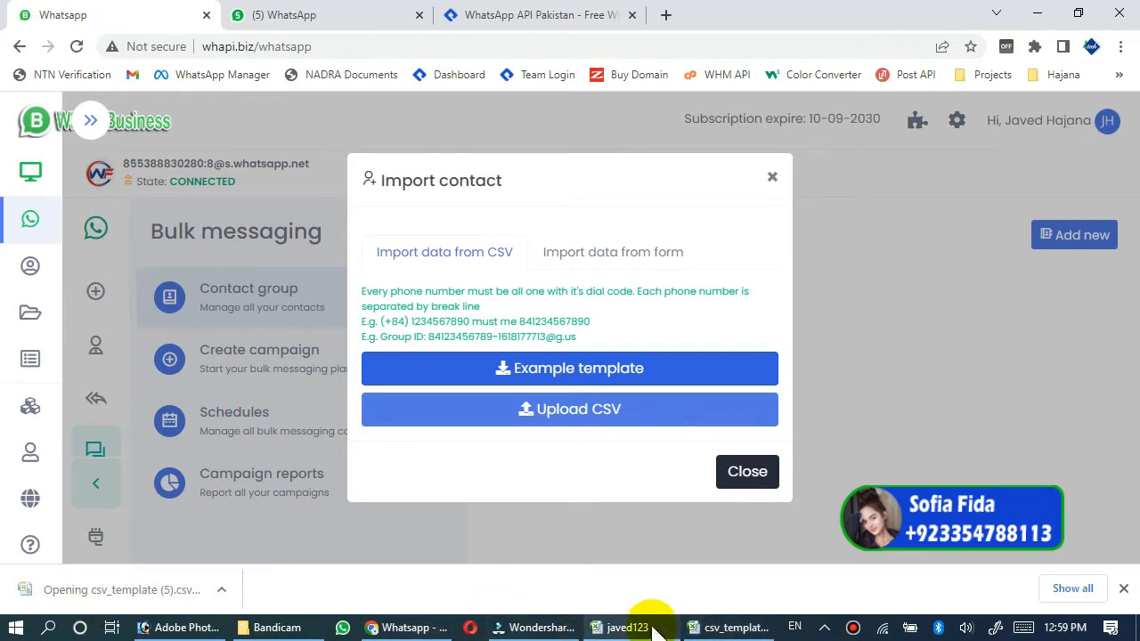
# - Widen the Phone column in Excel and enter two phone numbers in A2 and A3
pyautogui.click(730, 628)
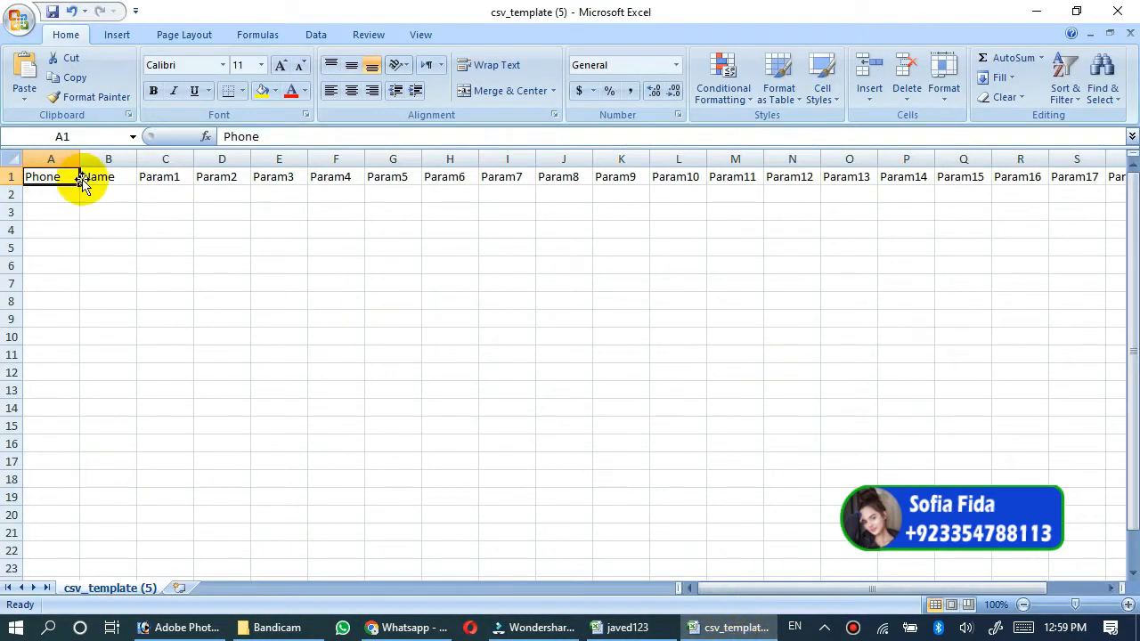
pyautogui.click(50, 195)
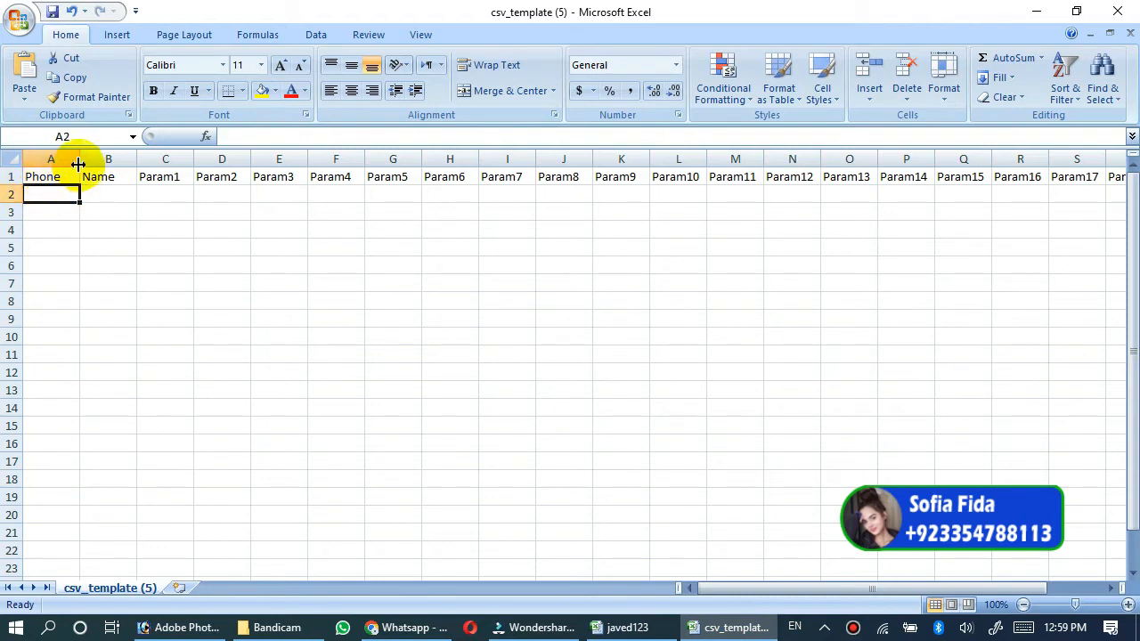
pyautogui.moveTo(80, 159); pyautogui.dragTo(121, 159)
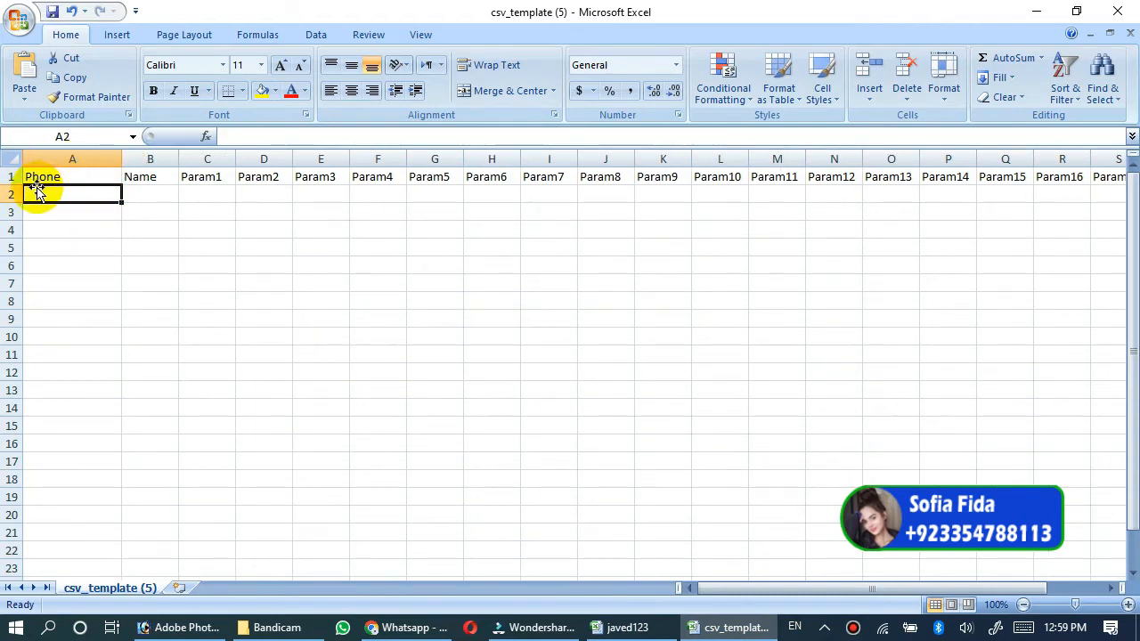
pyautogui.write('923')
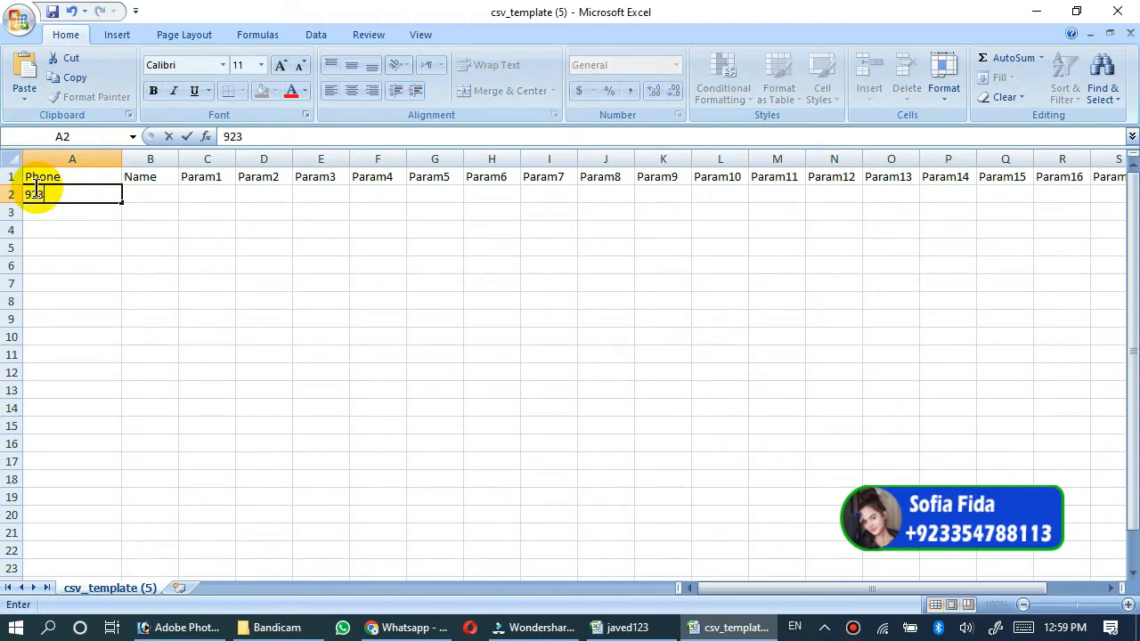
pyautogui.write('00123')
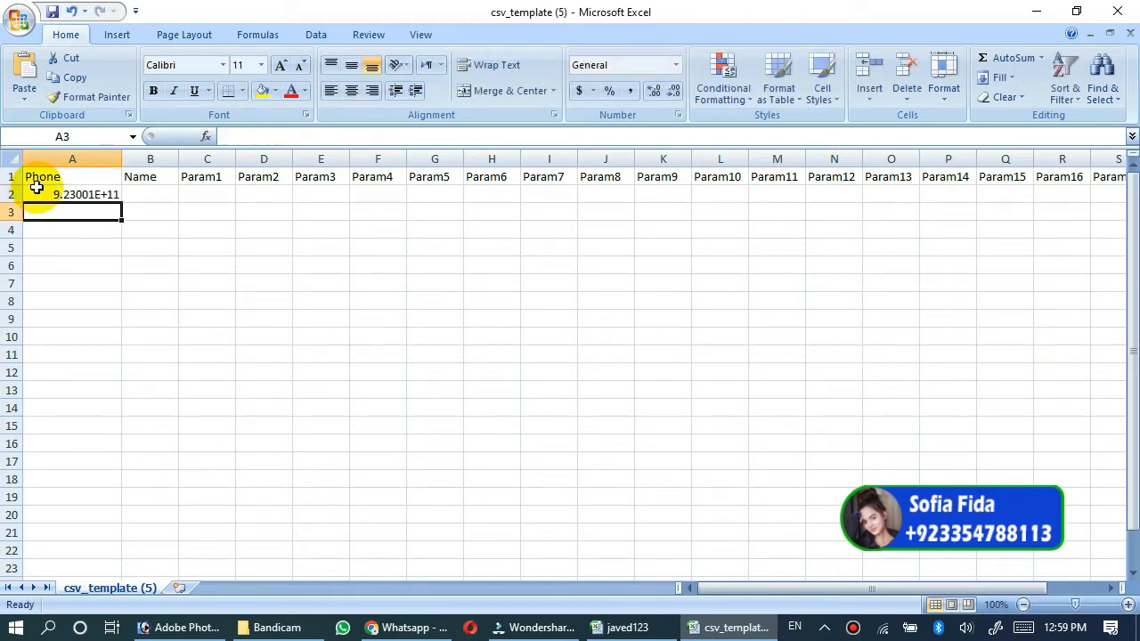
pyautogui.write('92300')
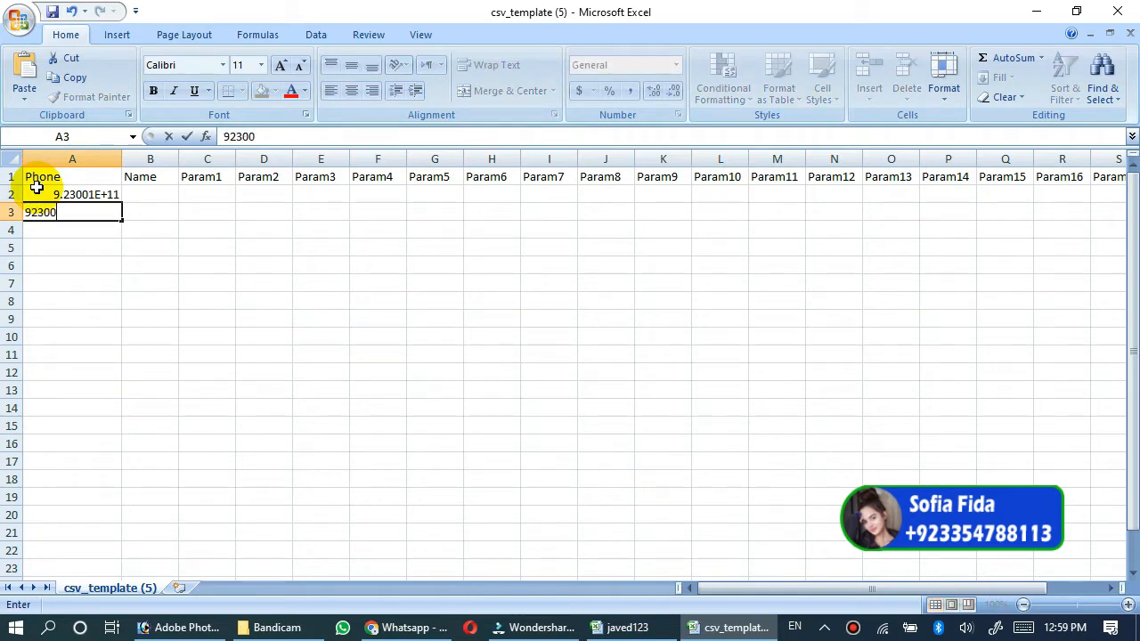
pyautogui.write('12345678')
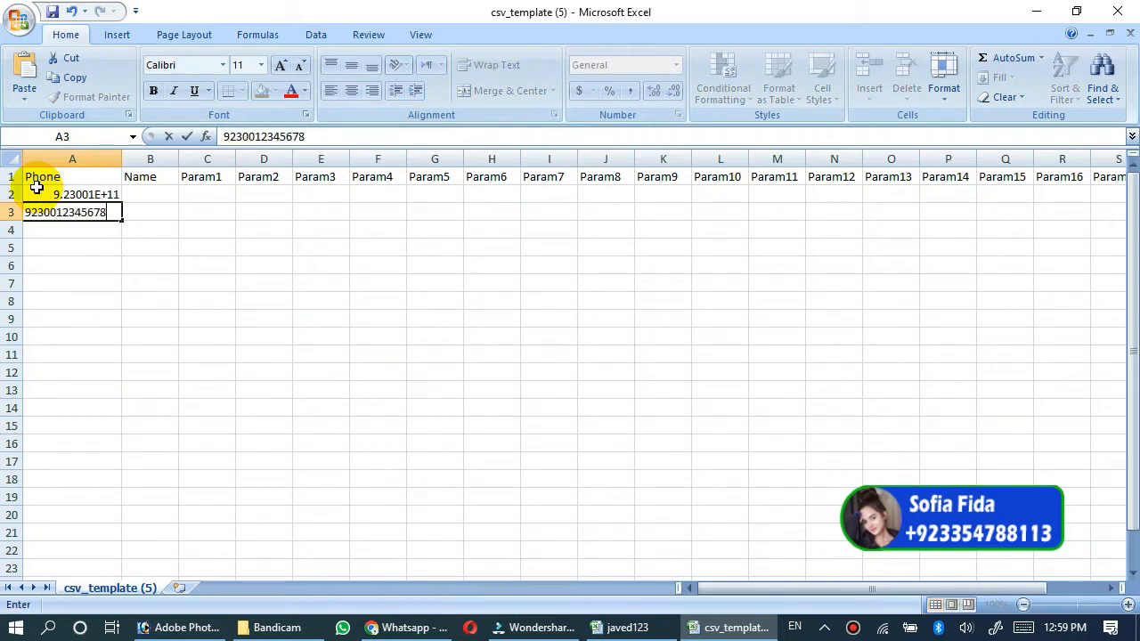
pyautogui.press('Return')
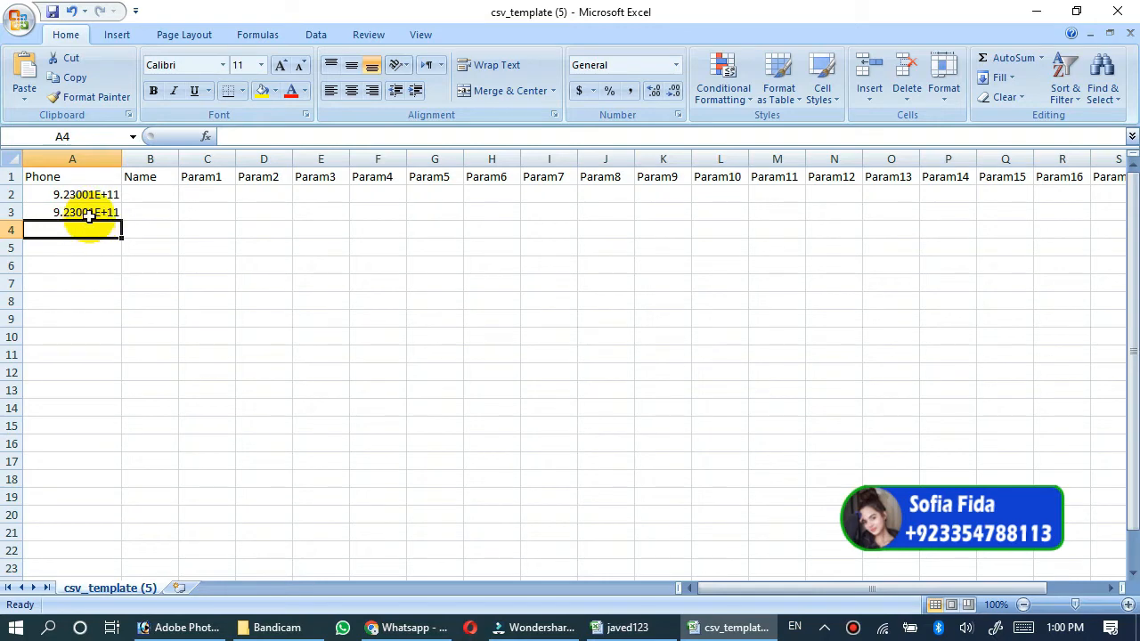
pyautogui.moveTo(89, 158)
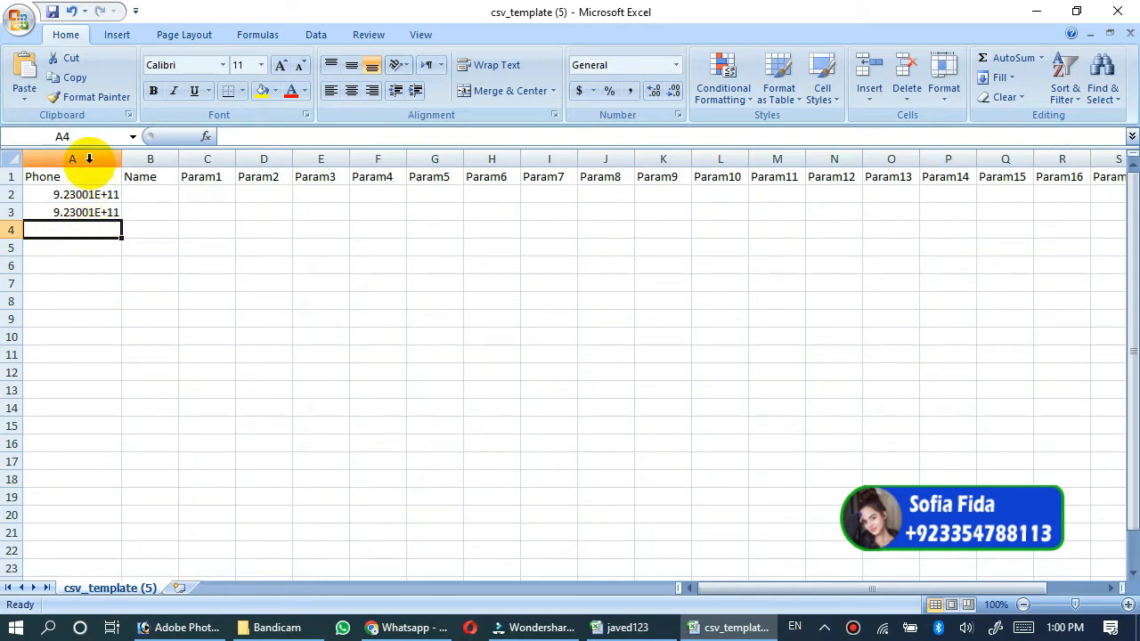
# - Format column A as Number with zero decimal places
pyautogui.click(72, 158)
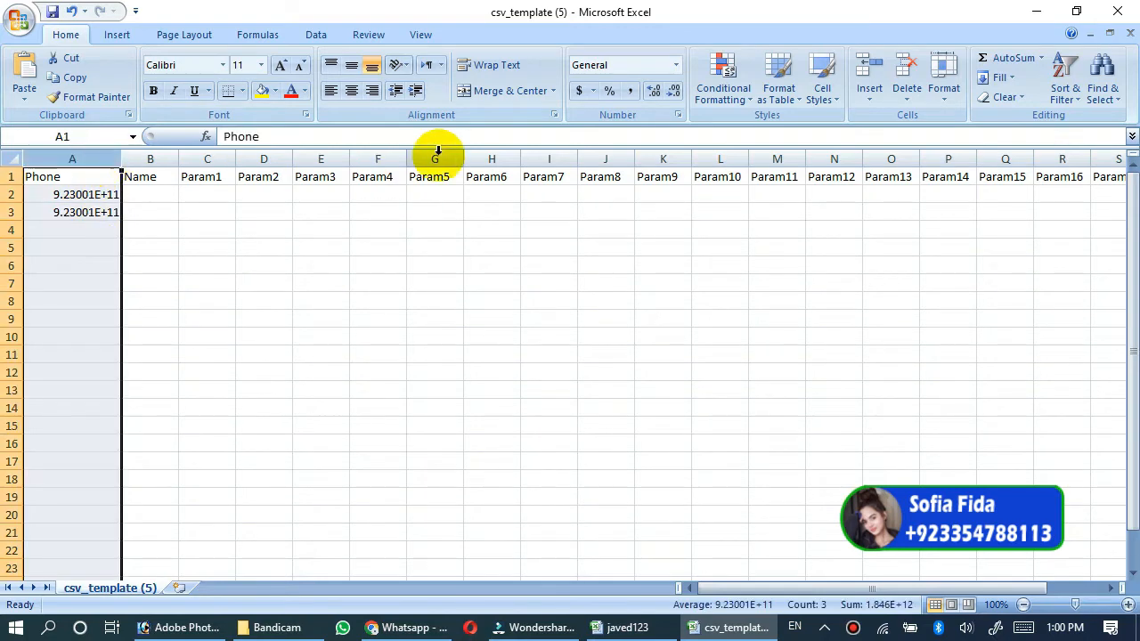
pyautogui.click(674, 64)
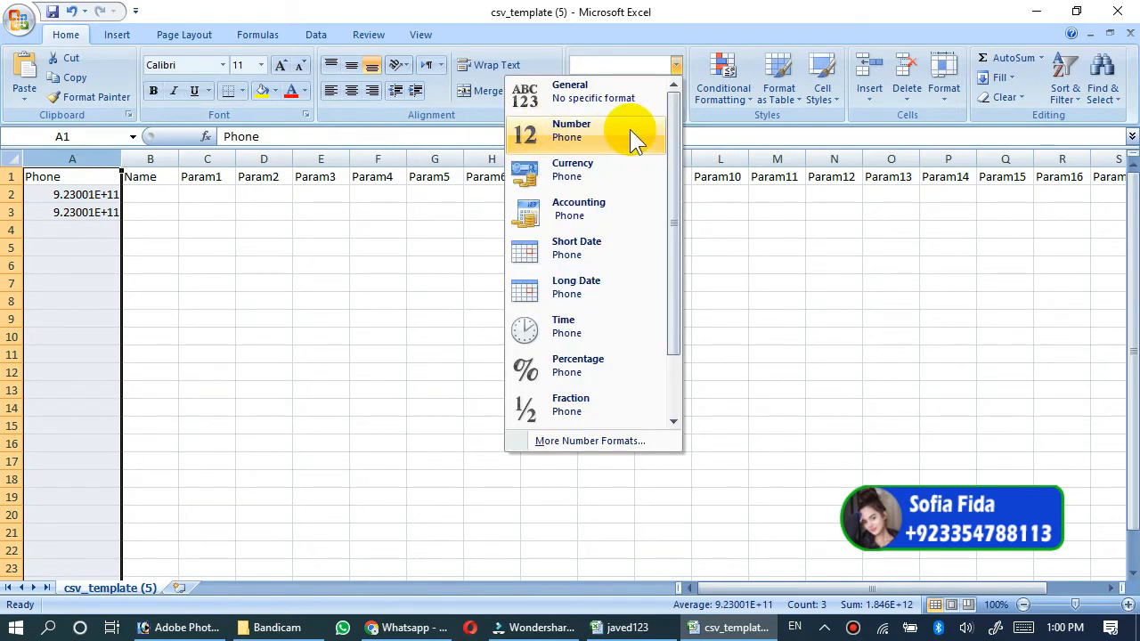
pyautogui.moveTo(587, 151)
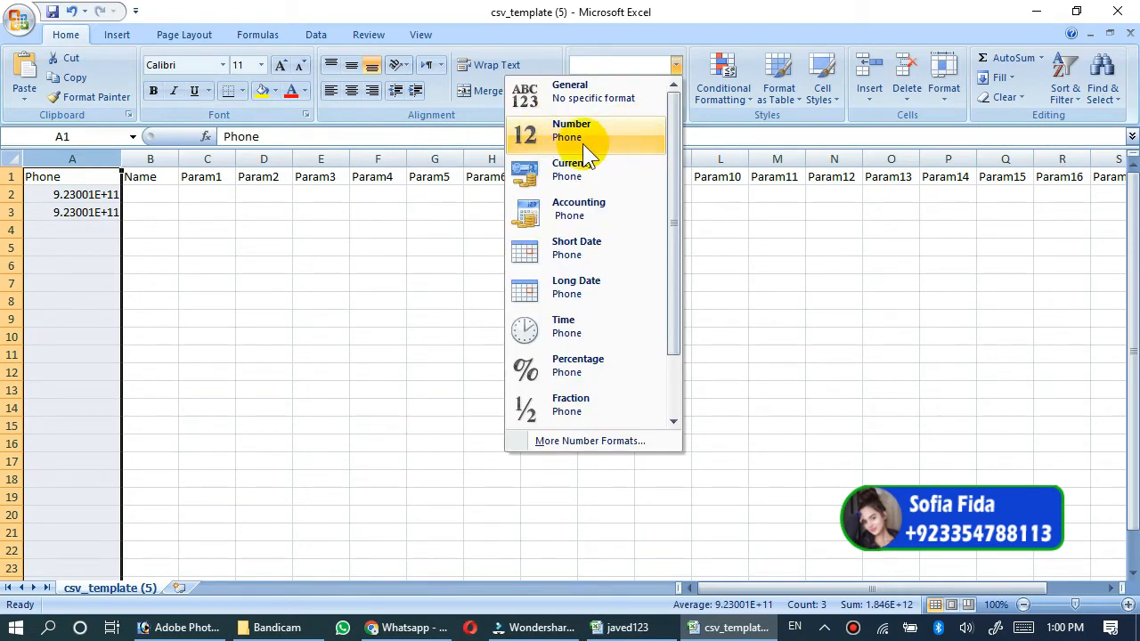
pyautogui.click(572, 129)
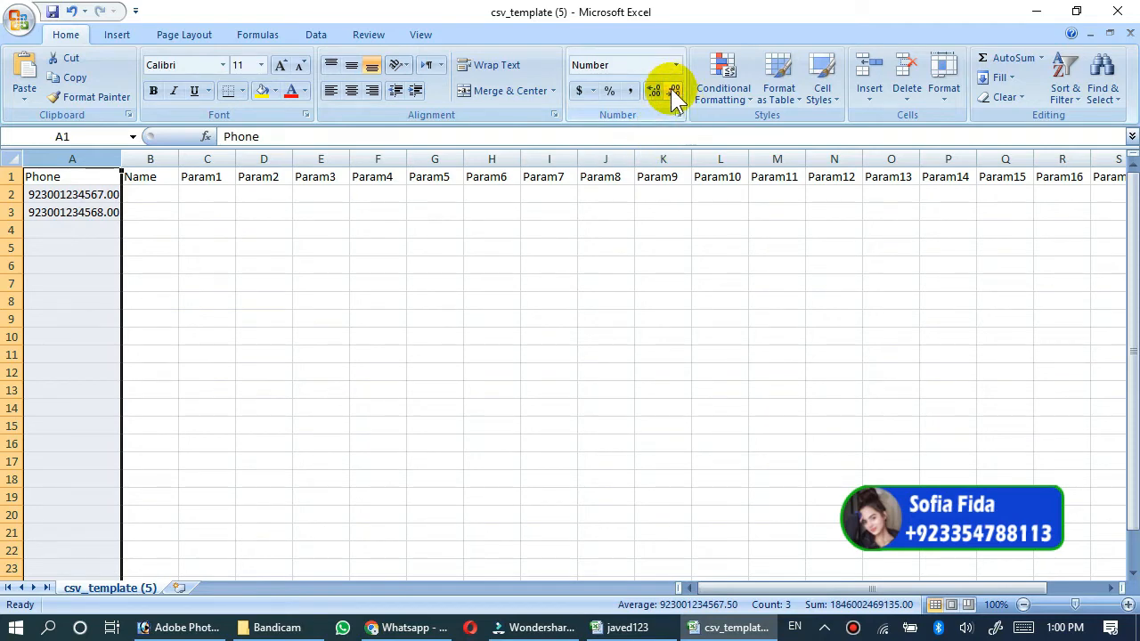
pyautogui.moveTo(674, 91)
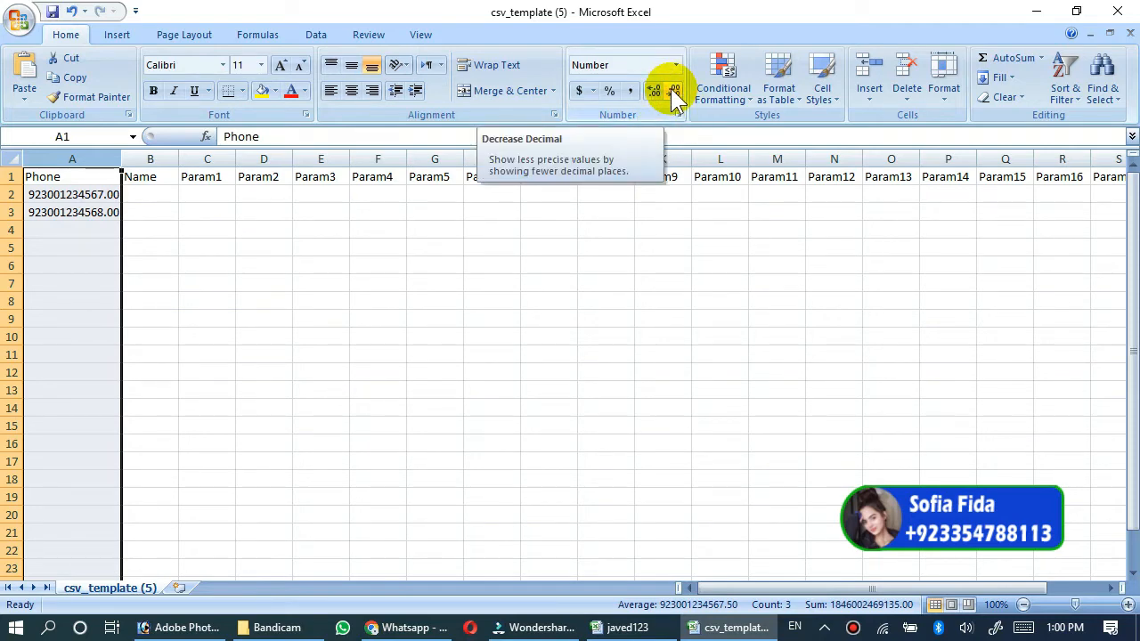
pyautogui.click(675, 90)
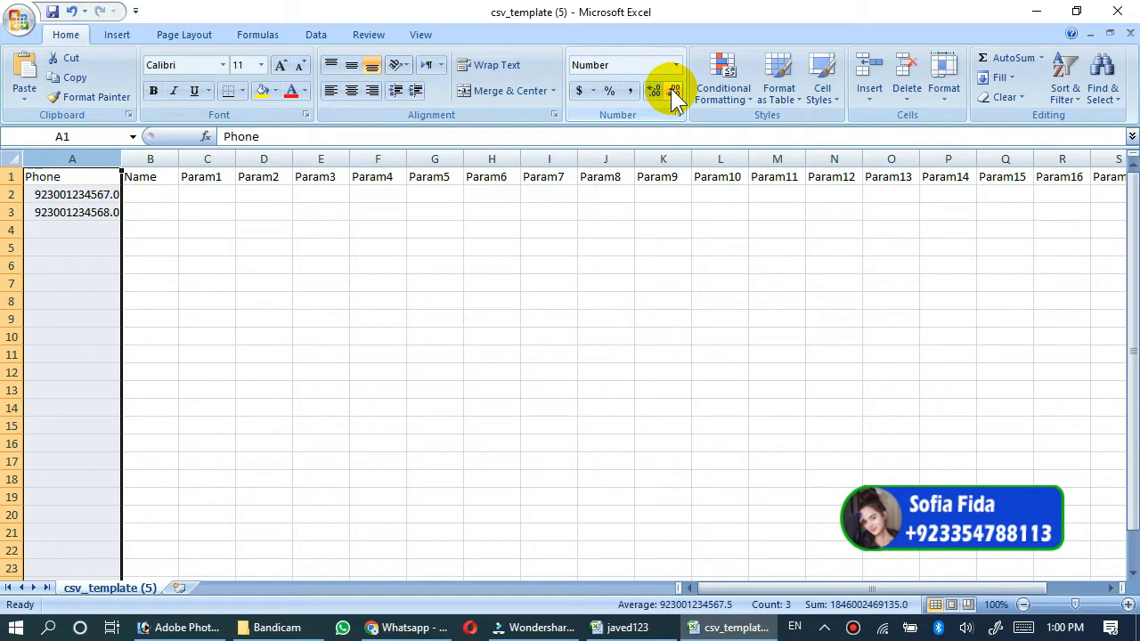
pyautogui.click(674, 91)
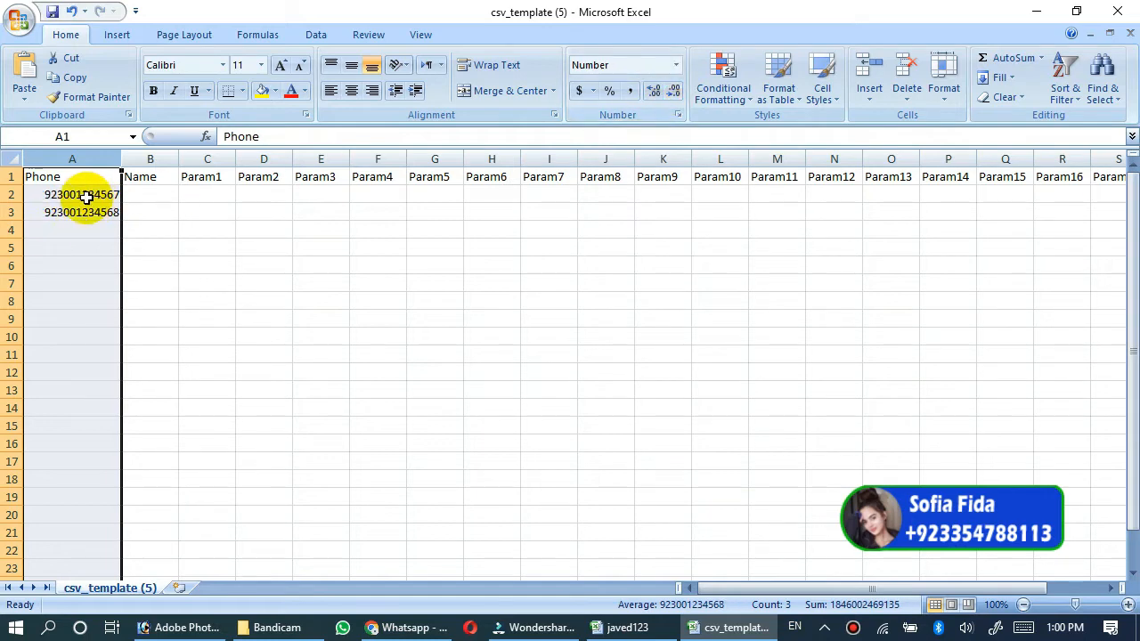
pyautogui.click(72, 194)
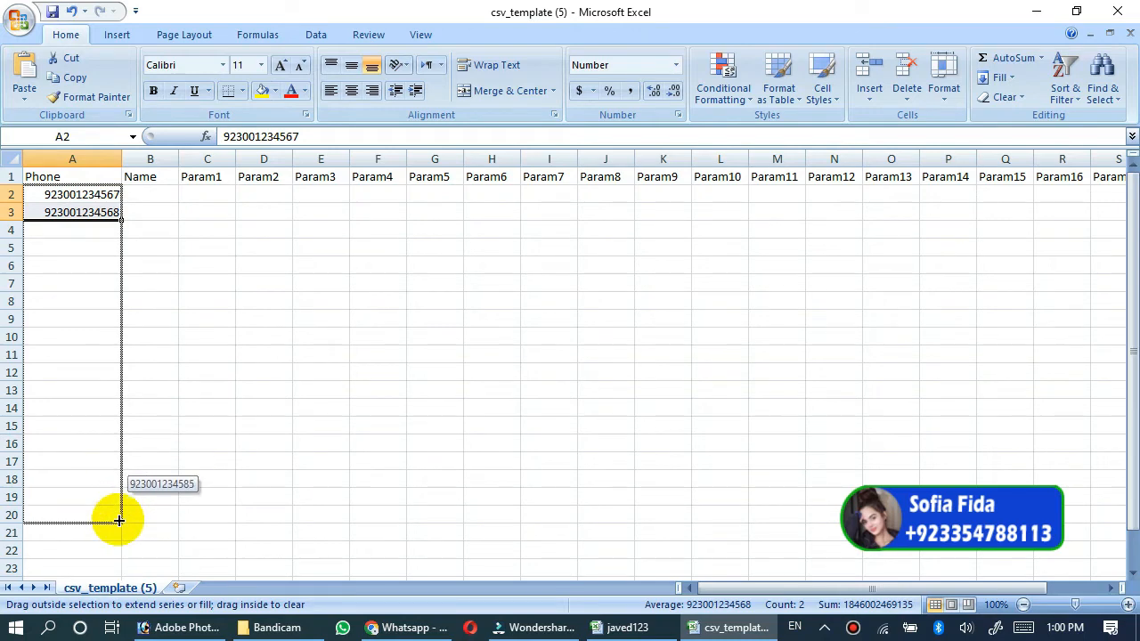
pyautogui.moveTo(119, 212); pyautogui.dragTo(119, 533)
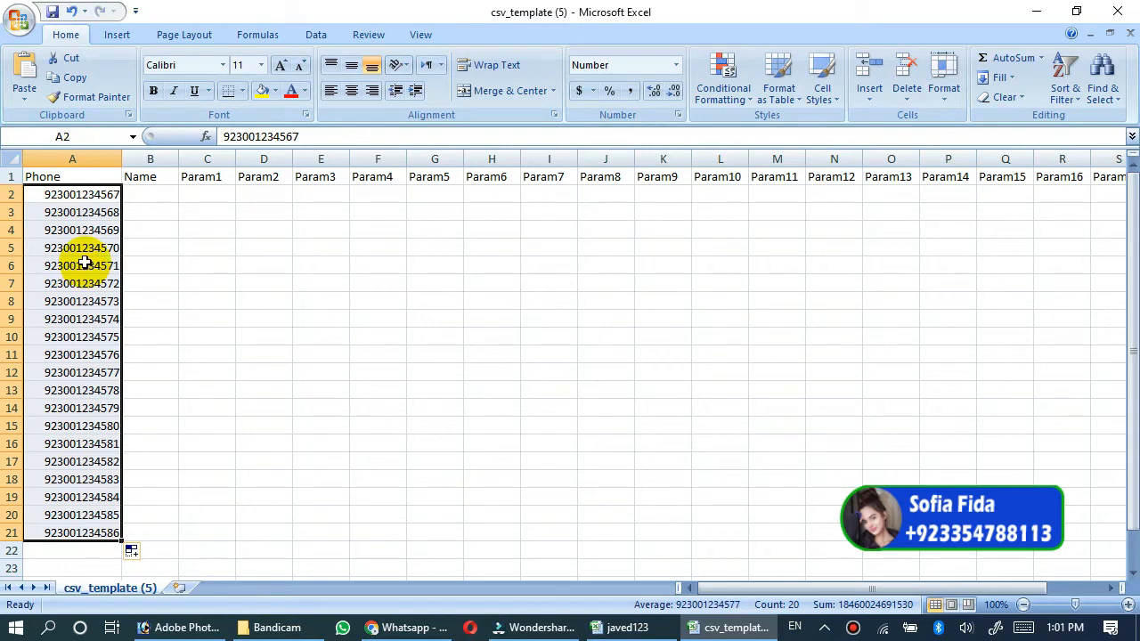
pyautogui.click(72, 194)
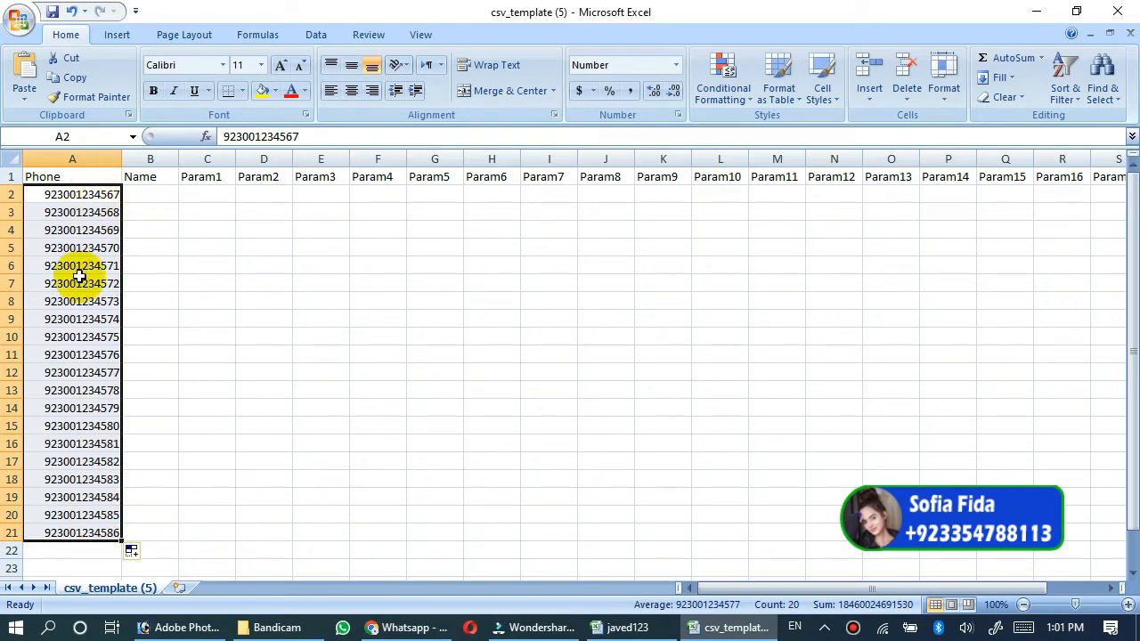
pyautogui.moveTo(484, 360)
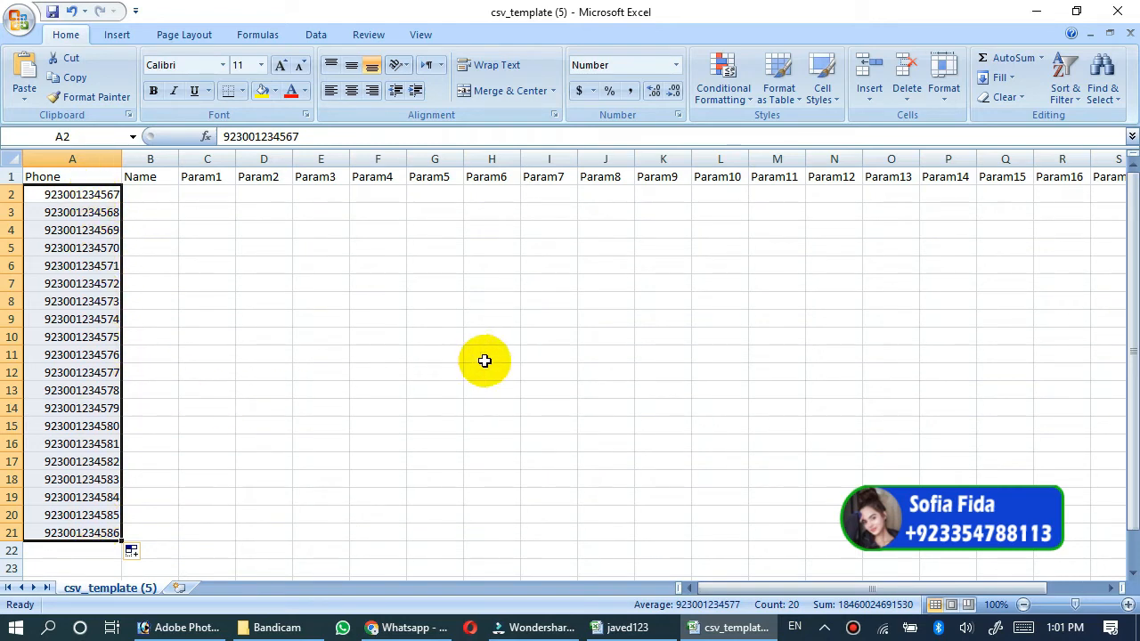
pyautogui.moveTo(88, 541)
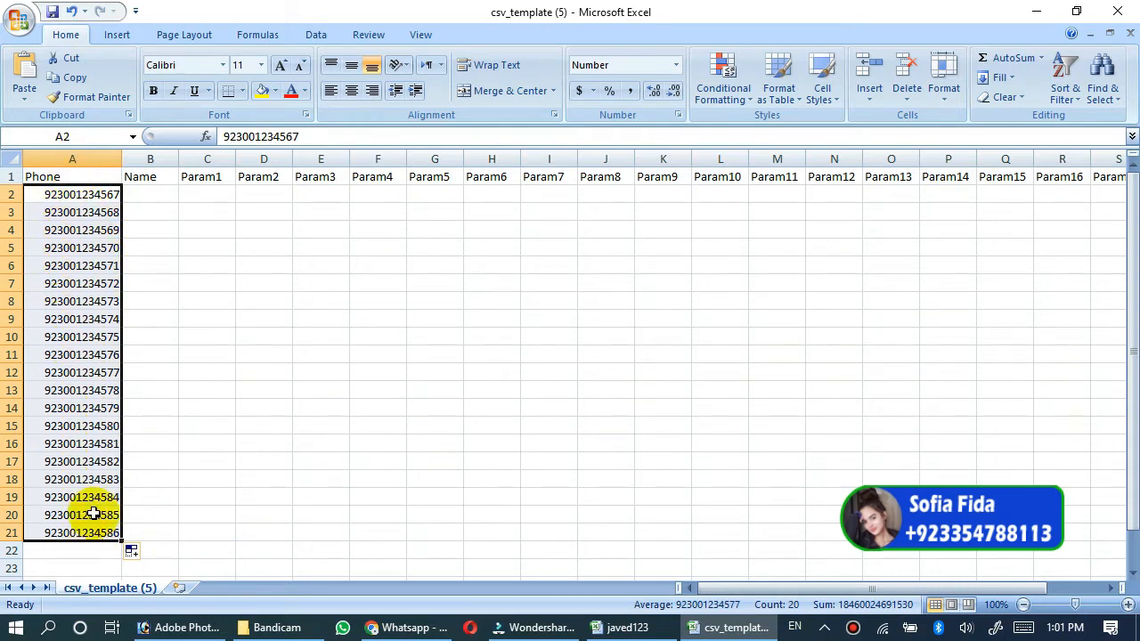
pyautogui.moveTo(1095, 222)
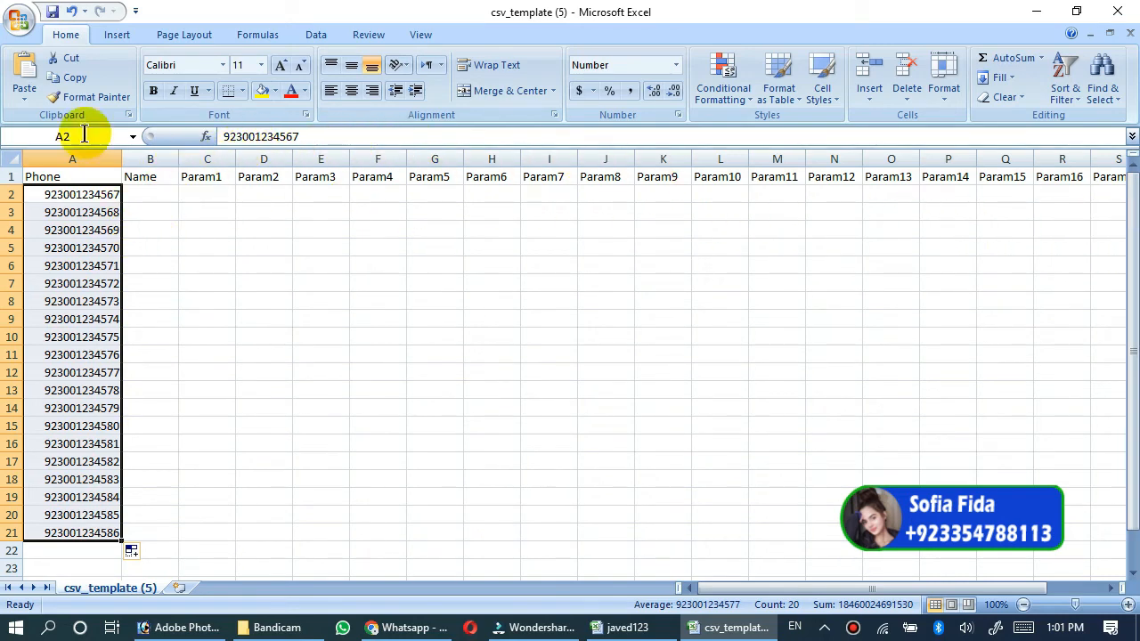
# - Save the sheet on the Desktop as 123456 in CSV (Comma delimited) format
pyautogui.click(20, 18)
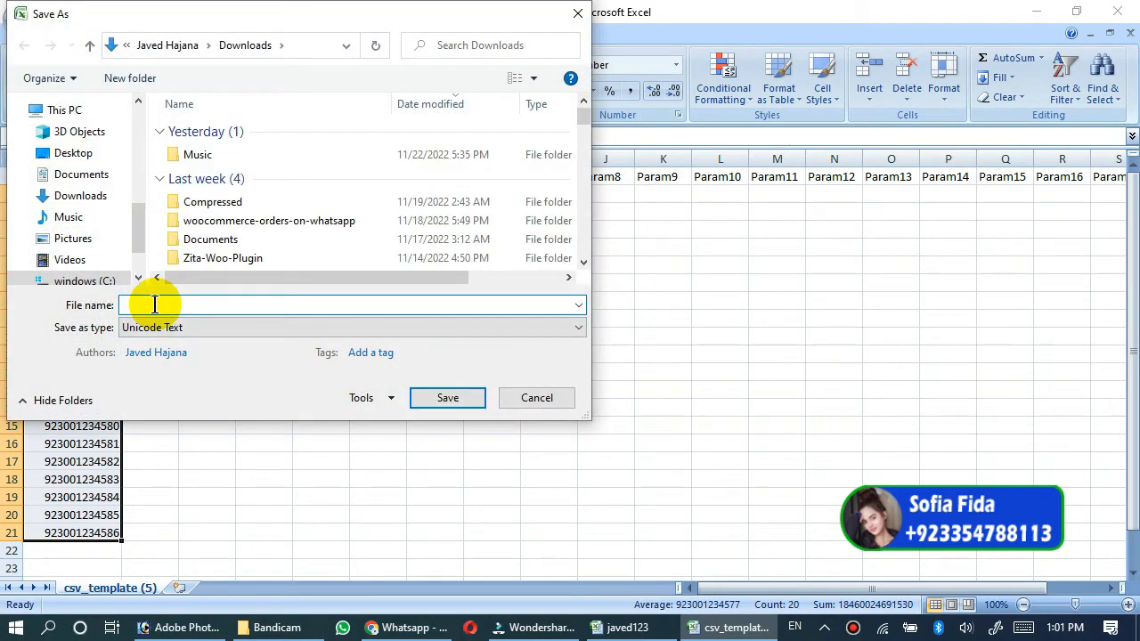
pyautogui.write('123456')
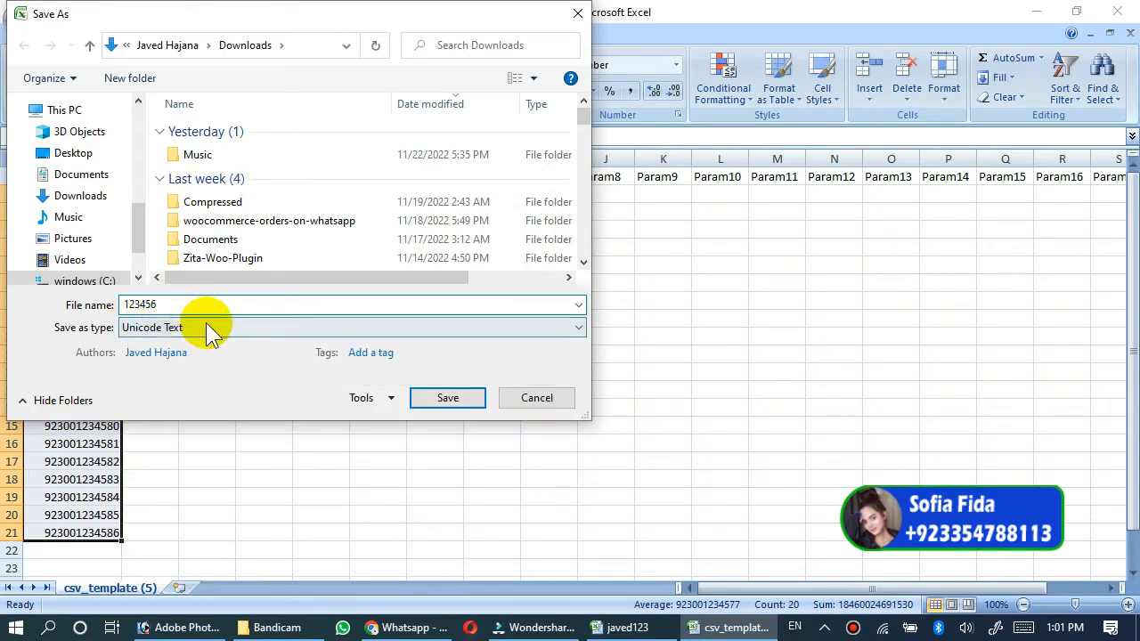
pyautogui.moveTo(276, 337)
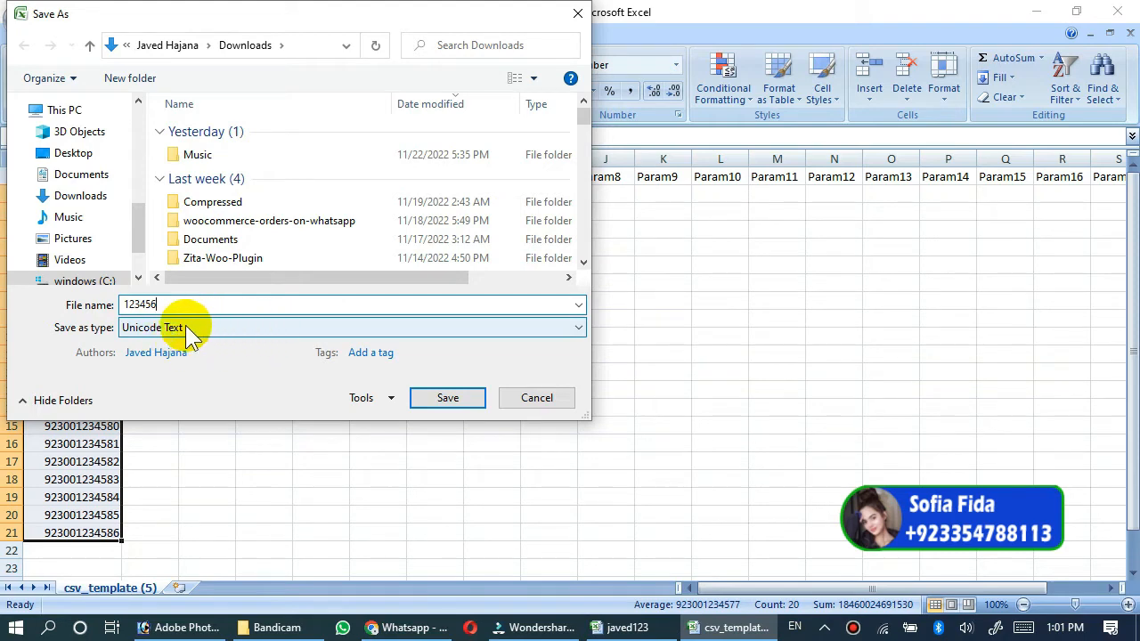
pyautogui.moveTo(211, 337)
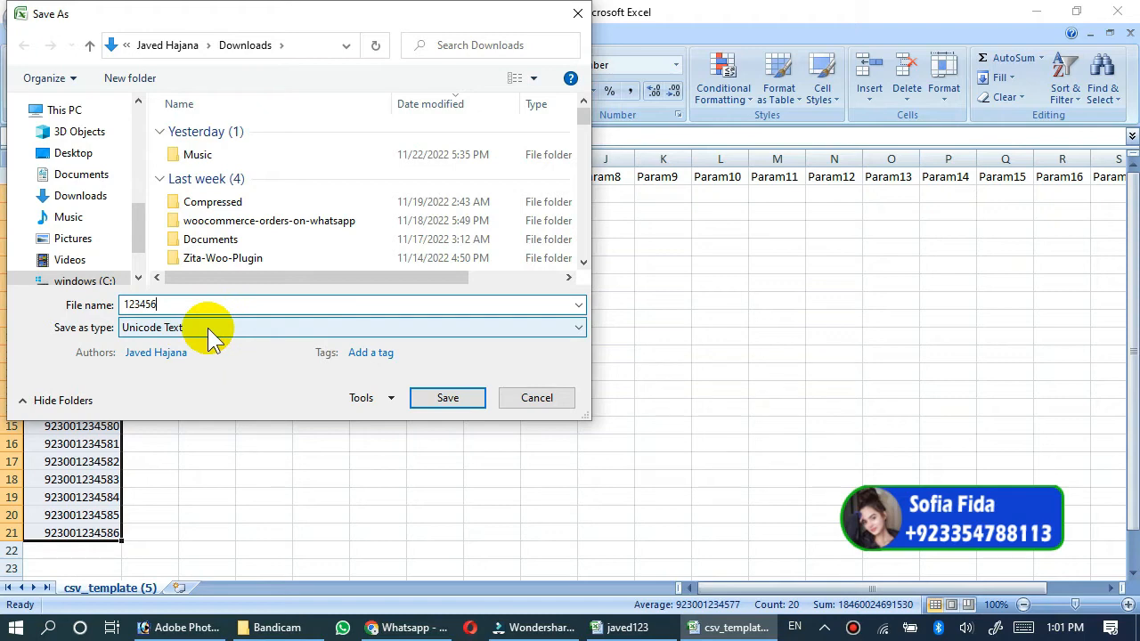
pyautogui.click(352, 327)
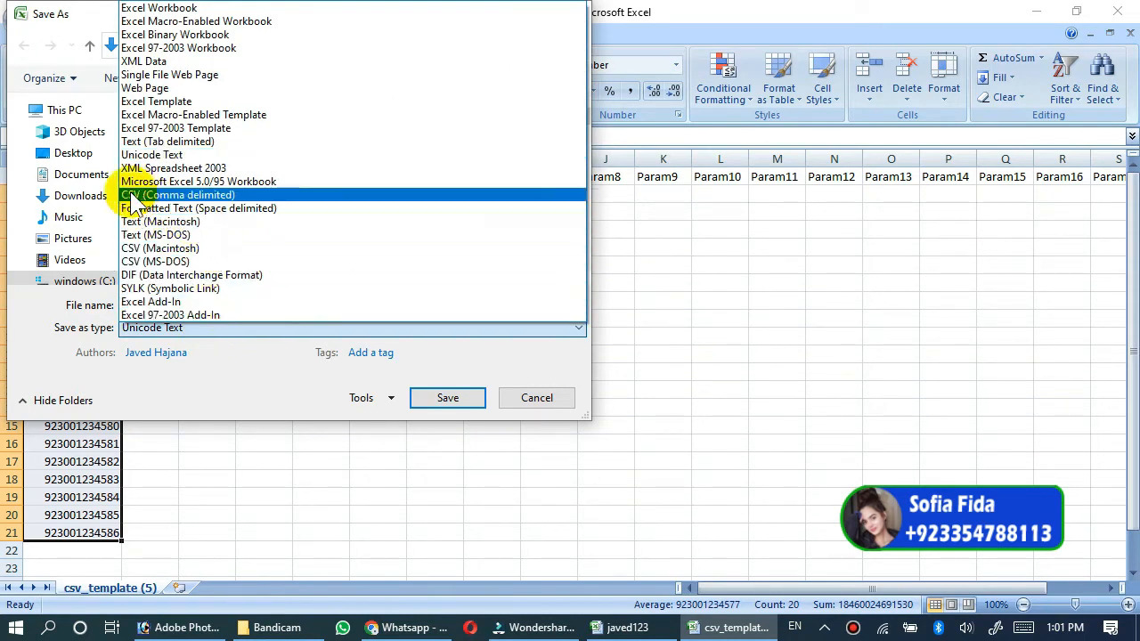
pyautogui.moveTo(204, 201)
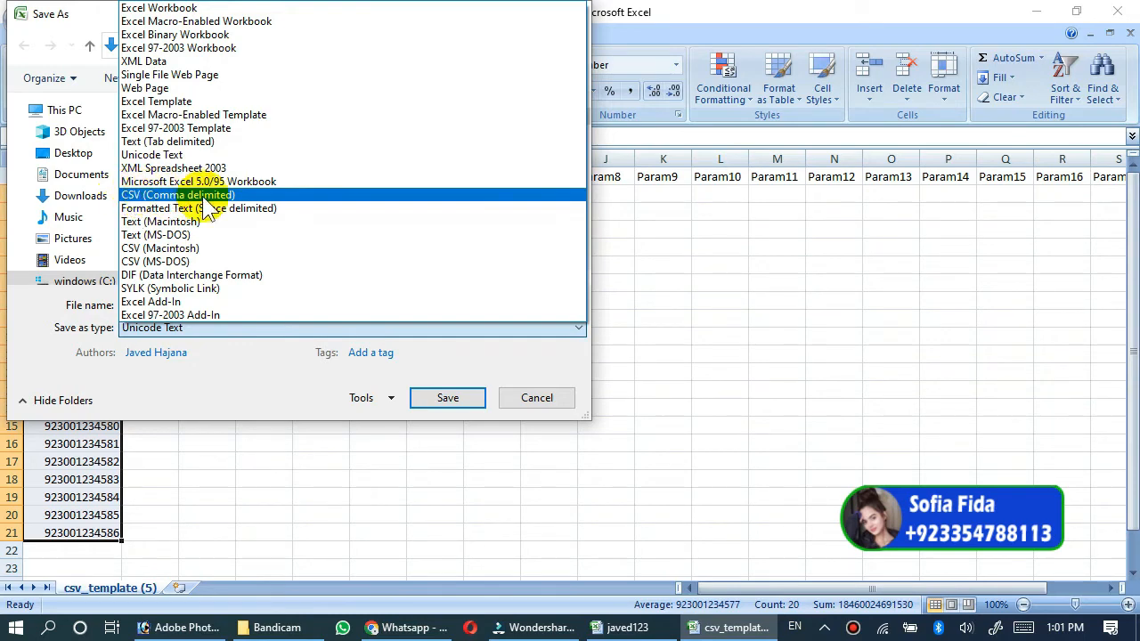
pyautogui.click(176, 194)
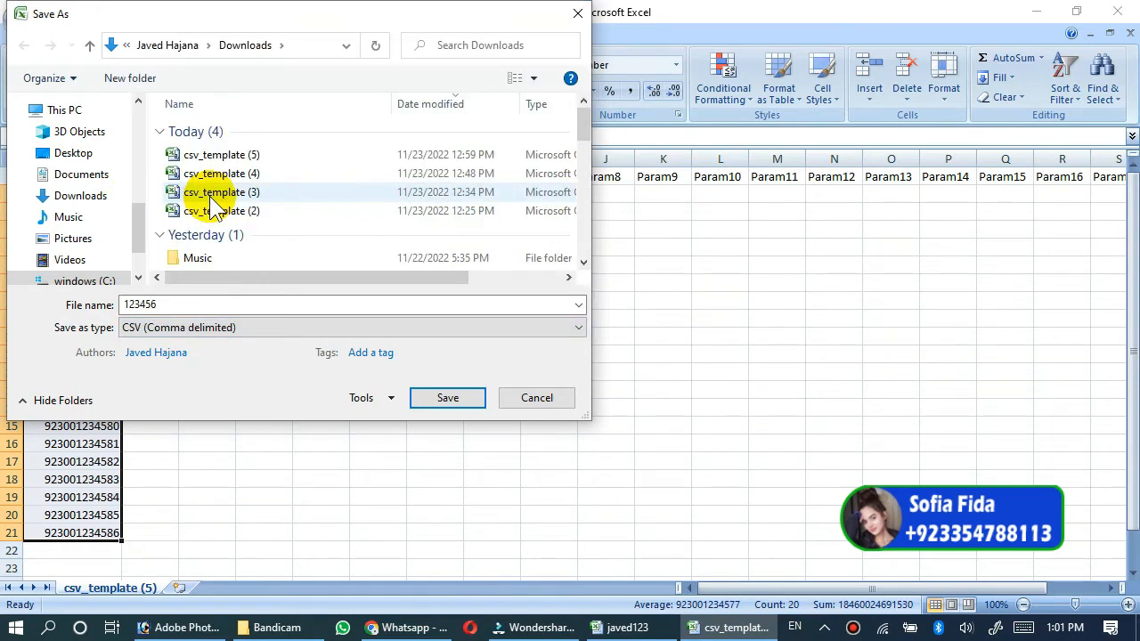
pyautogui.scroll(3)
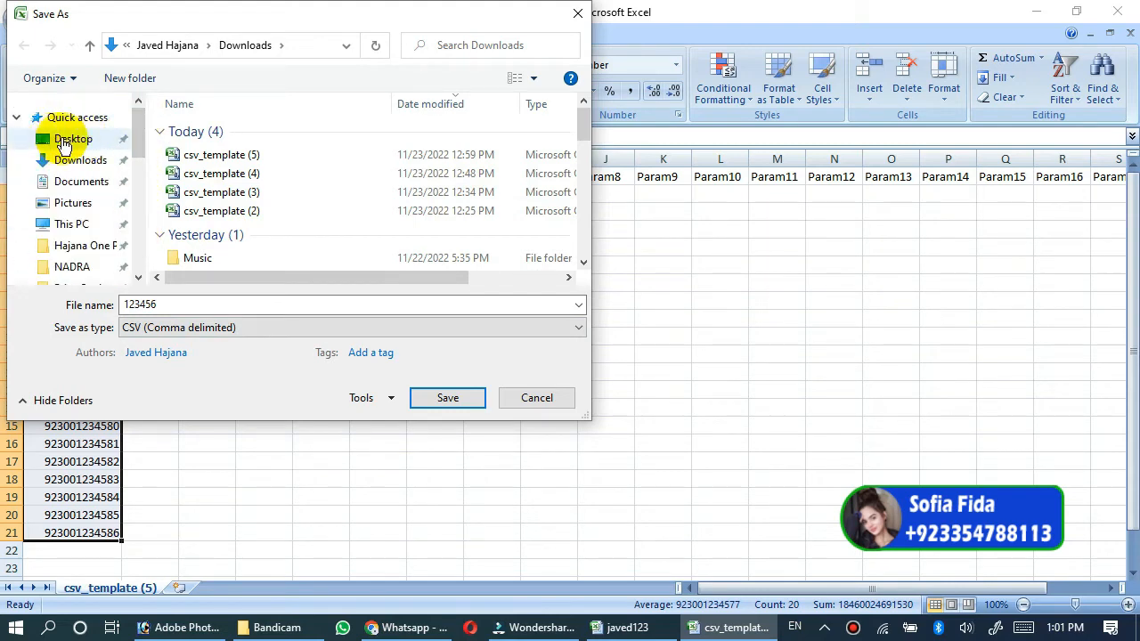
pyautogui.click(73, 138)
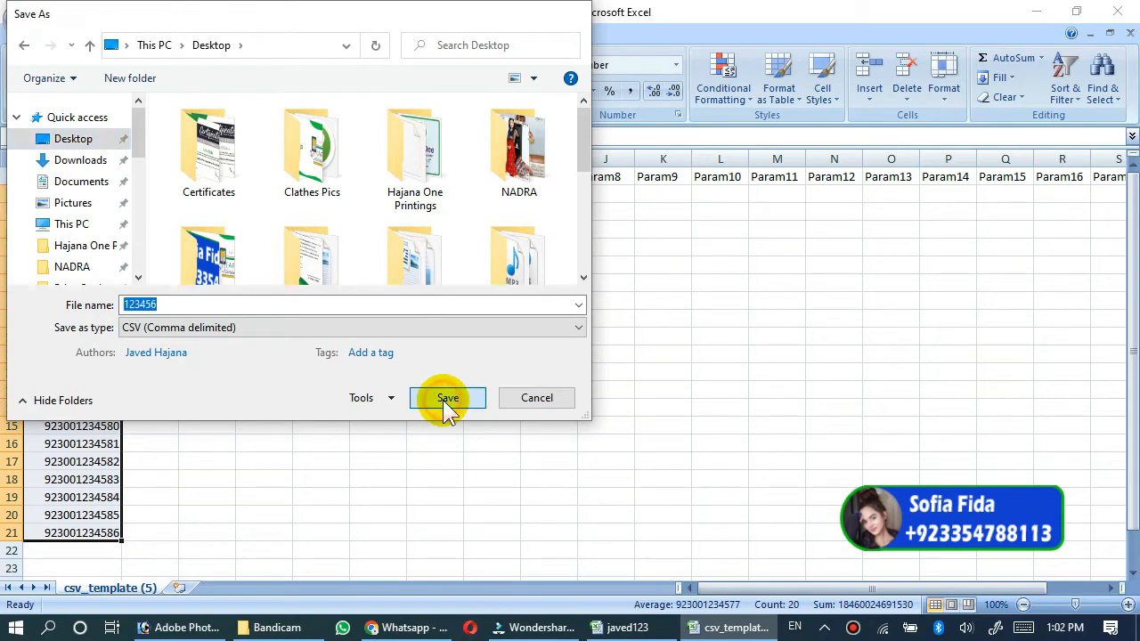
pyautogui.click(447, 399)
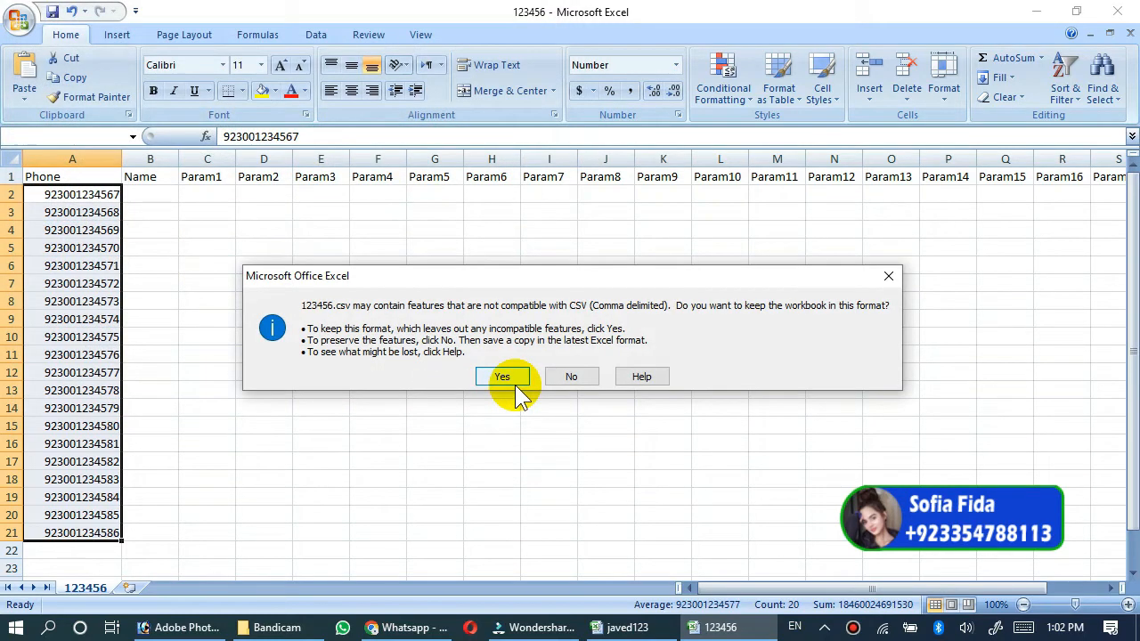
pyautogui.click(501, 376)
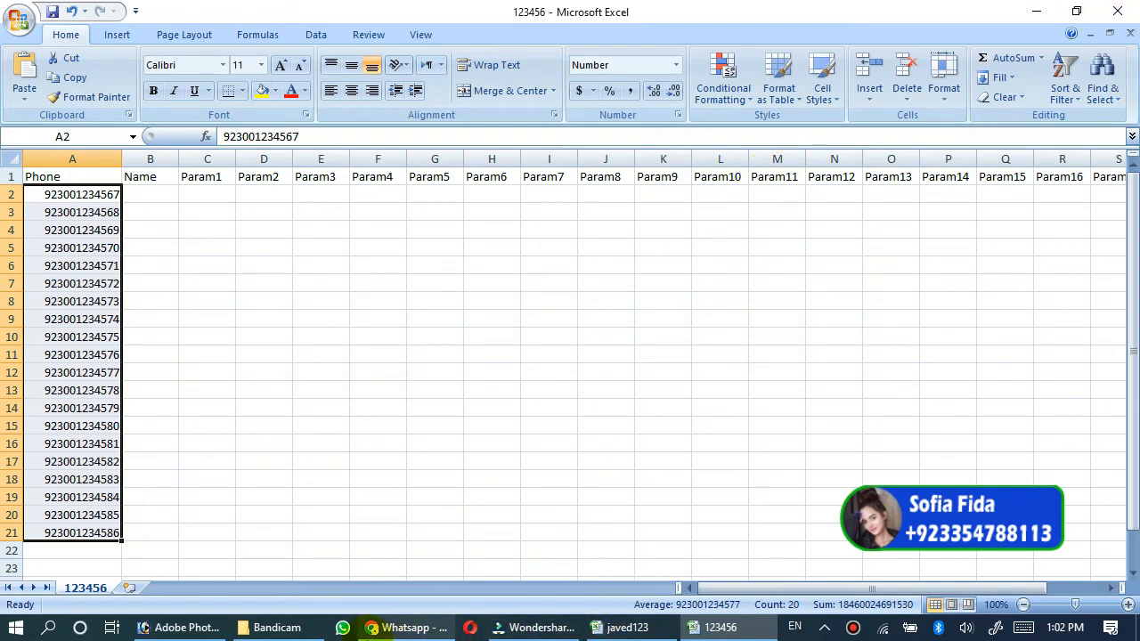
# - Upload 123456.csv from the Desktop into the test123 group, adding 20 contacts
pyautogui.click(406, 628)
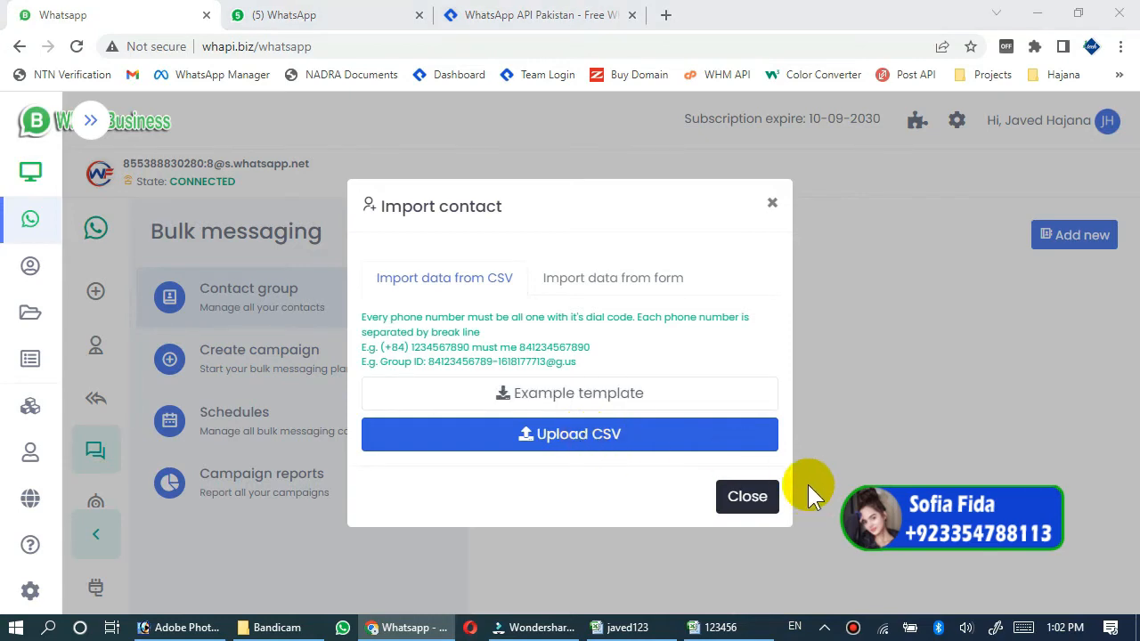
pyautogui.click(569, 433)
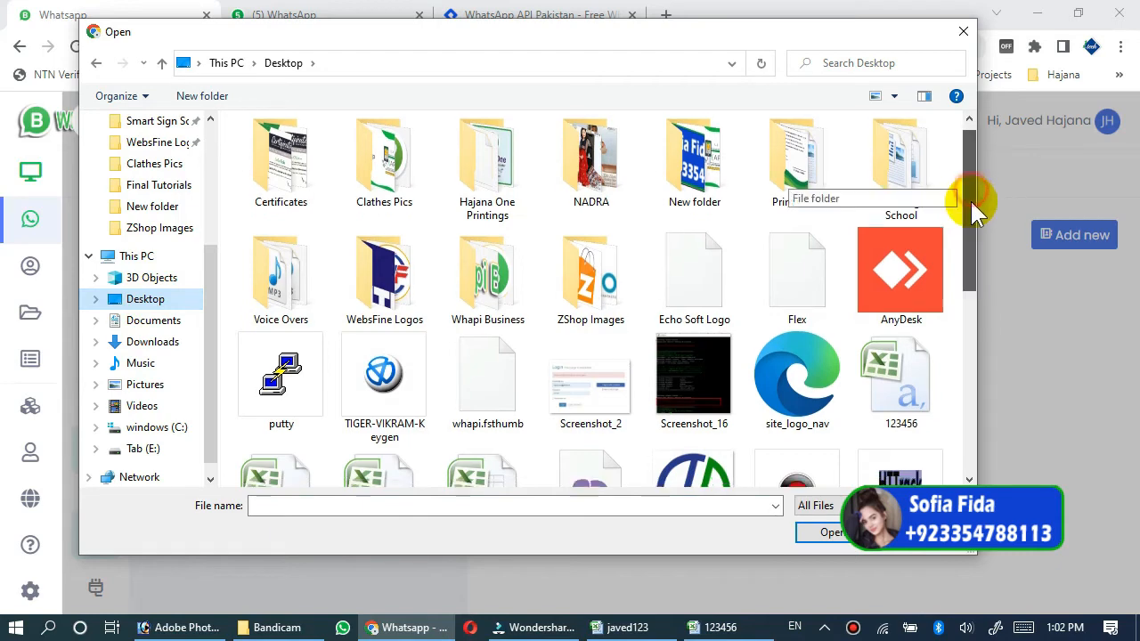
pyautogui.scroll(-3)
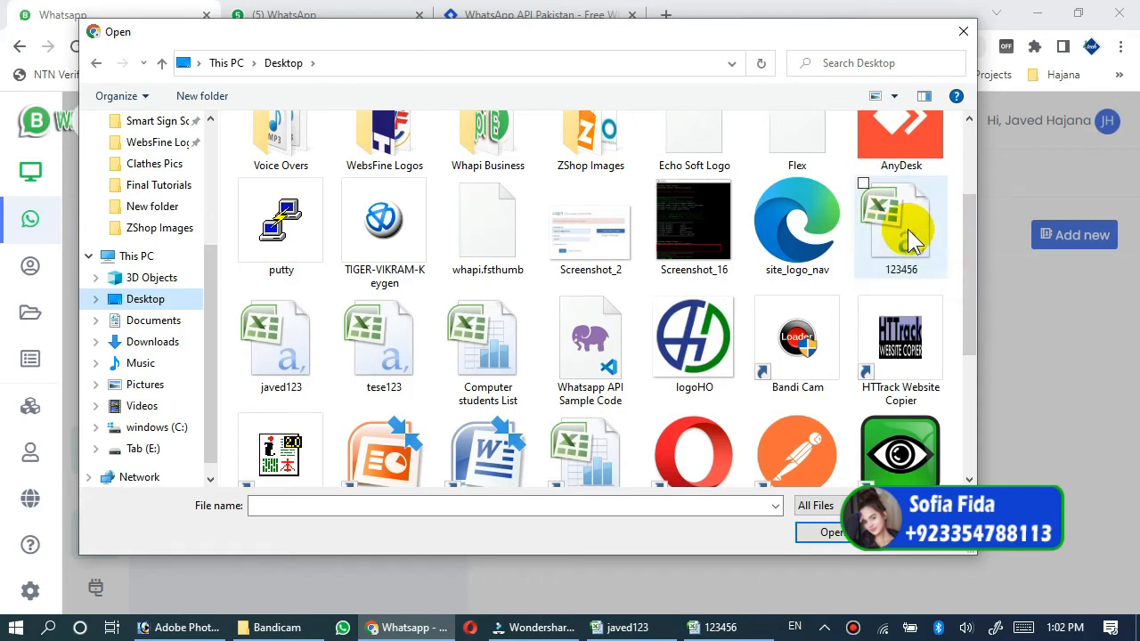
pyautogui.click(899, 223)
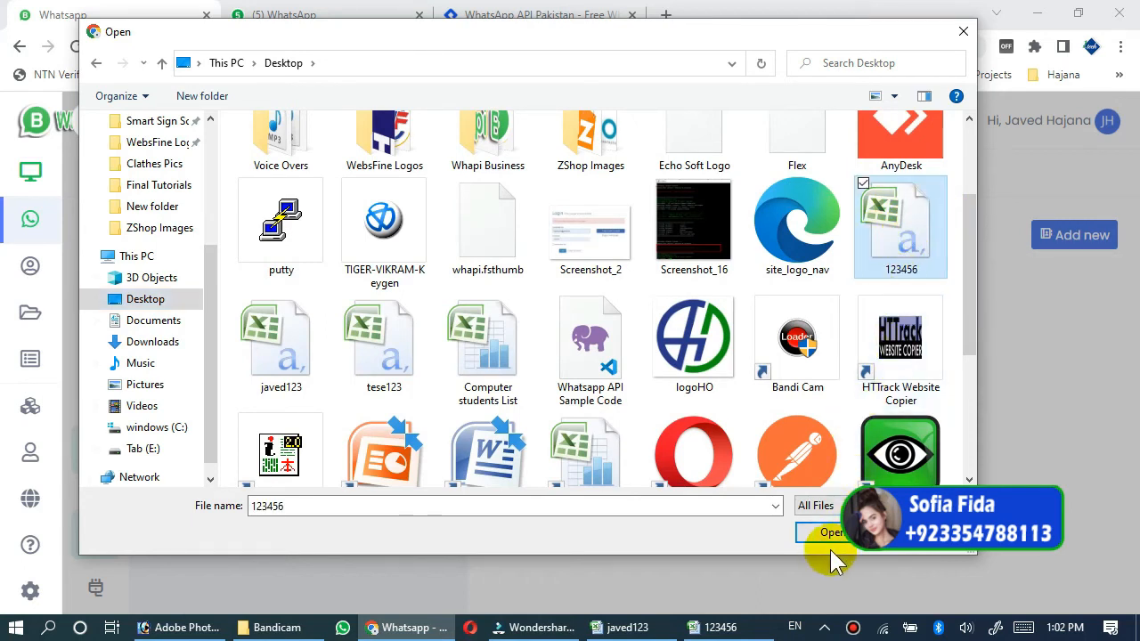
pyautogui.click(831, 532)
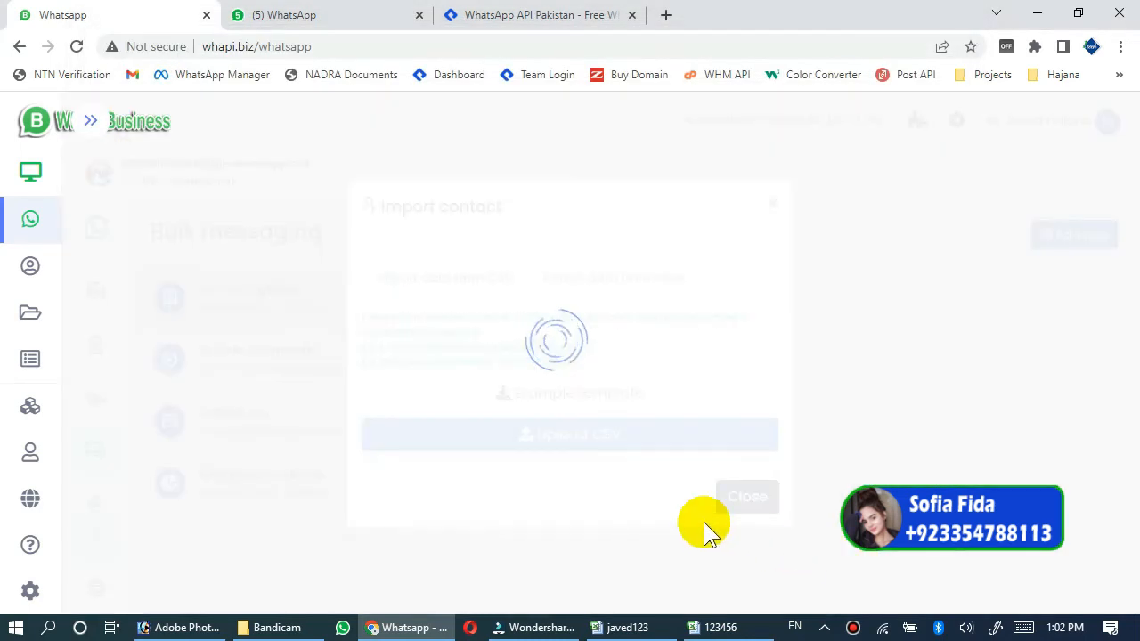
pyautogui.click(748, 496)
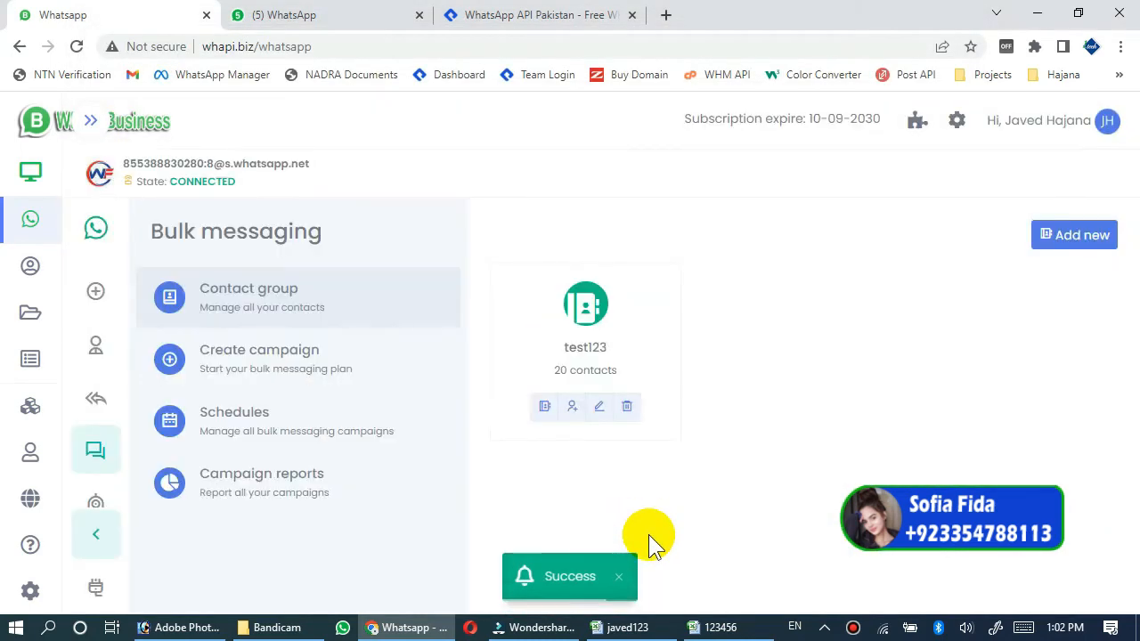
pyautogui.moveTo(539, 588)
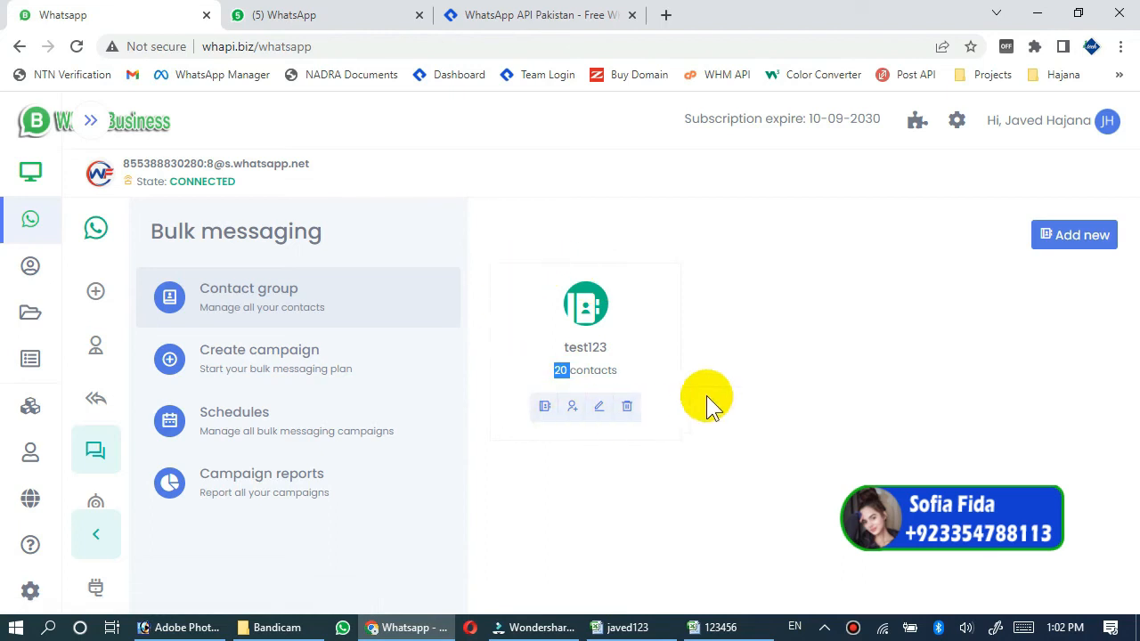
pyautogui.moveTo(650, 449)
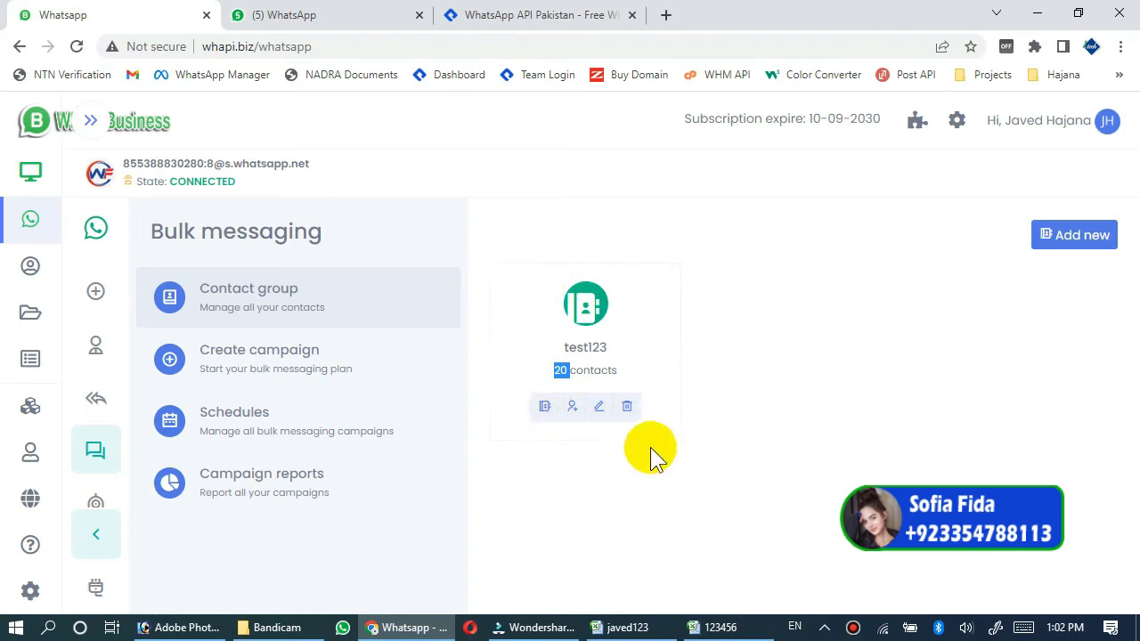
pyautogui.moveTo(349, 441)
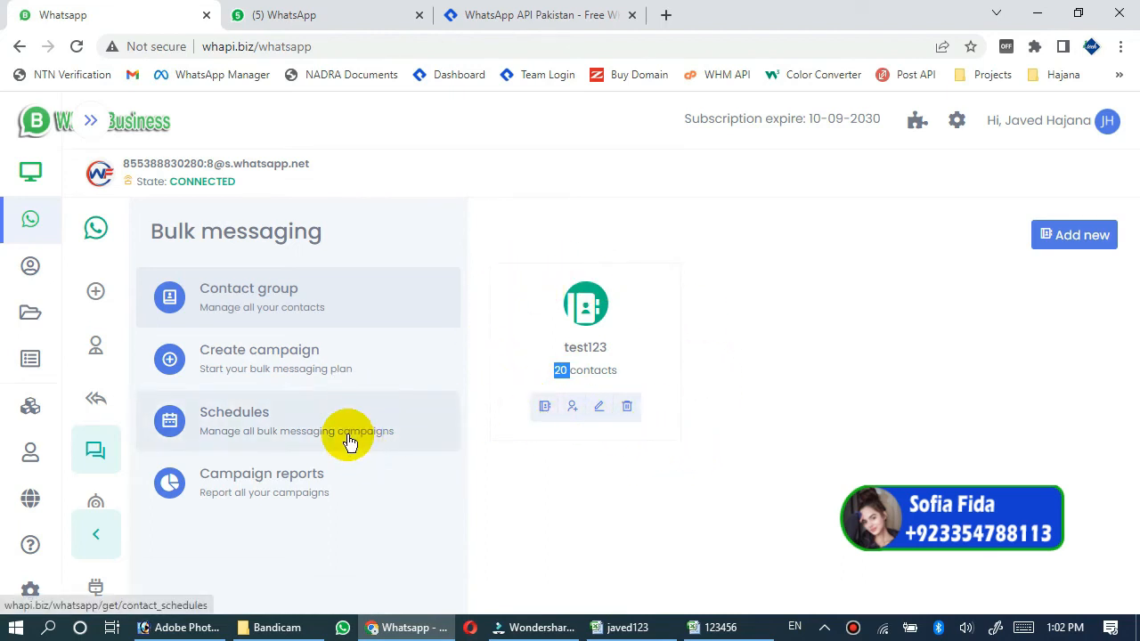
pyautogui.moveTo(325, 365)
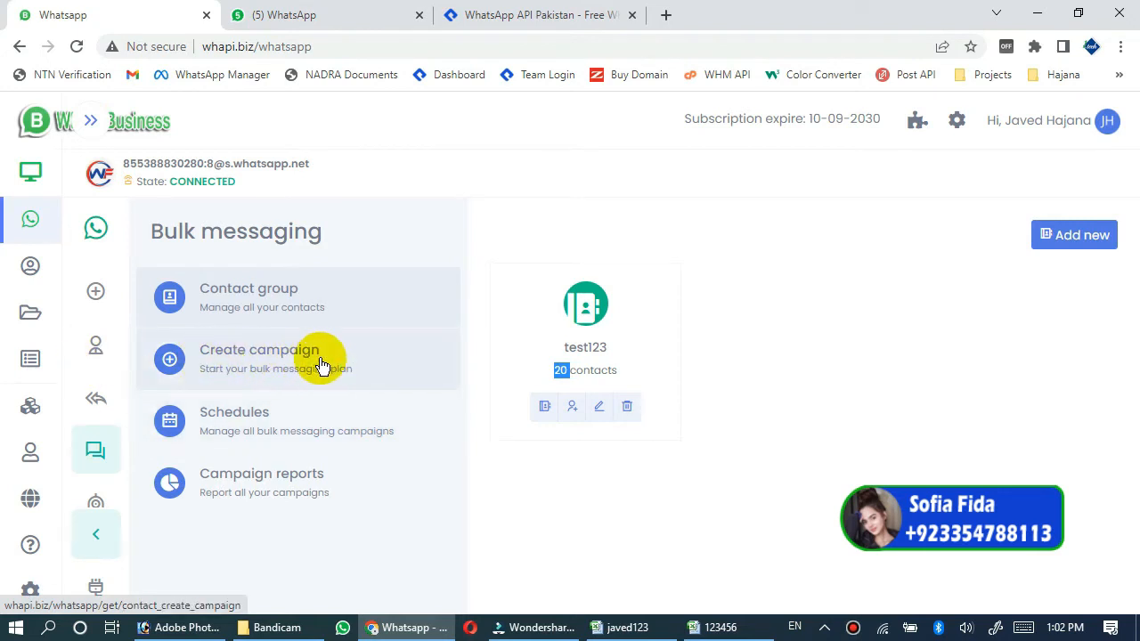
# - Create a new campaign named 'xyz camp' and select the test123 contact group
pyautogui.click(260, 358)
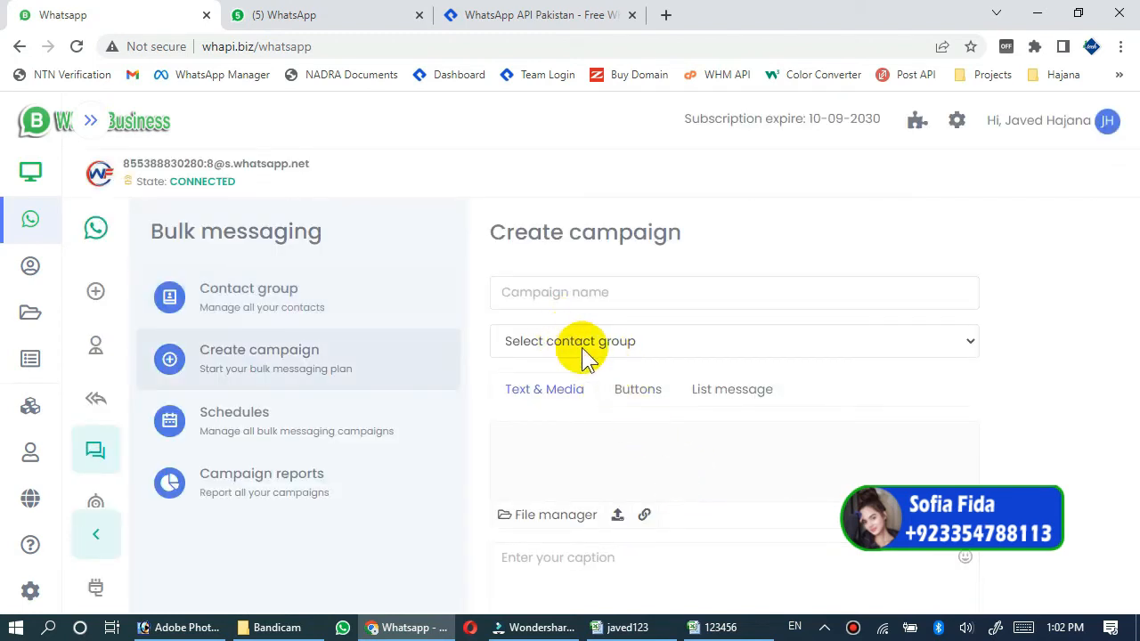
pyautogui.click(734, 292)
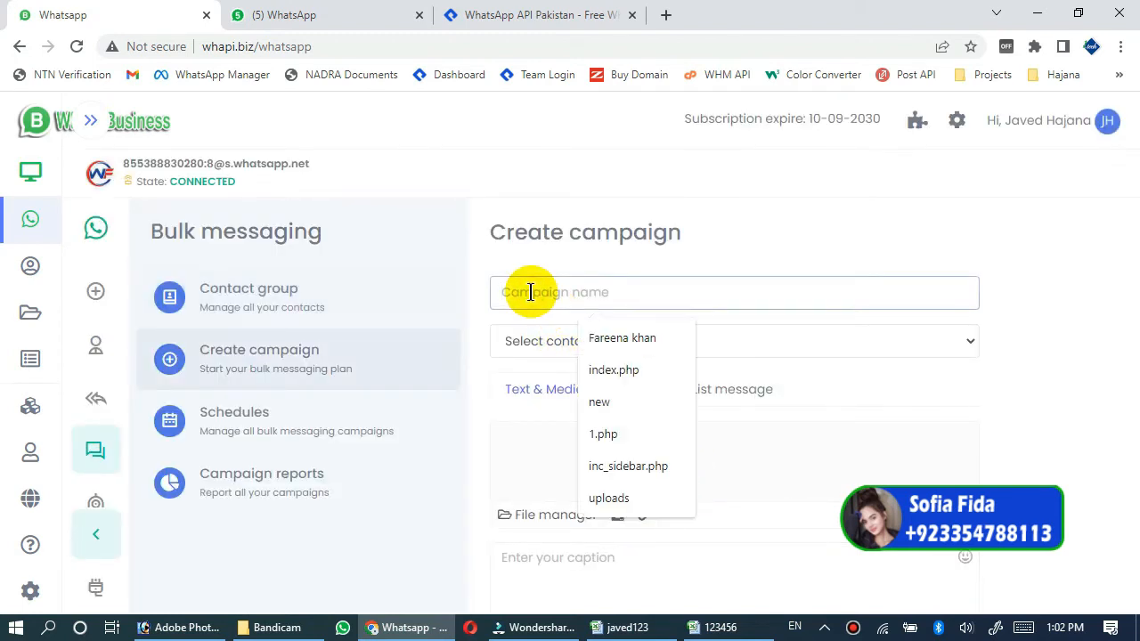
pyautogui.write('xyz')
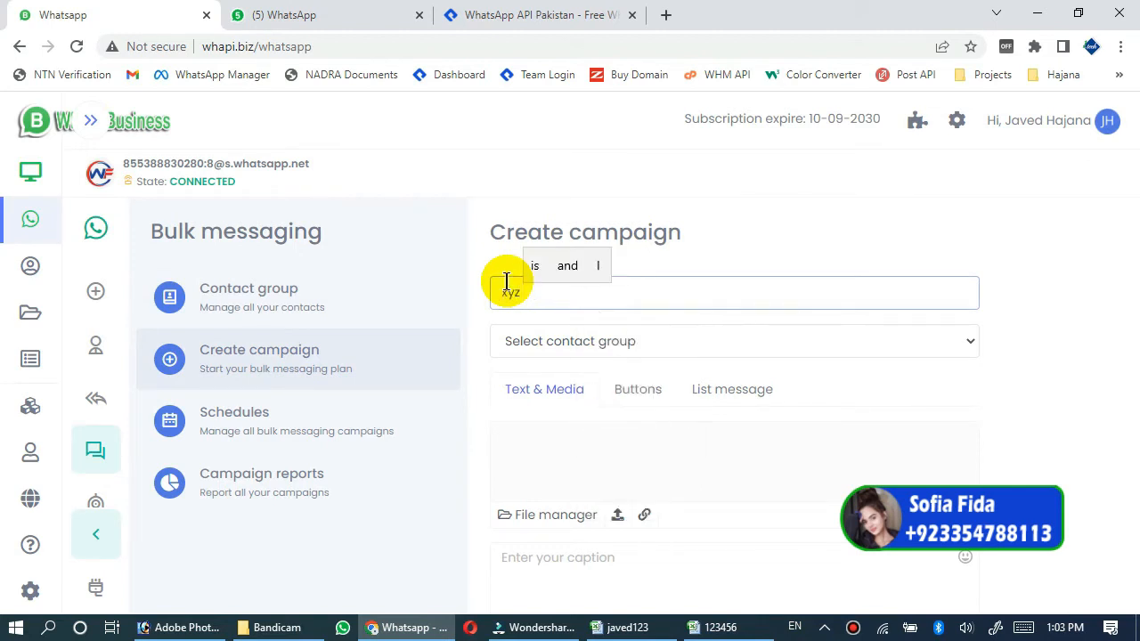
pyautogui.write('ca')
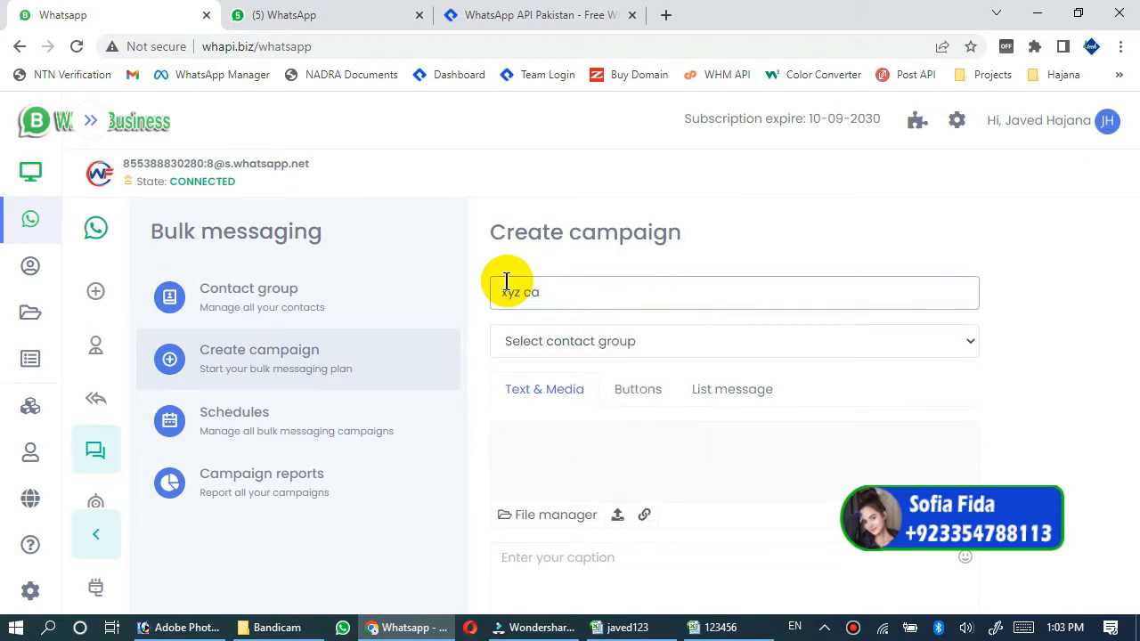
pyautogui.write('mp')
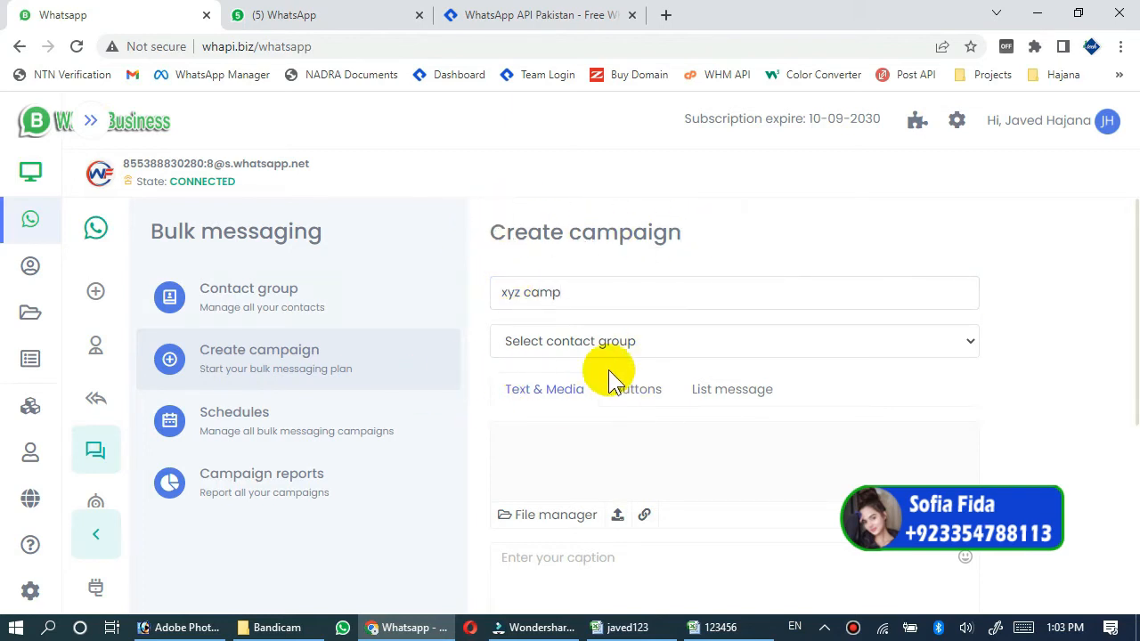
pyautogui.click(734, 341)
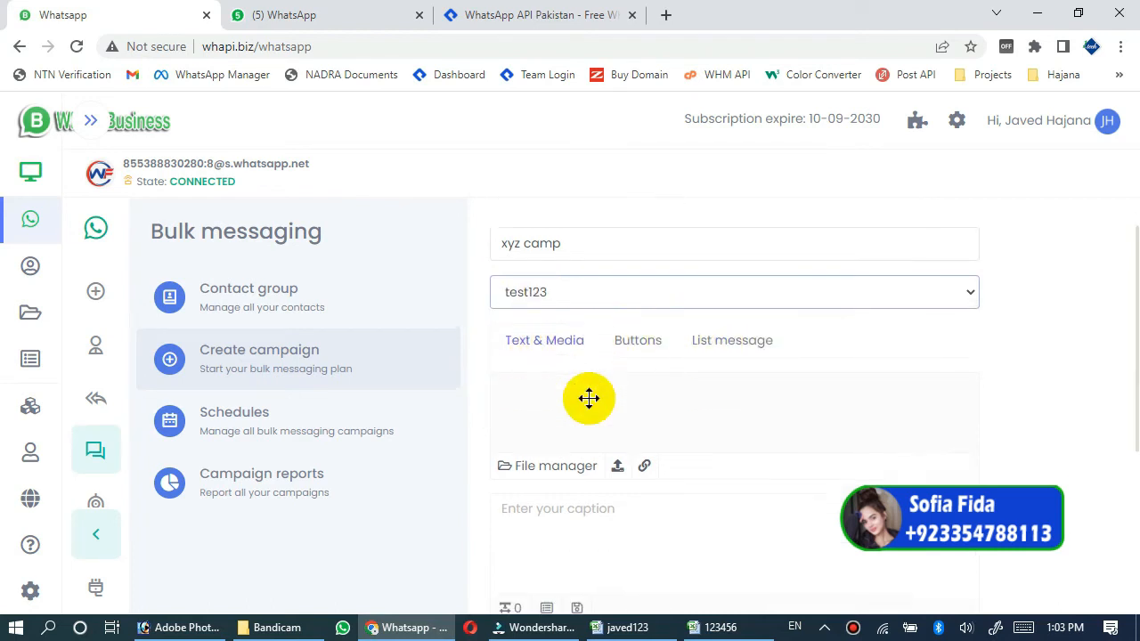
# - Enter 'this is test message' as the message text, removing a stray trailing letter
pyautogui.scroll(-3)
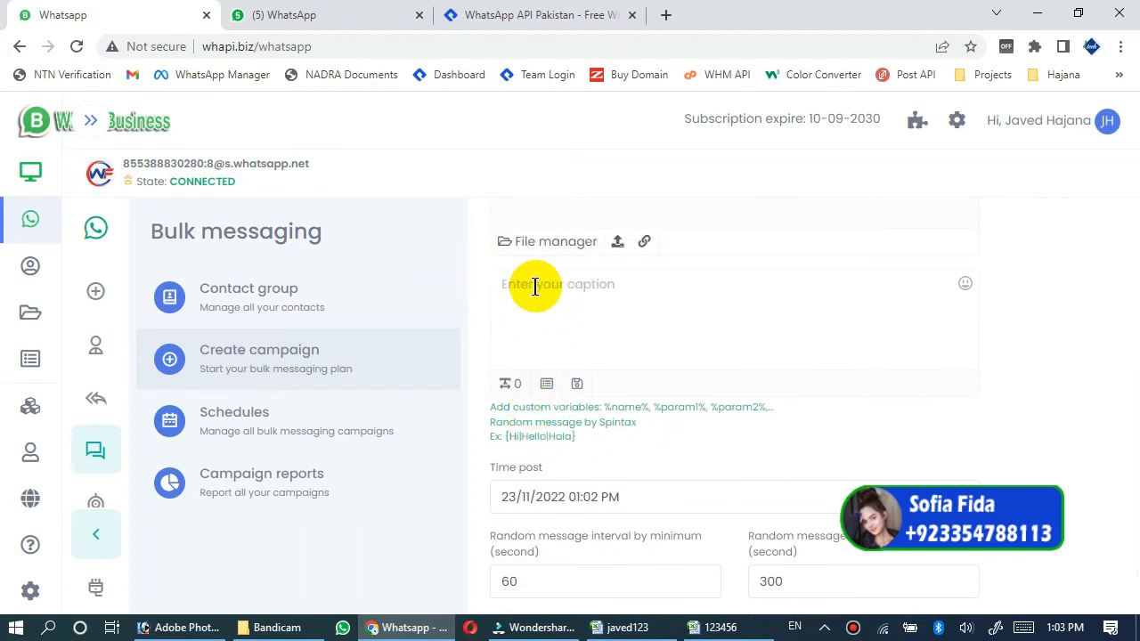
pyautogui.moveTo(498, 284)
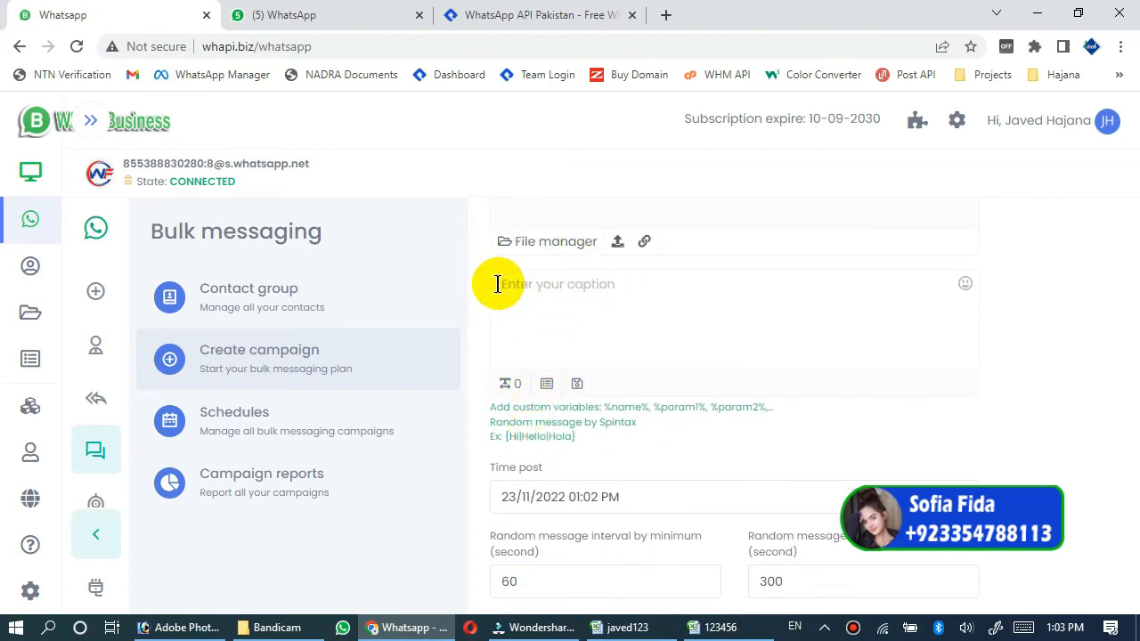
pyautogui.write('this')
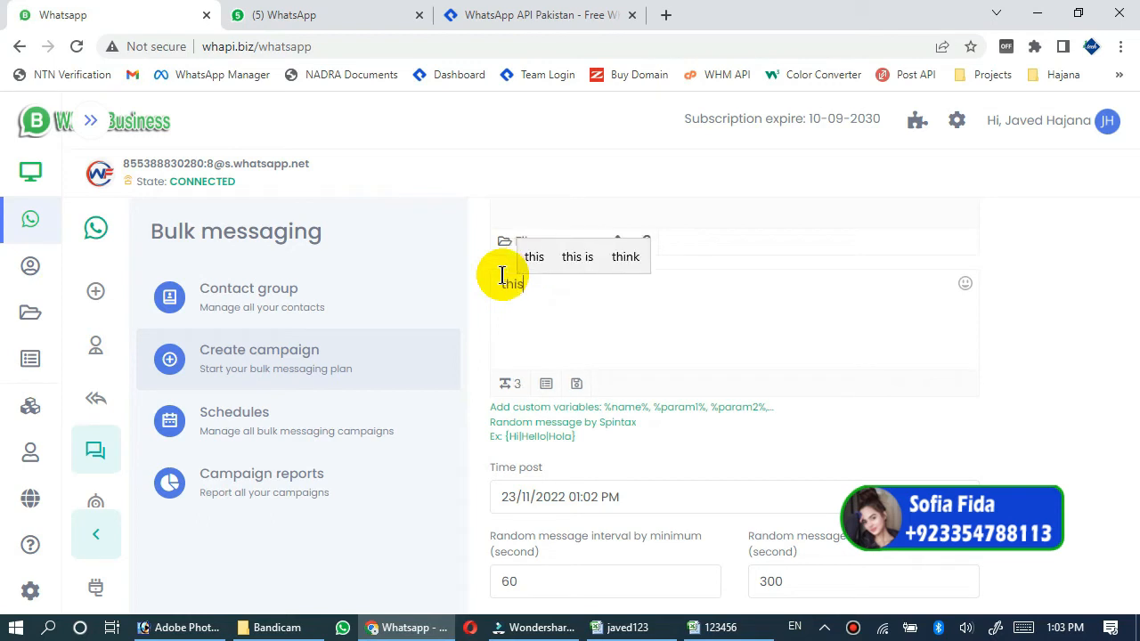
pyautogui.write('is')
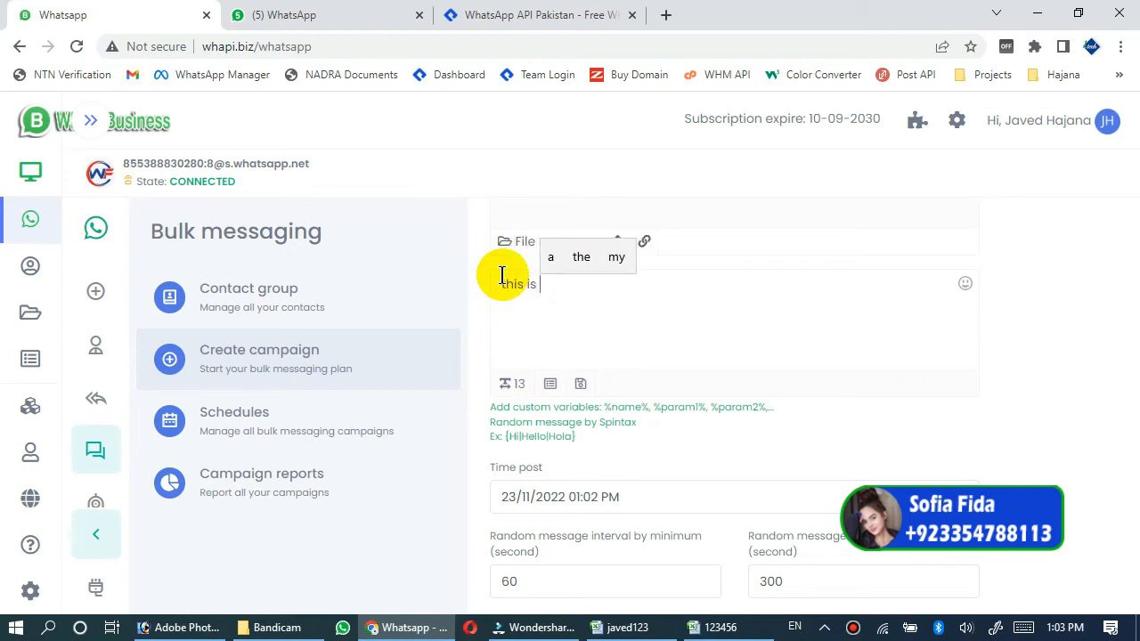
pyautogui.write('test messages')
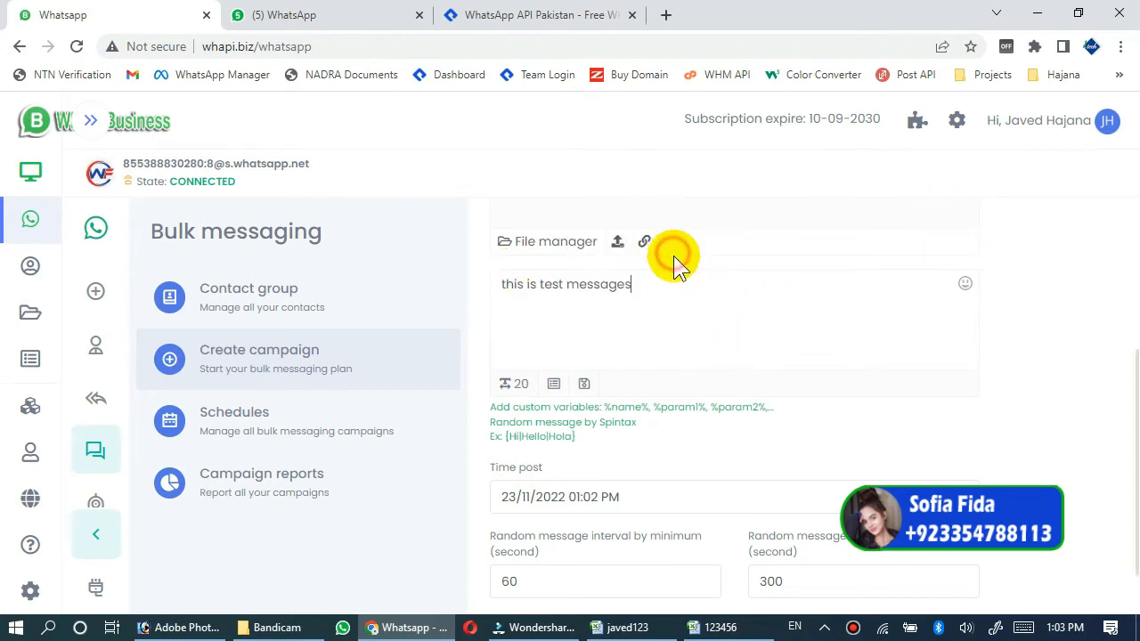
pyautogui.press('Backspace')
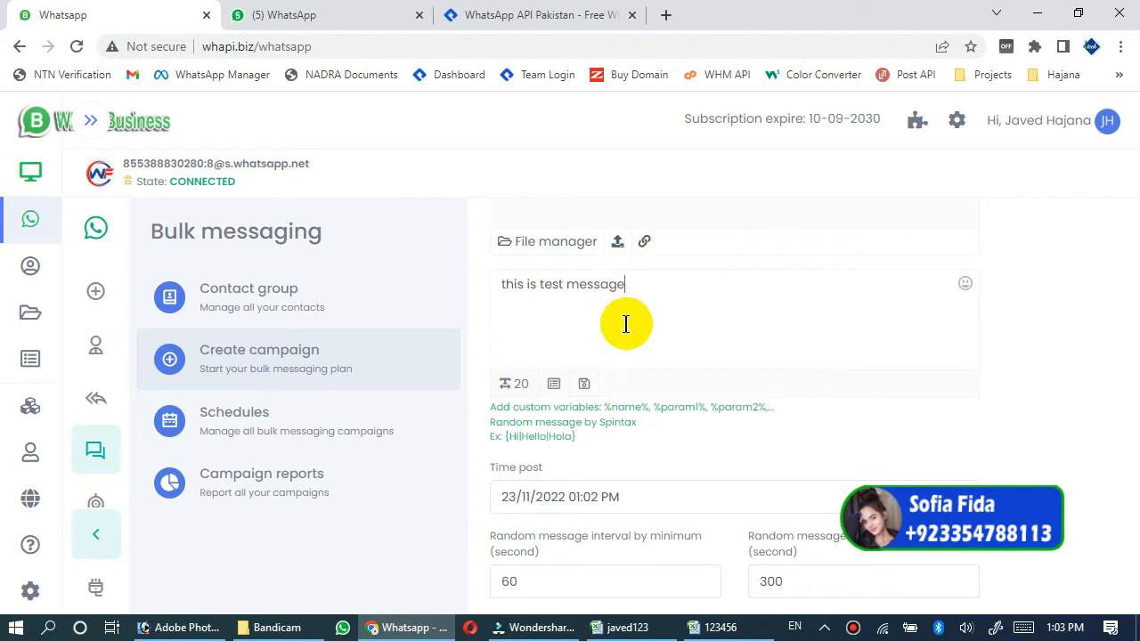
pyautogui.scroll(3)
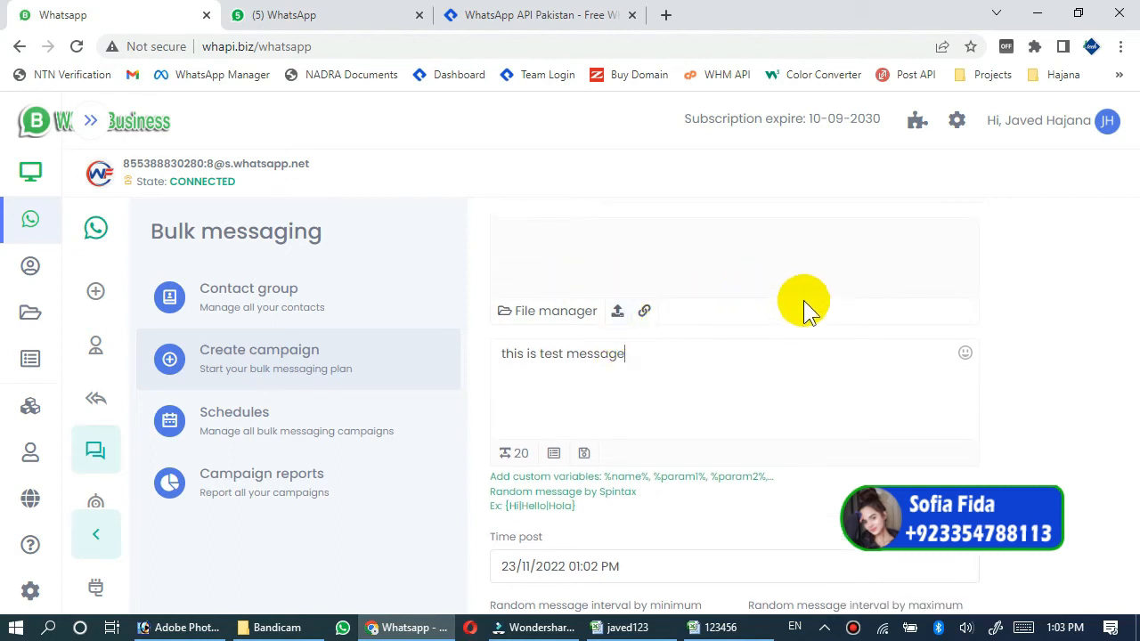
pyautogui.scroll(3)
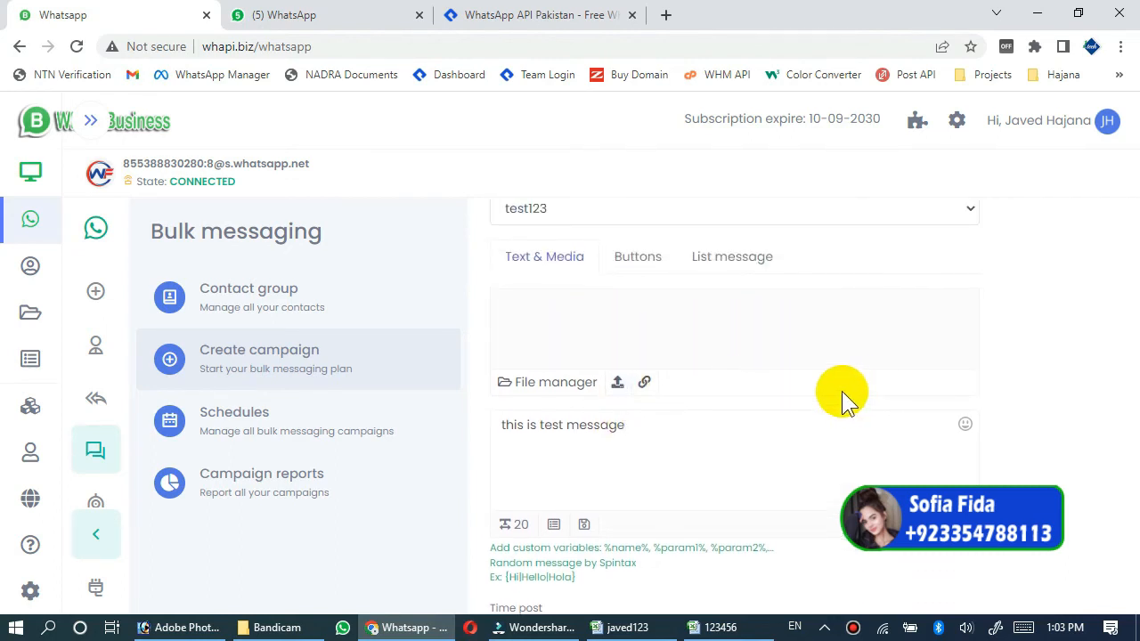
pyautogui.moveTo(746, 509)
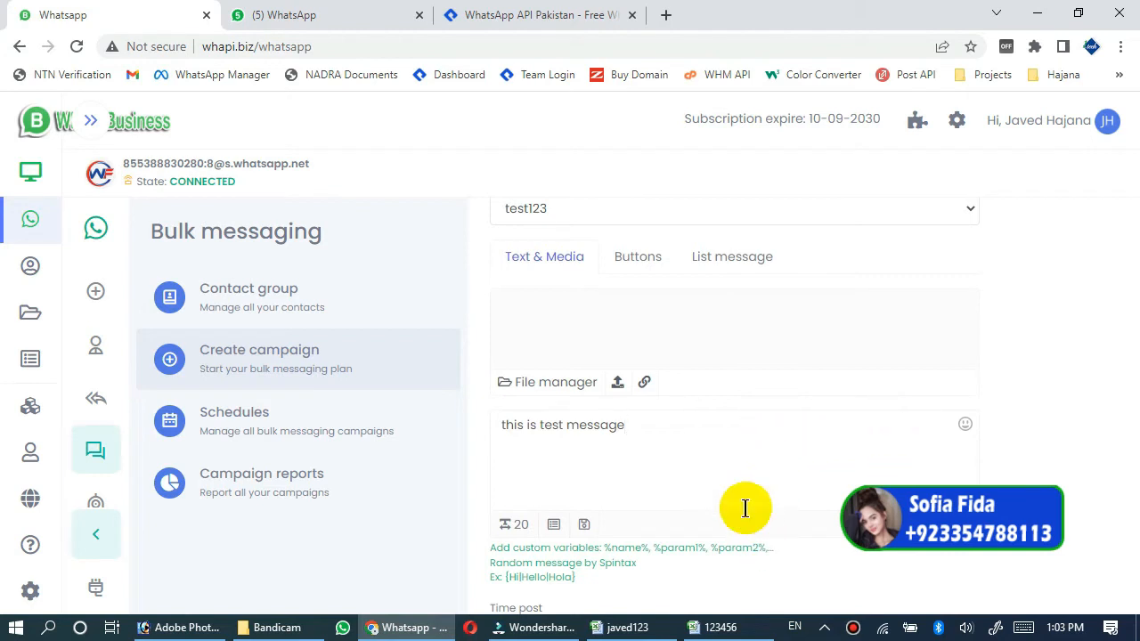
pyautogui.moveTo(618, 382)
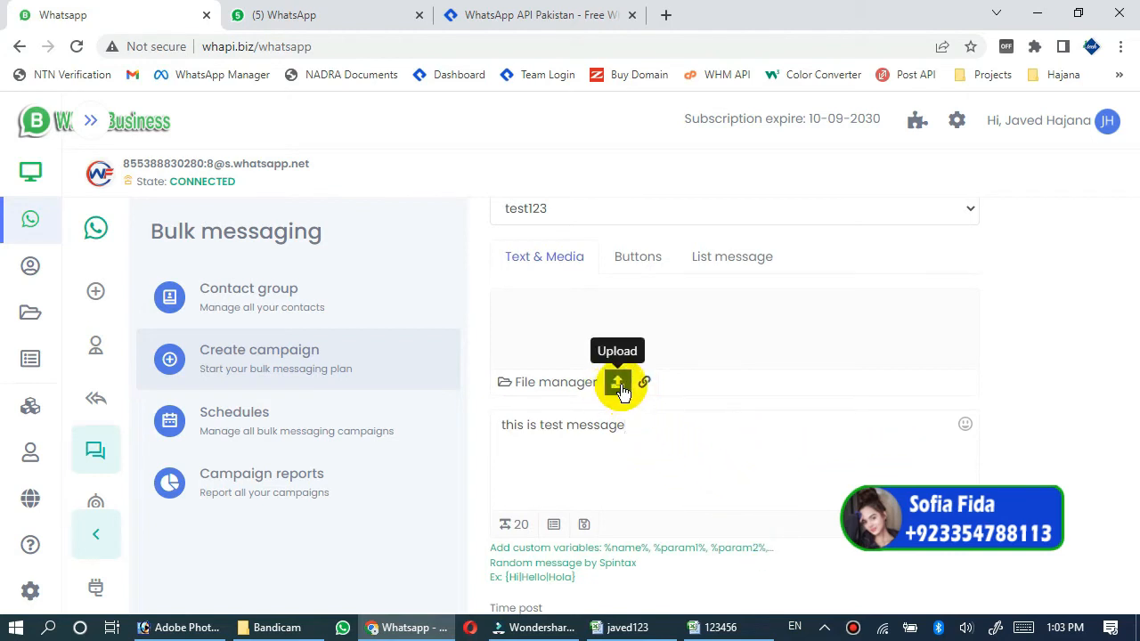
pyautogui.moveTo(658, 512)
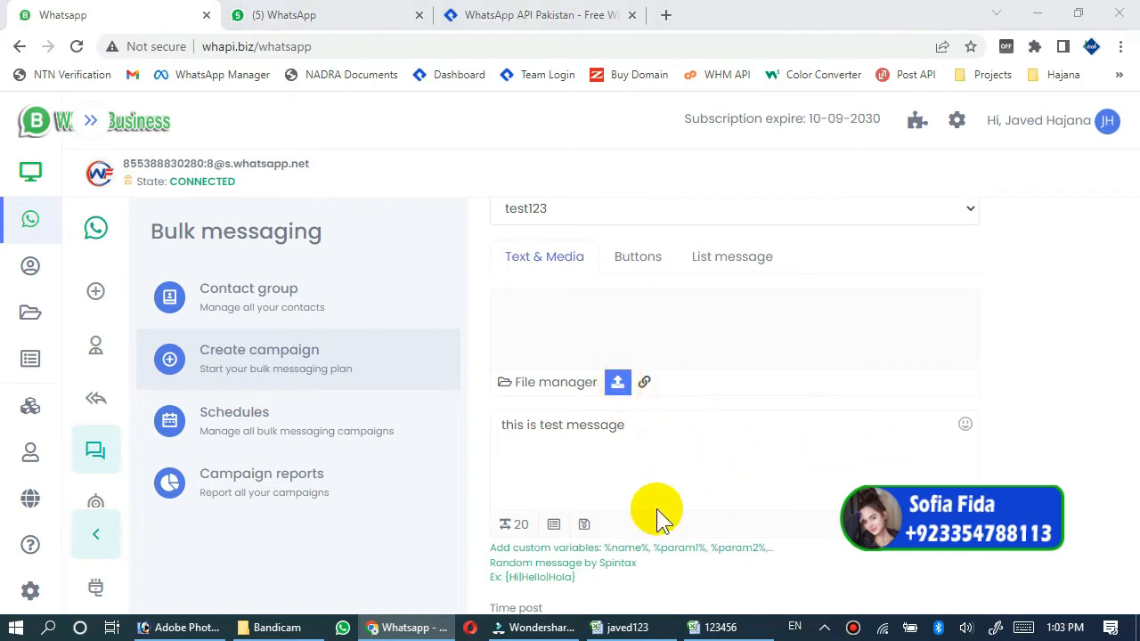
# - Upload the green Business logo image from the Desktop as a message attachment
pyautogui.click(616, 383)
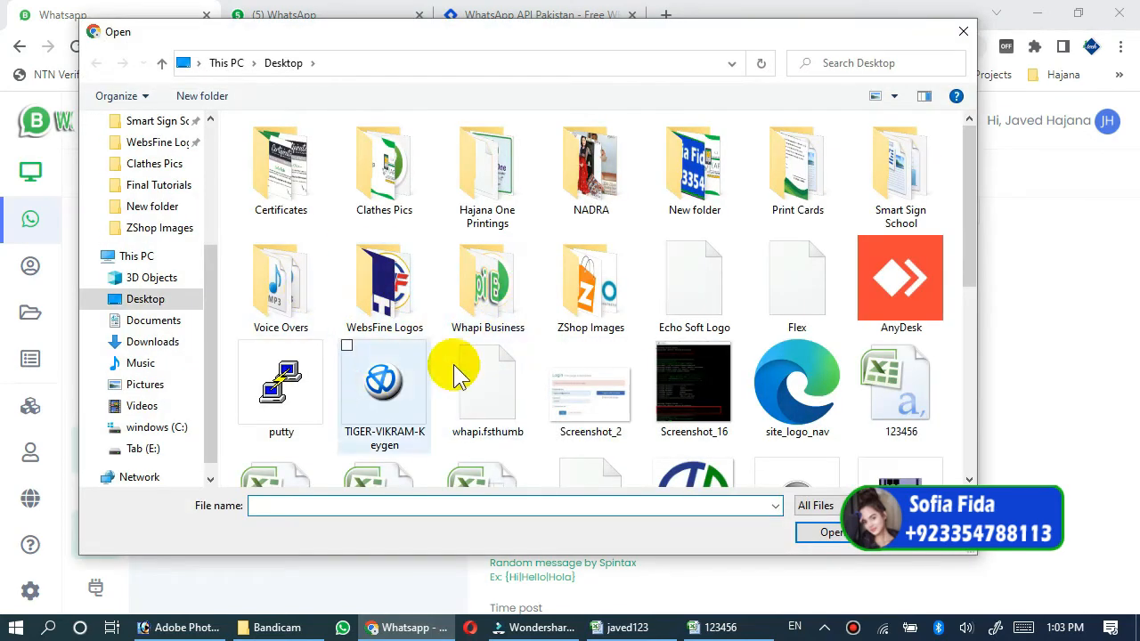
pyautogui.doubleClick(487, 279)
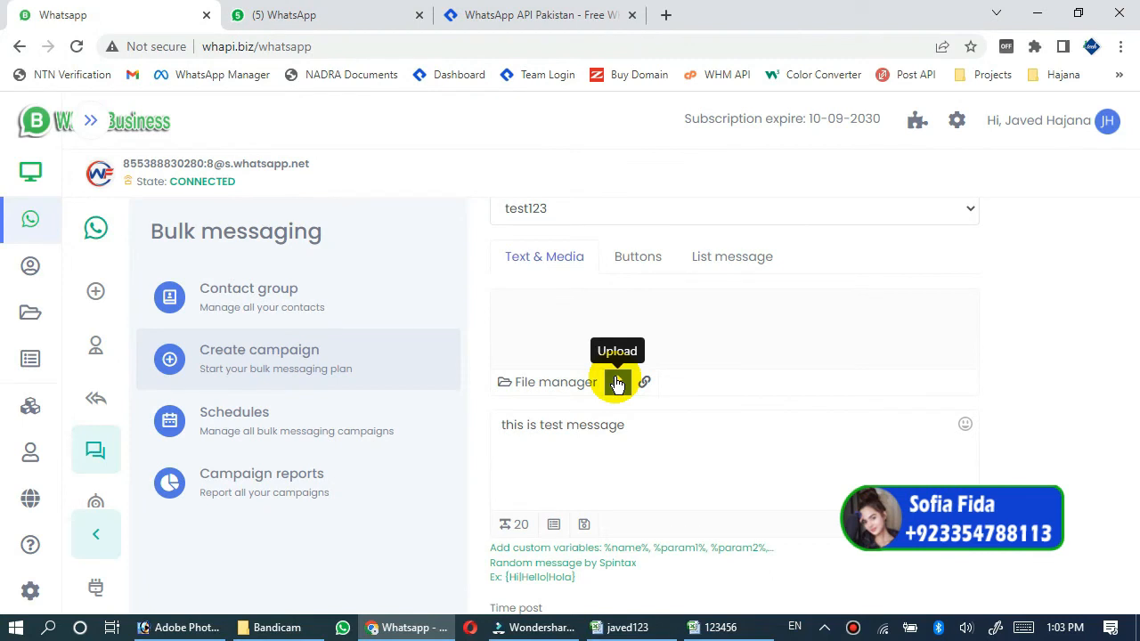
pyautogui.click(616, 382)
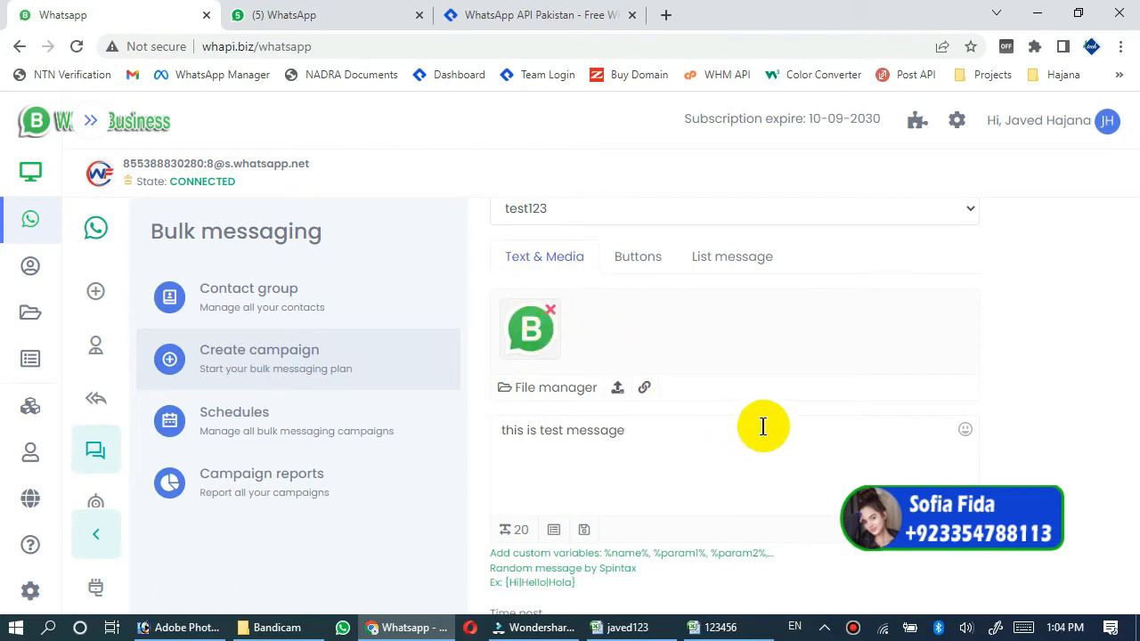
pyautogui.moveTo(644, 388)
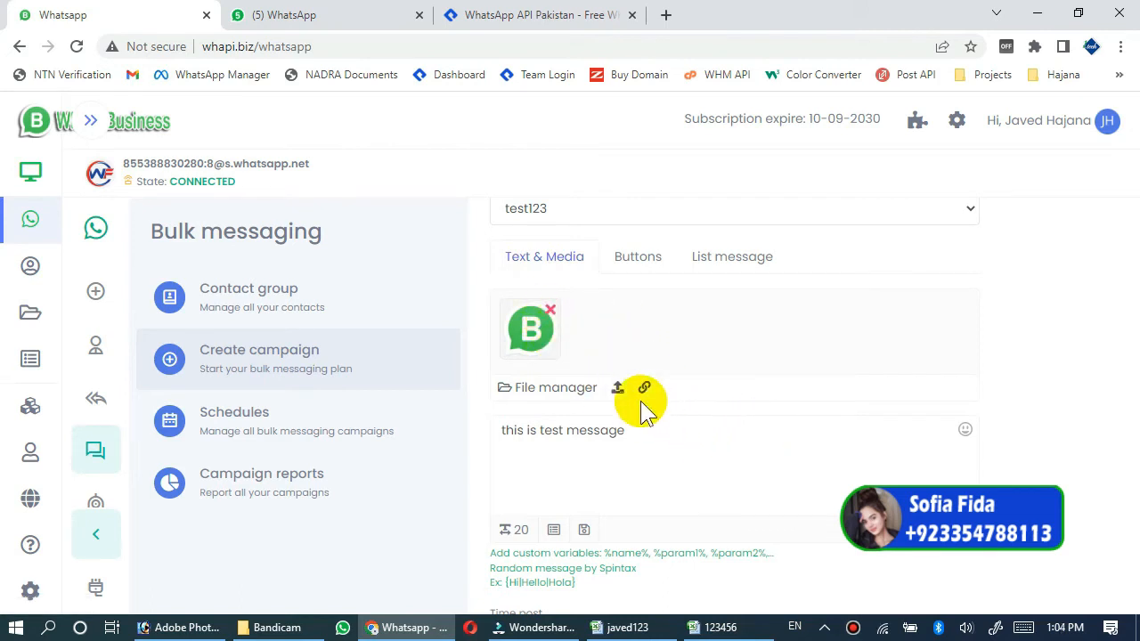
pyautogui.click(644, 386)
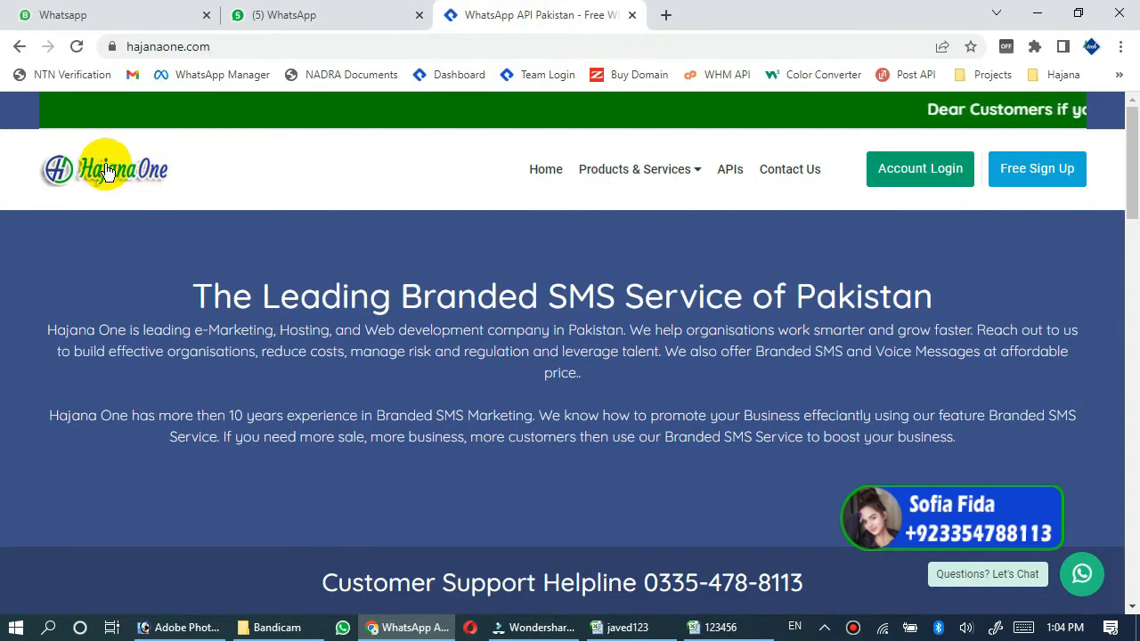
# - Copy the Hajana One logo's image address from the hajanaone.com page
pyautogui.rightClick(103, 169)
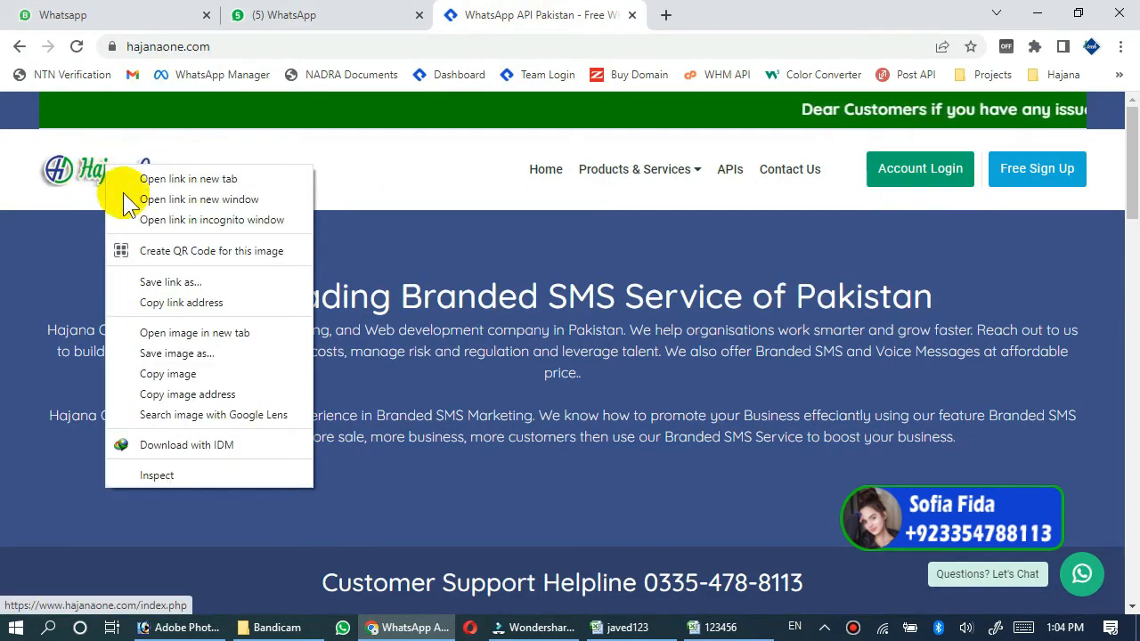
pyautogui.moveTo(187, 394)
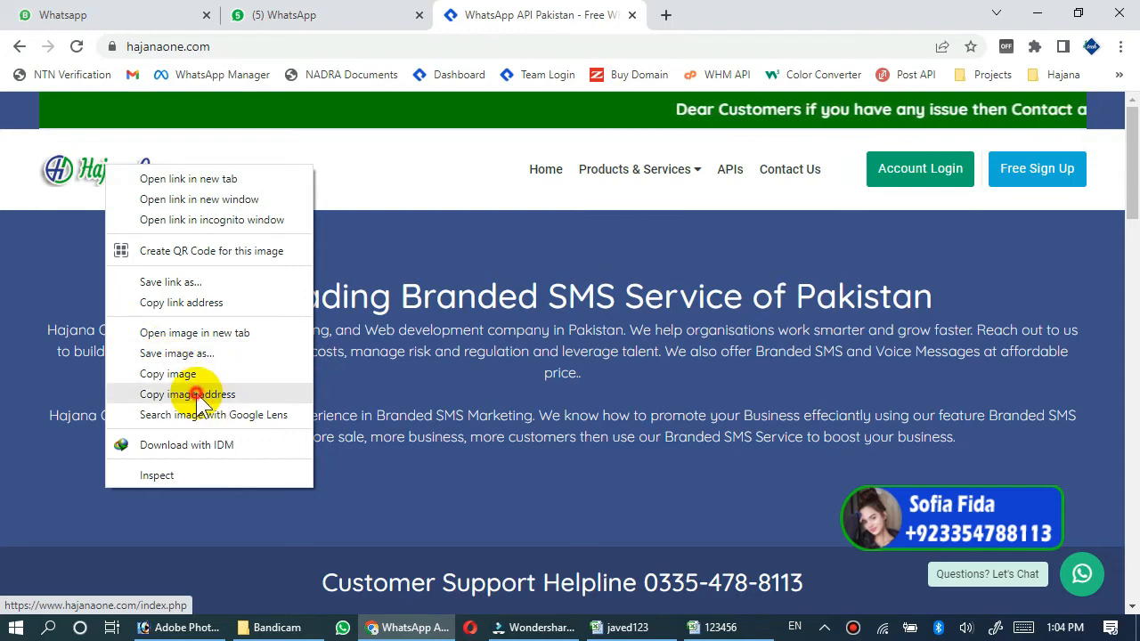
pyautogui.click(283, 15)
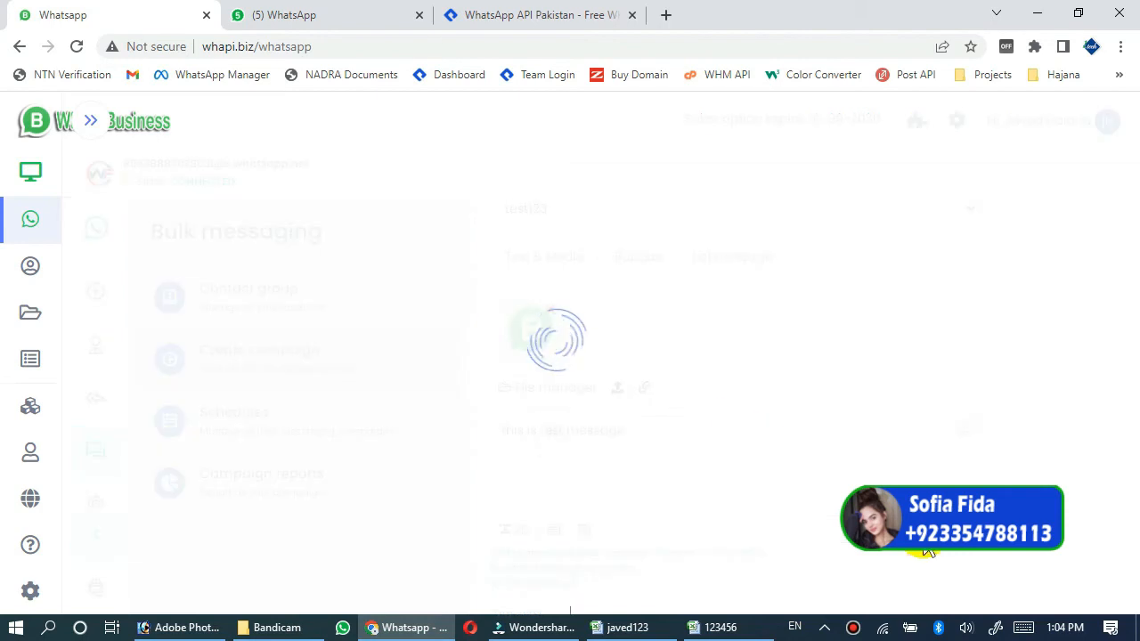
pyautogui.moveTo(595, 354)
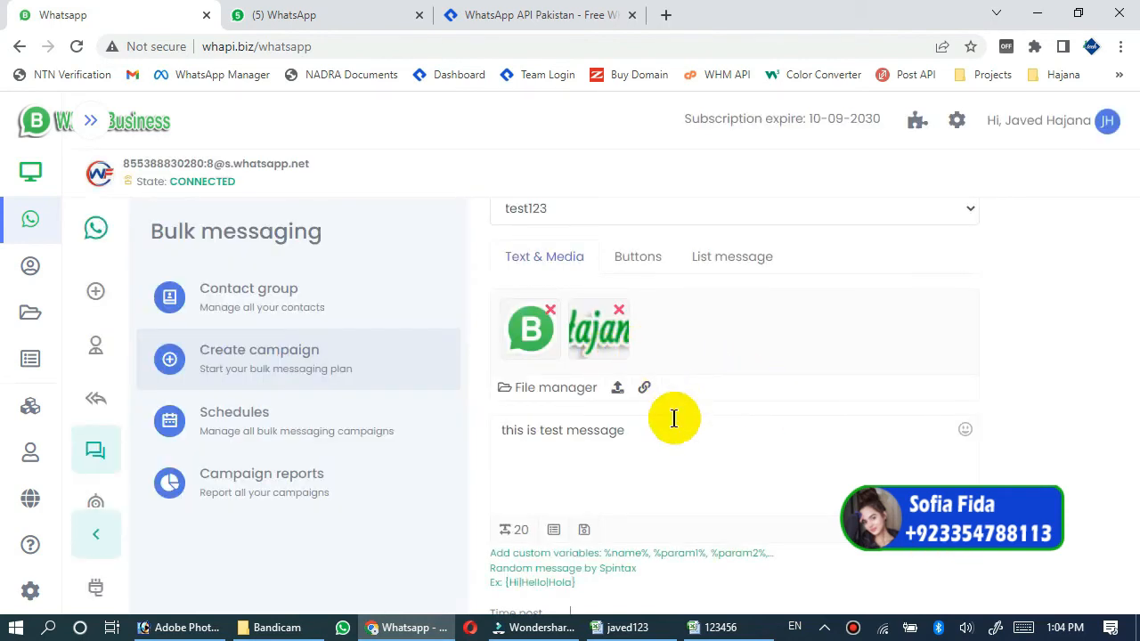
pyautogui.moveTo(656, 432)
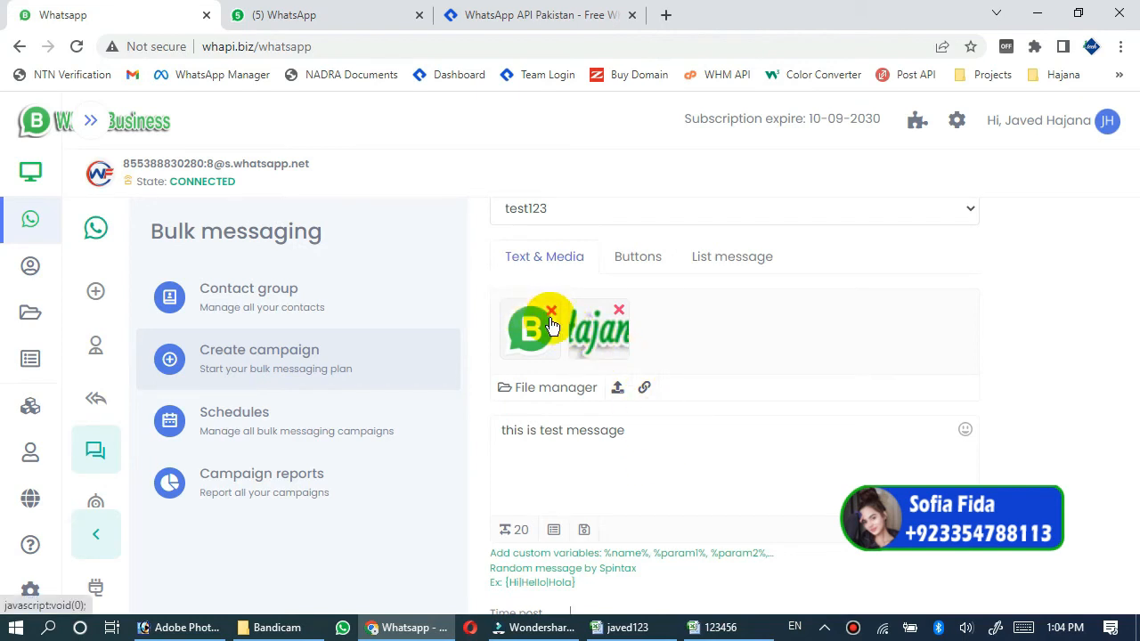
pyautogui.moveTo(680, 311)
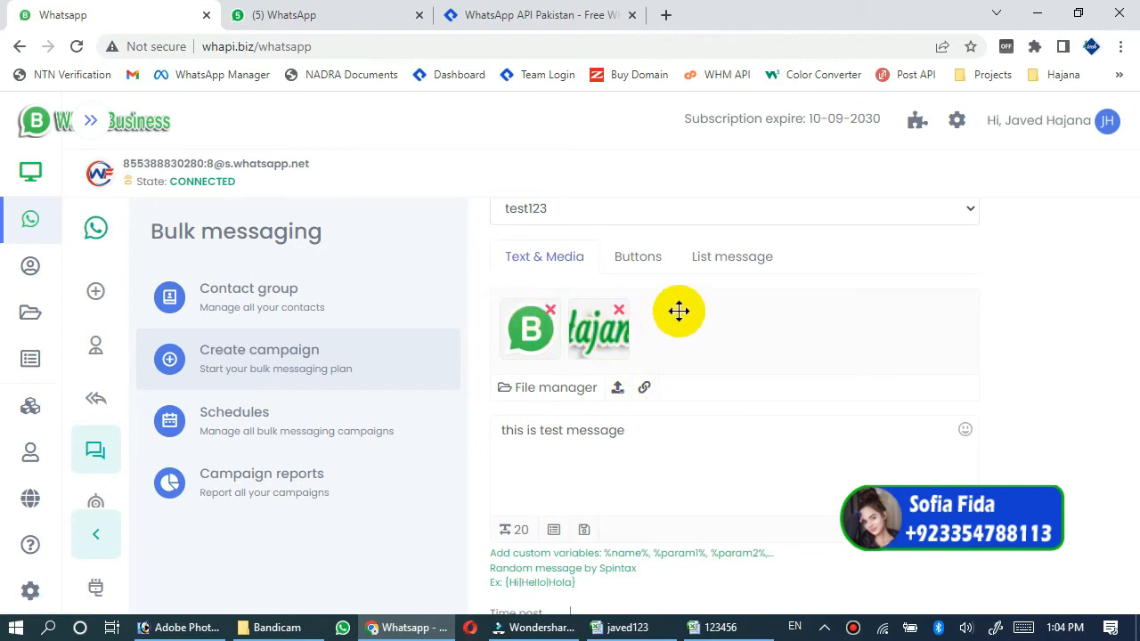
# - Set the minimum random message interval to 1 second and begin editing the maximum
pyautogui.scroll(-3)
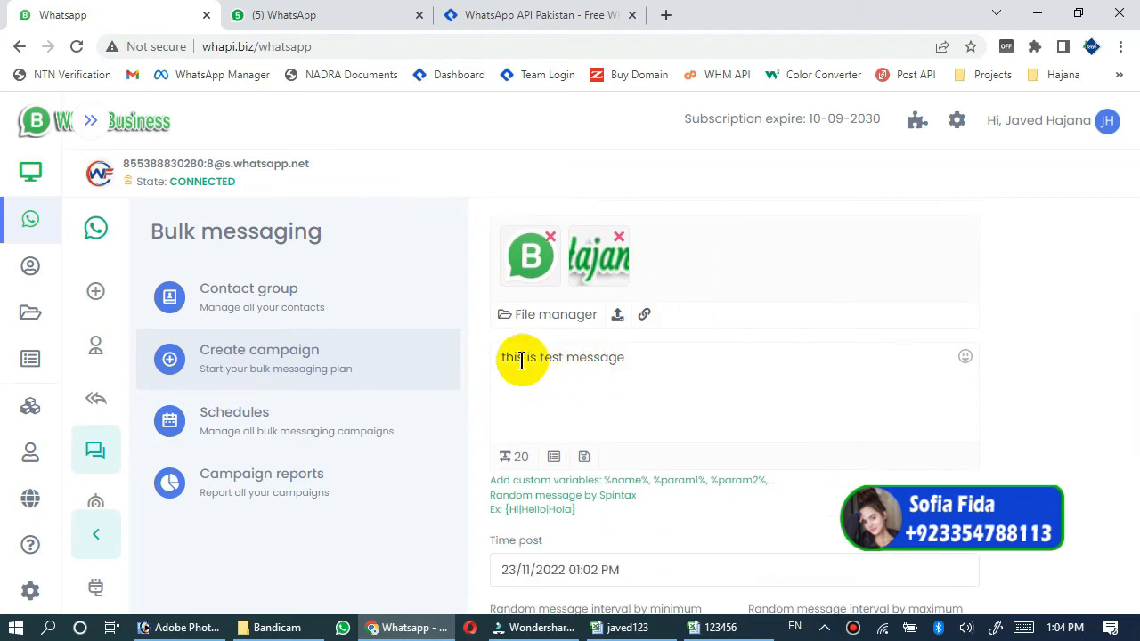
pyautogui.scroll(-3)
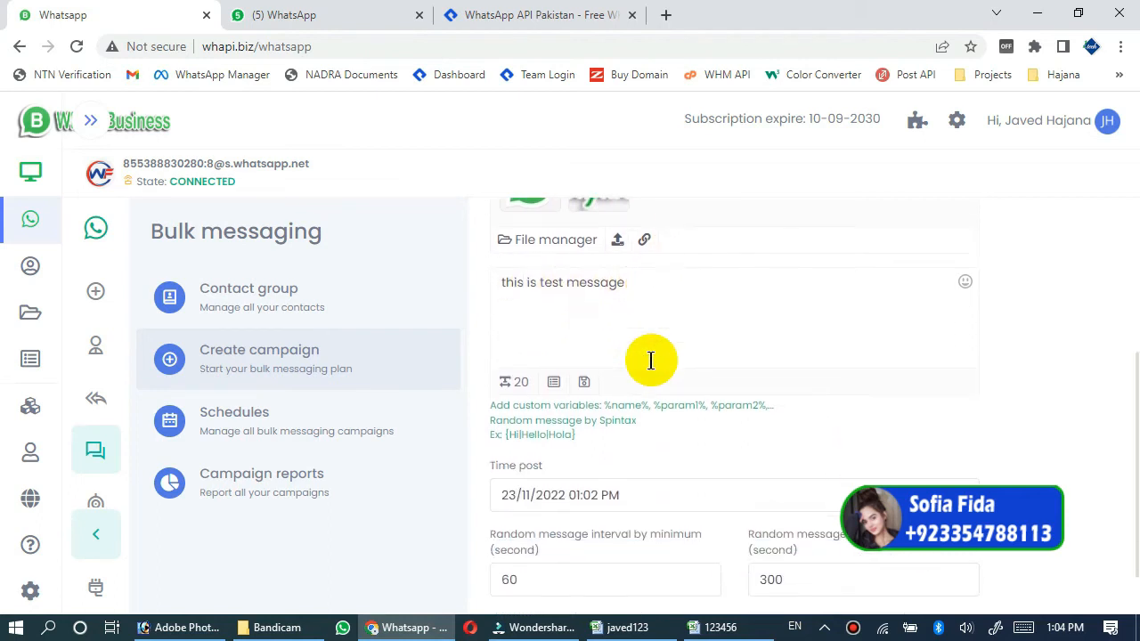
pyautogui.scroll(-3)
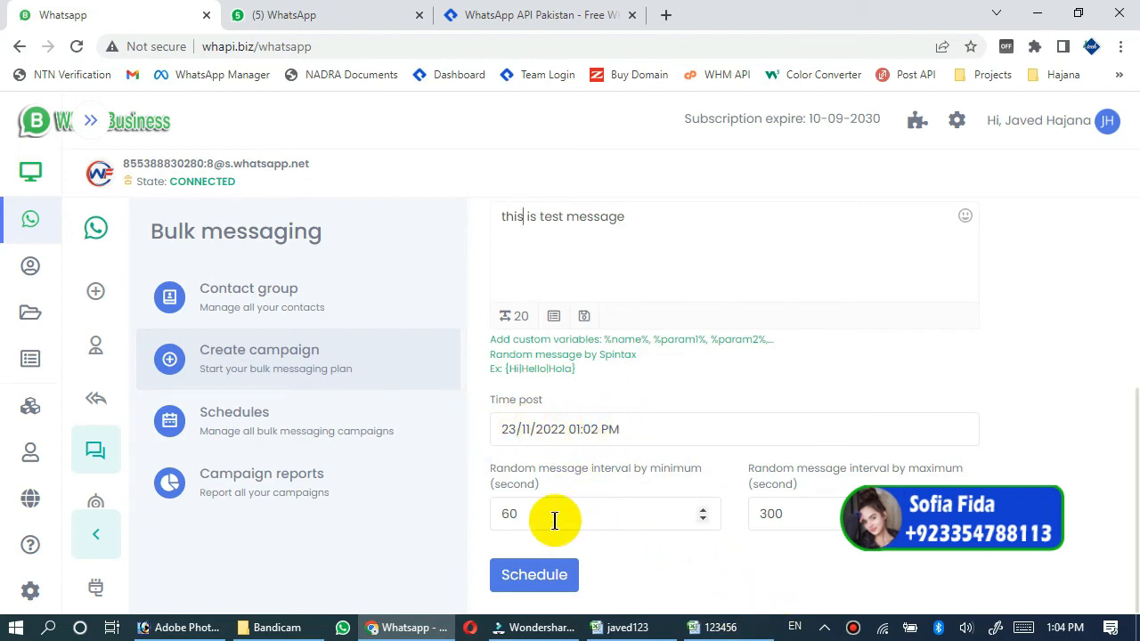
pyautogui.moveTo(829, 519)
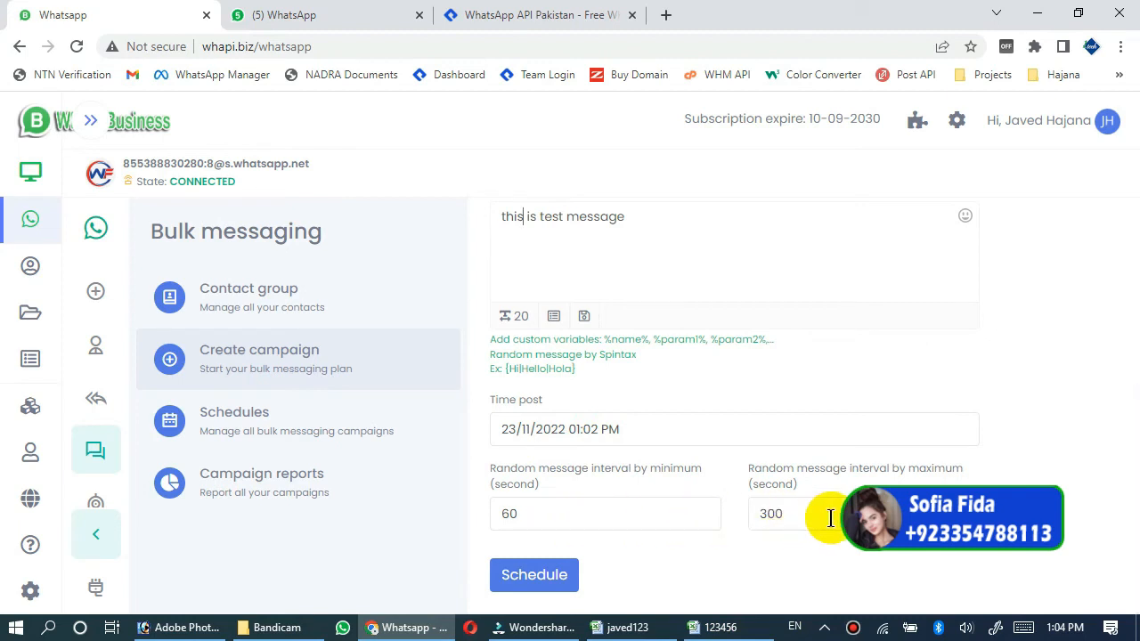
pyautogui.moveTo(546, 514)
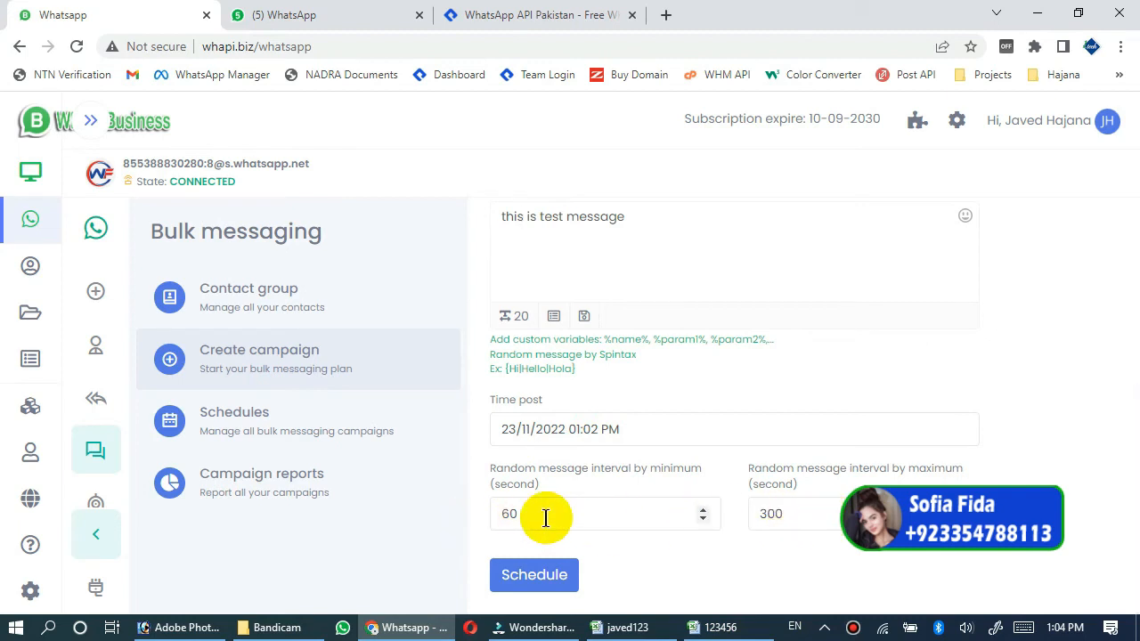
pyautogui.moveTo(671, 535)
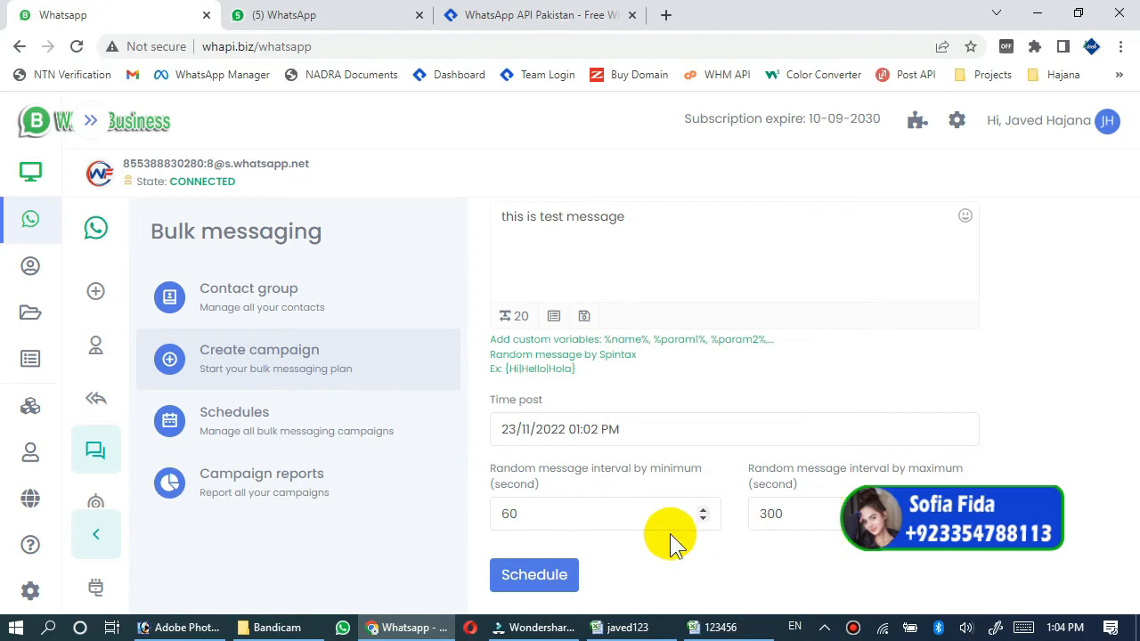
pyautogui.moveTo(623, 519)
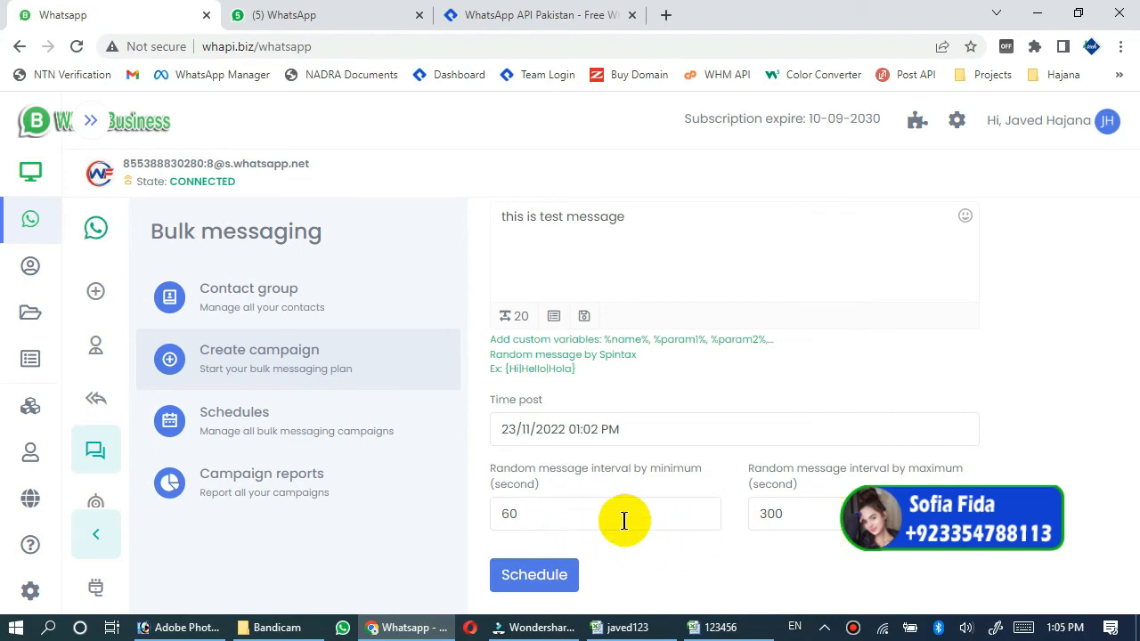
pyautogui.moveTo(695, 520)
pyautogui.write('1')
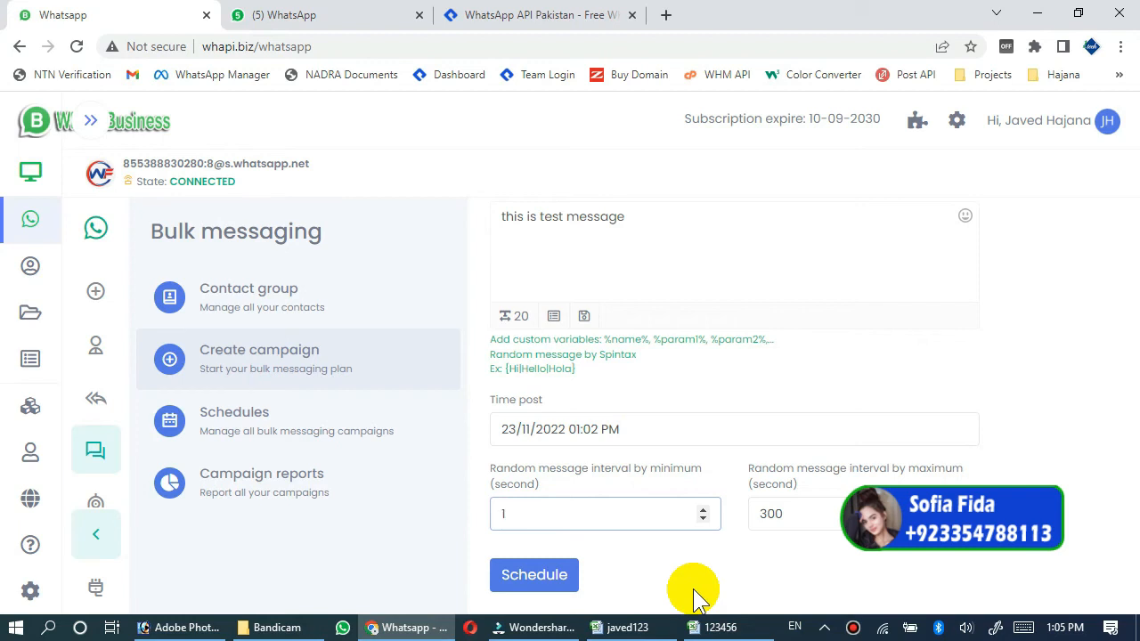
pyautogui.click(783, 514)
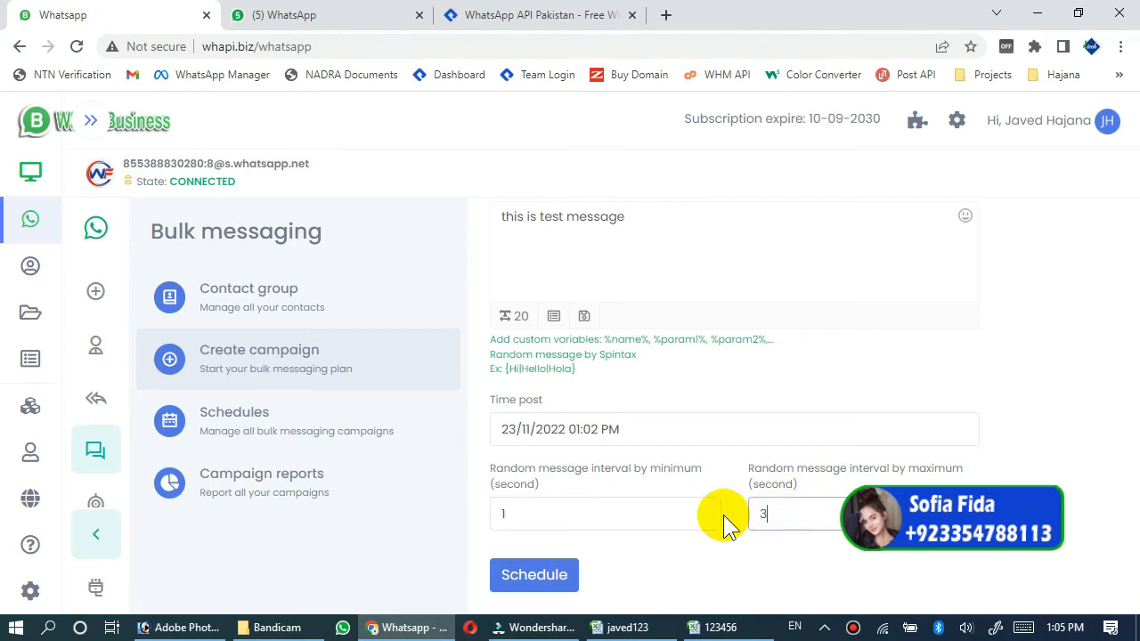
pyautogui.moveTo(579, 543)
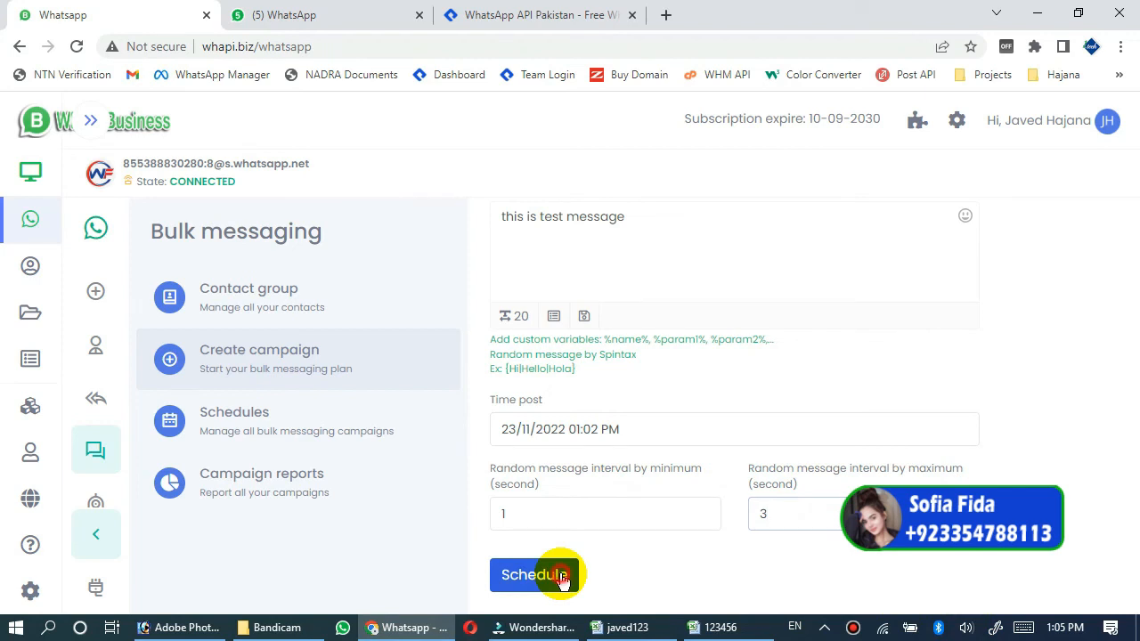
# - After the 1-second minimum is rejected, use intervals of 20 minimum and 120 maximum
pyautogui.click(535, 575)
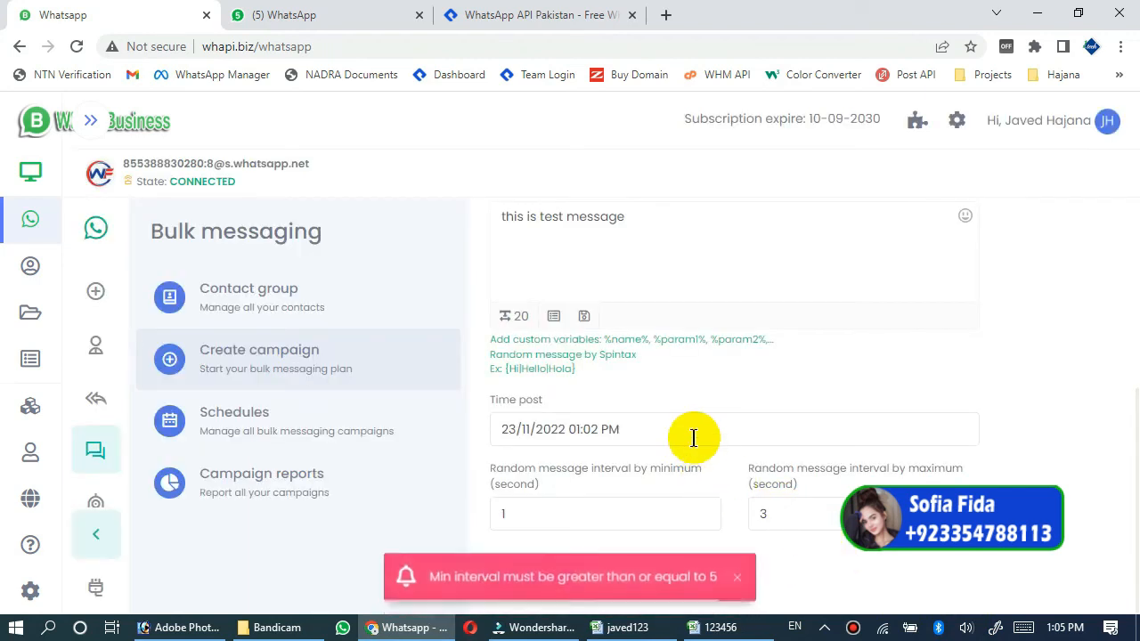
pyautogui.moveTo(507, 548)
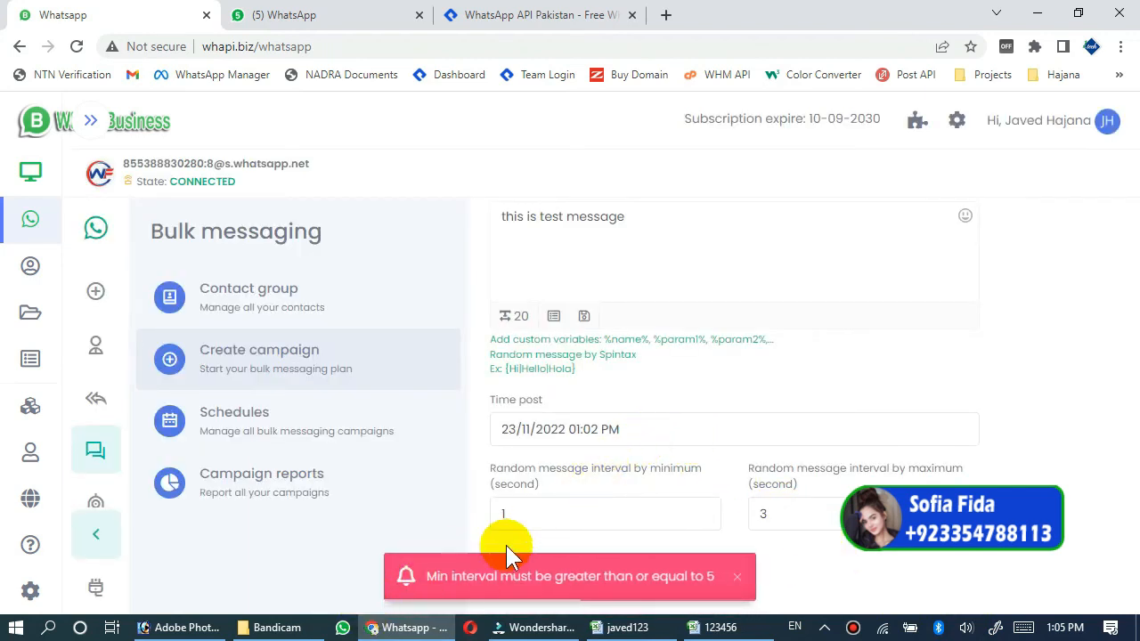
pyautogui.moveTo(468, 592)
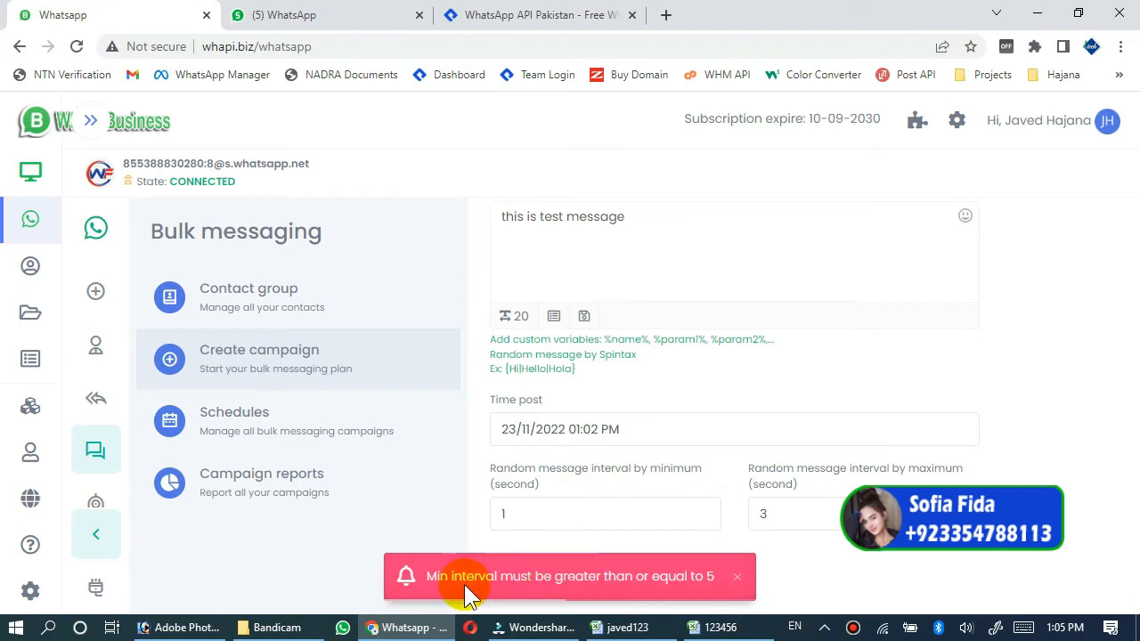
pyautogui.moveTo(548, 595)
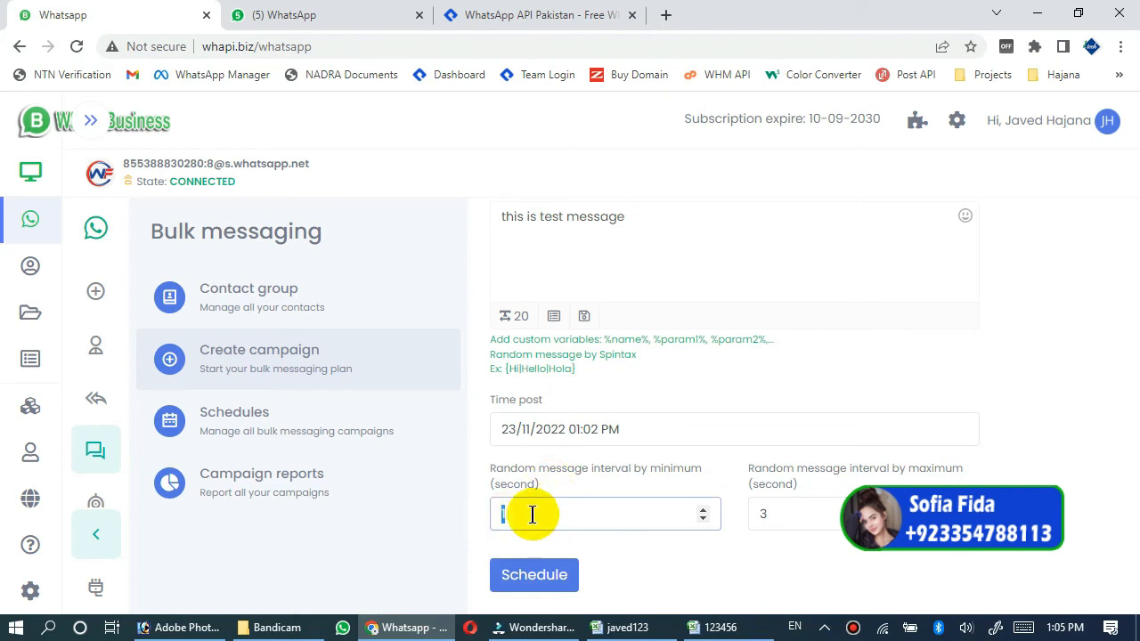
pyautogui.moveTo(525, 499)
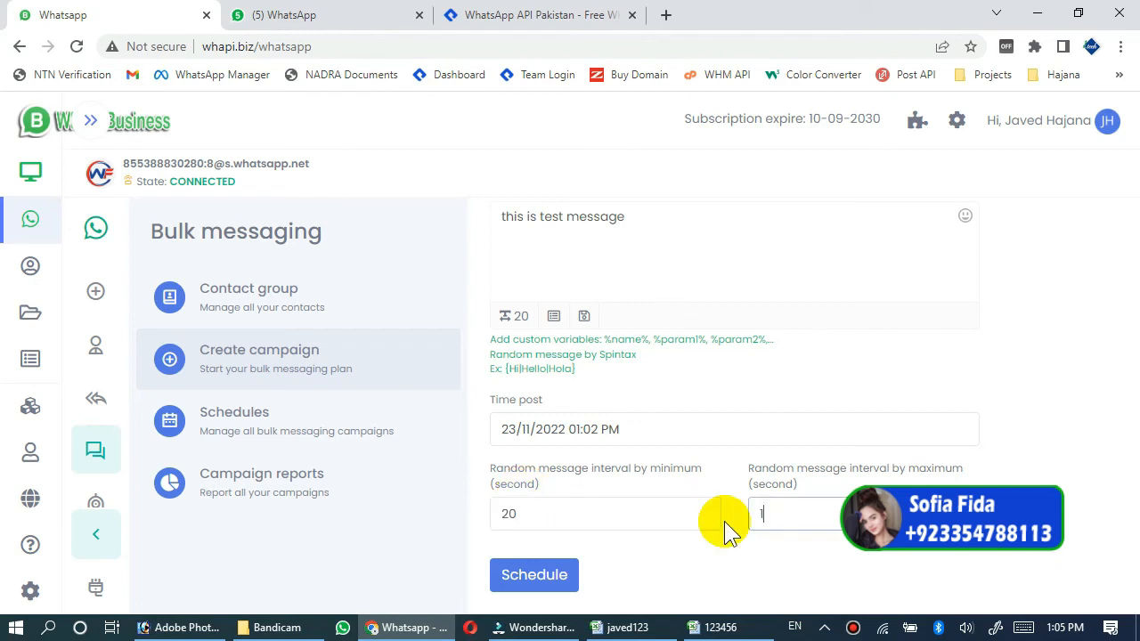
pyautogui.write('20')
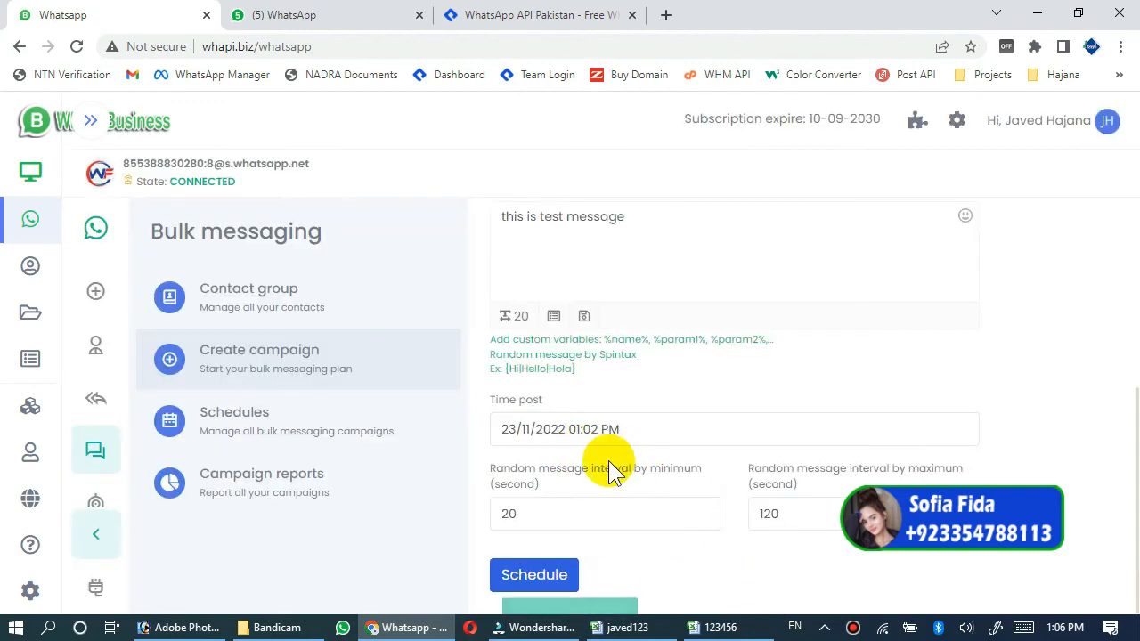
# - Schedule xyz camp for test123, leaving 20 messages pending
pyautogui.click(535, 574)
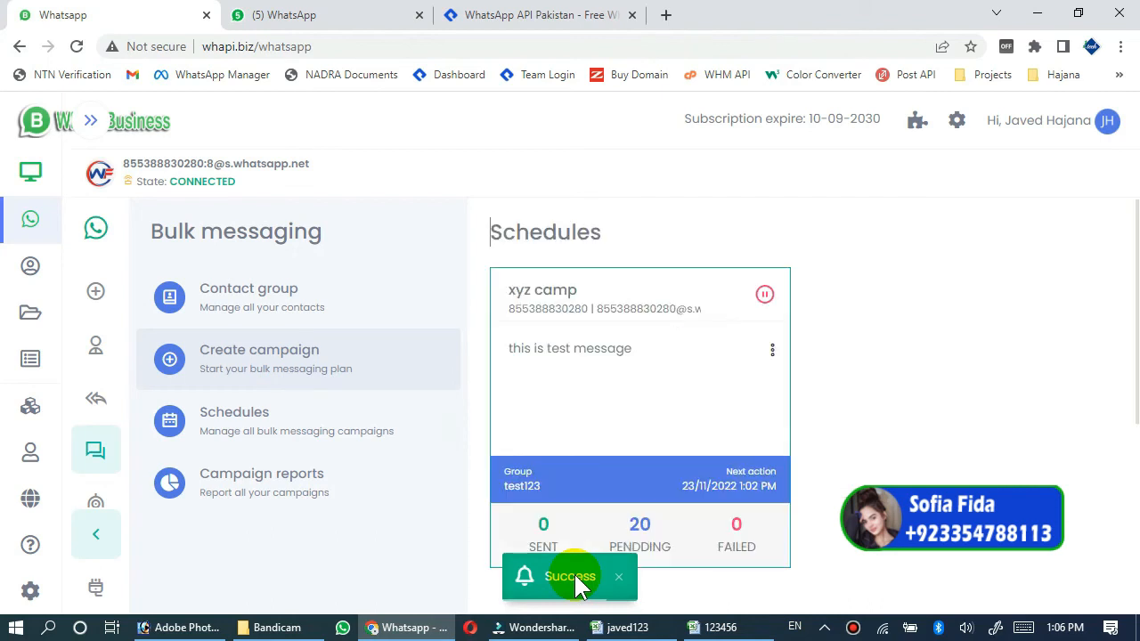
pyautogui.moveTo(868, 432)
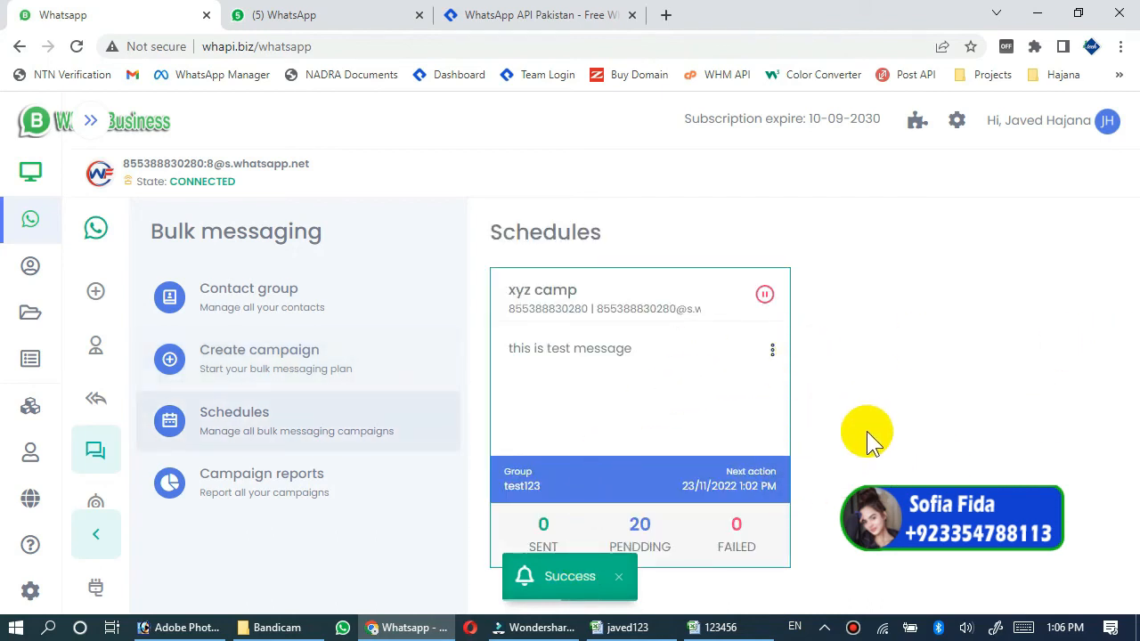
pyautogui.moveTo(651, 263)
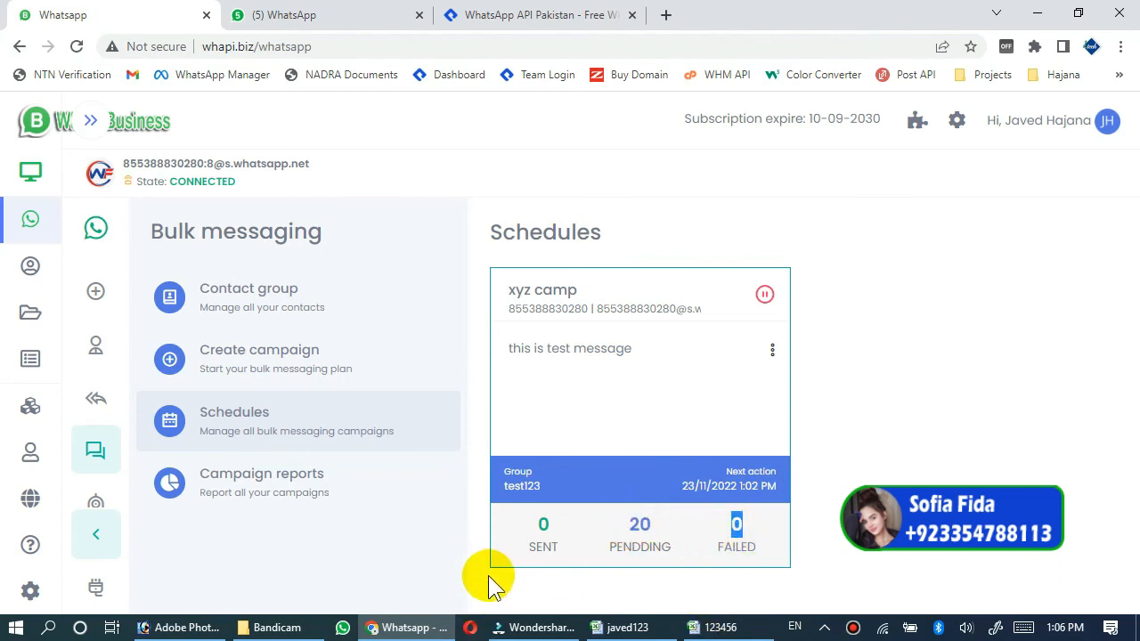
pyautogui.moveTo(755, 350)
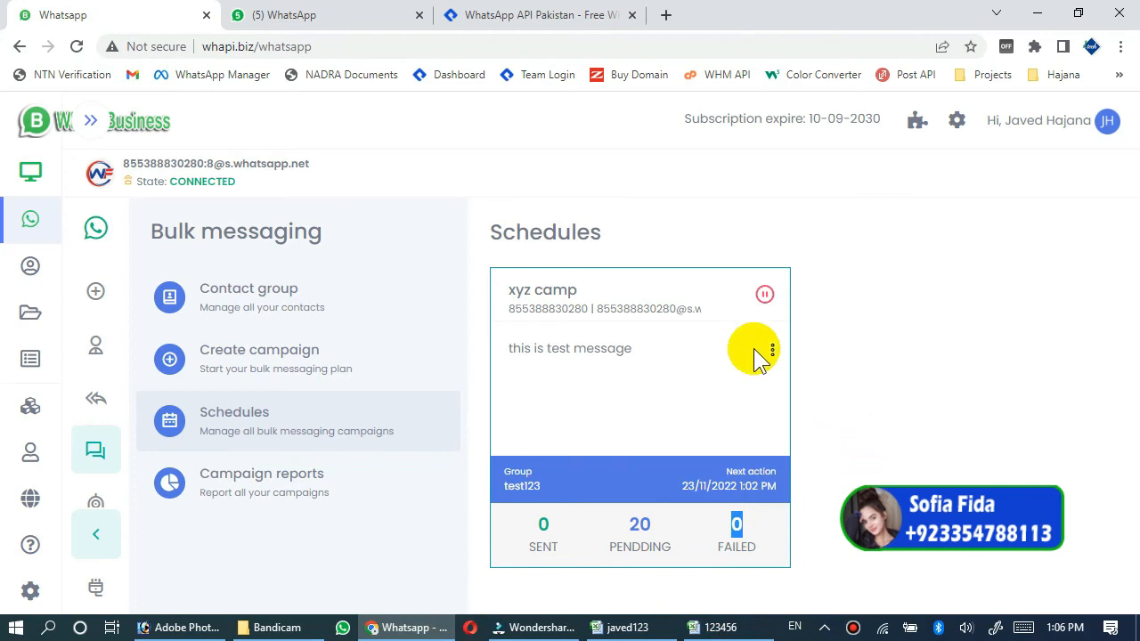
pyautogui.moveTo(330, 491)
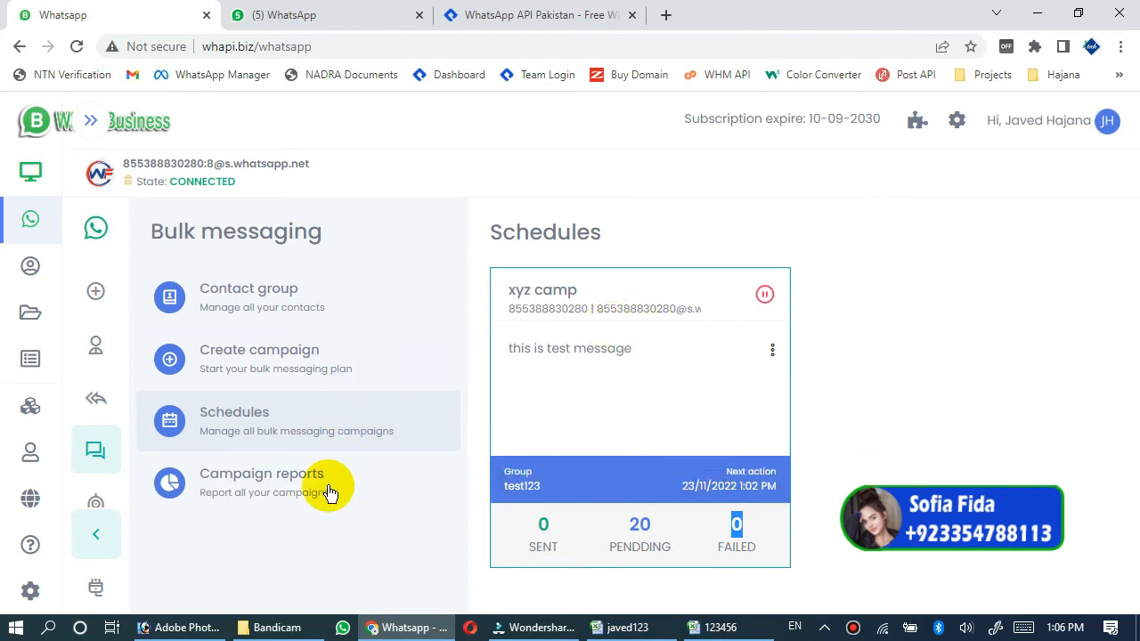
# - Go to Campaign reports and export the xyz camp report
pyautogui.click(262, 482)
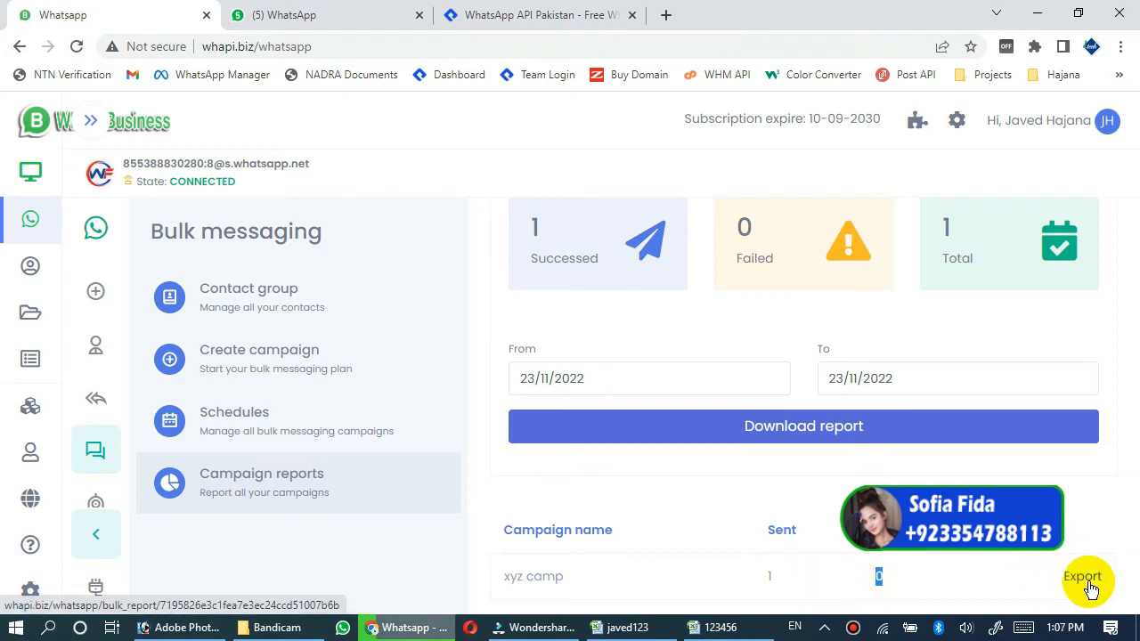
pyautogui.click(1083, 576)
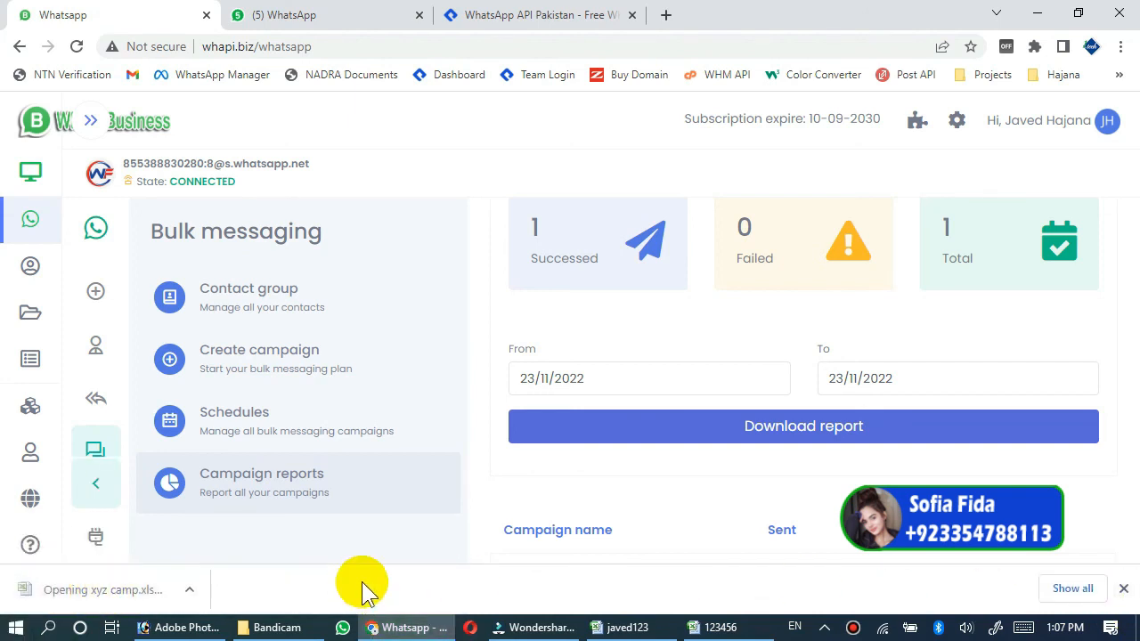
# - Open xyz camp.xls in Excel and inspect the min/max delay and start time cells
pyautogui.click(103, 590)
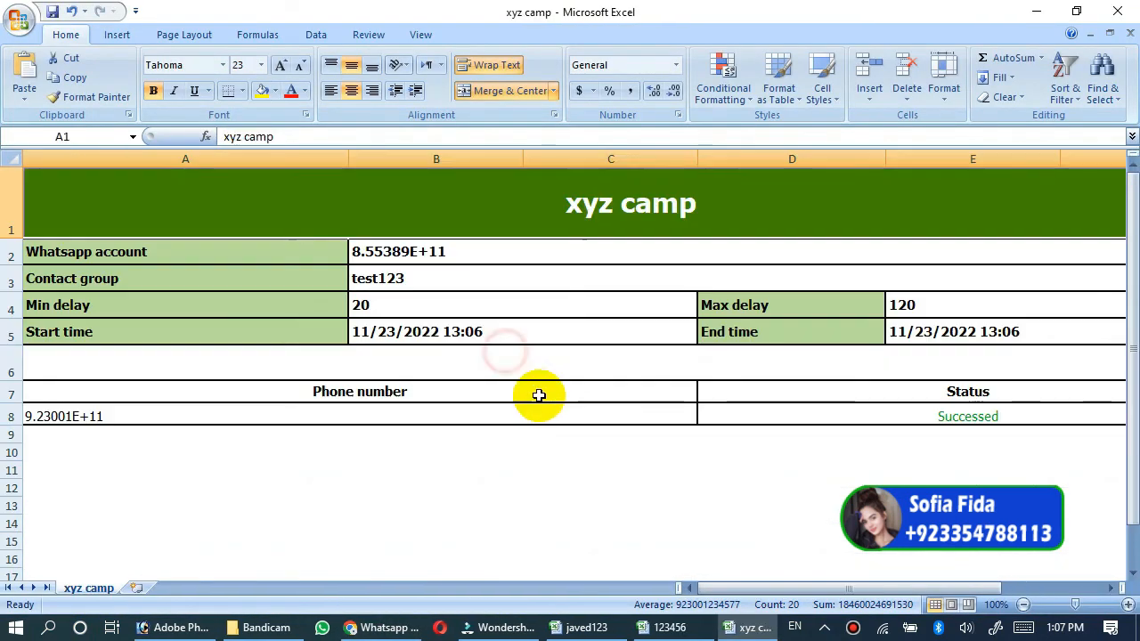
pyautogui.moveTo(387, 404)
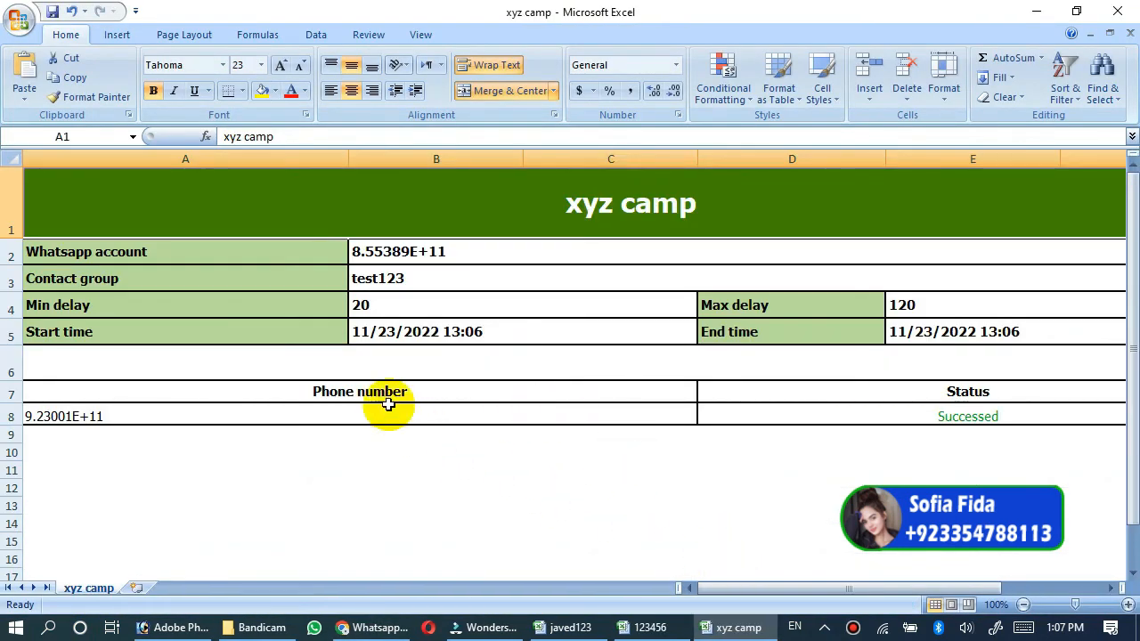
pyautogui.moveTo(775, 588)
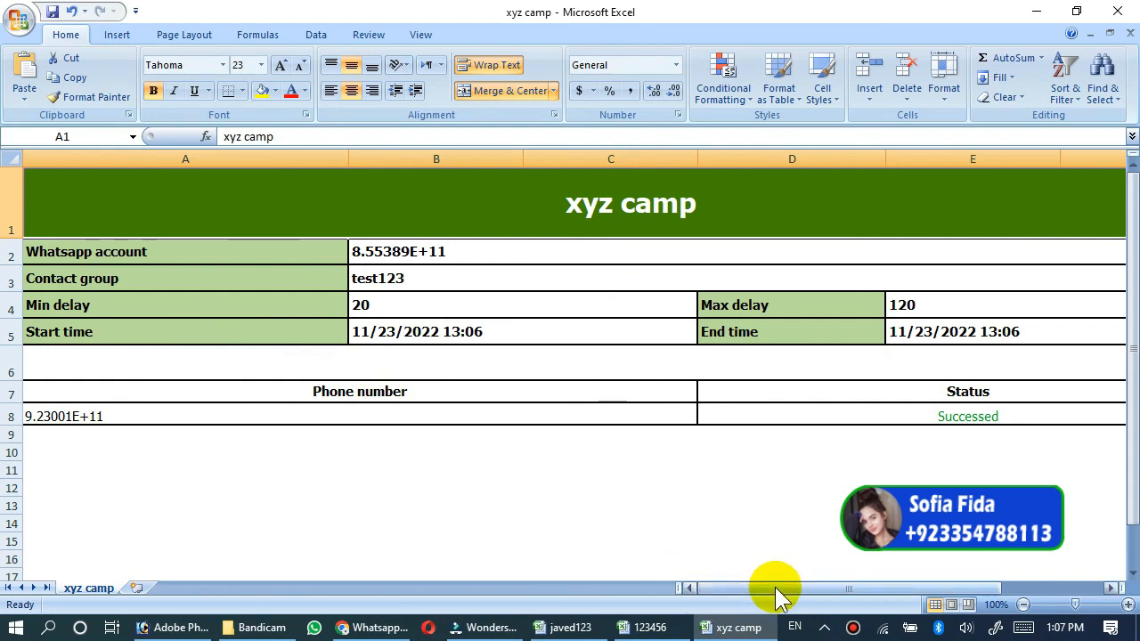
pyautogui.scroll(-3)
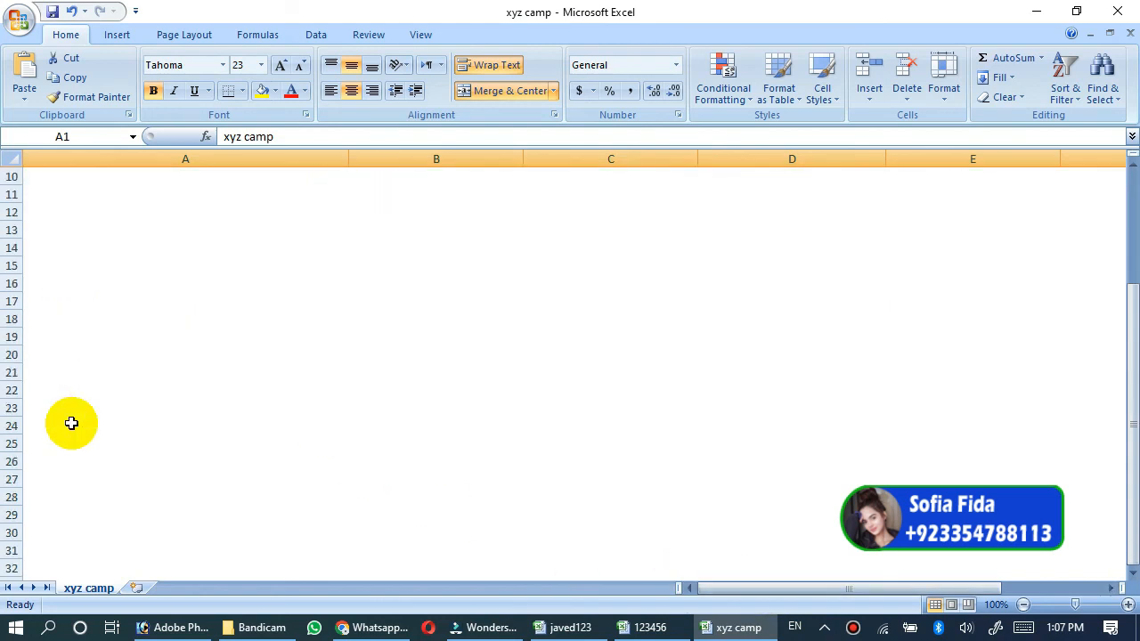
pyautogui.scroll(3)
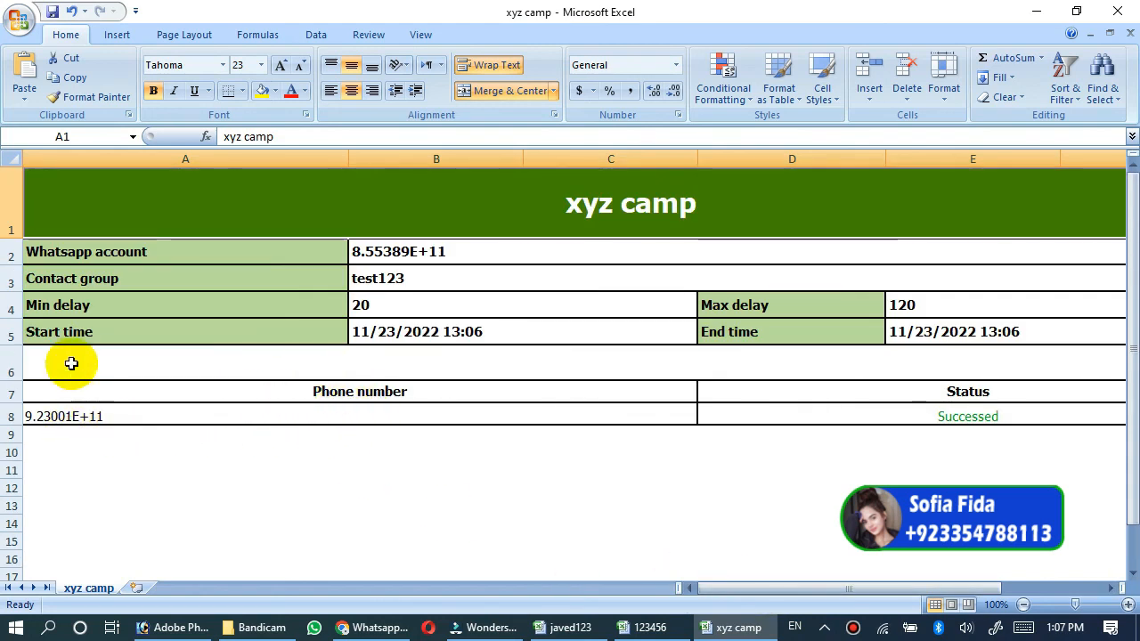
pyautogui.moveTo(89, 284)
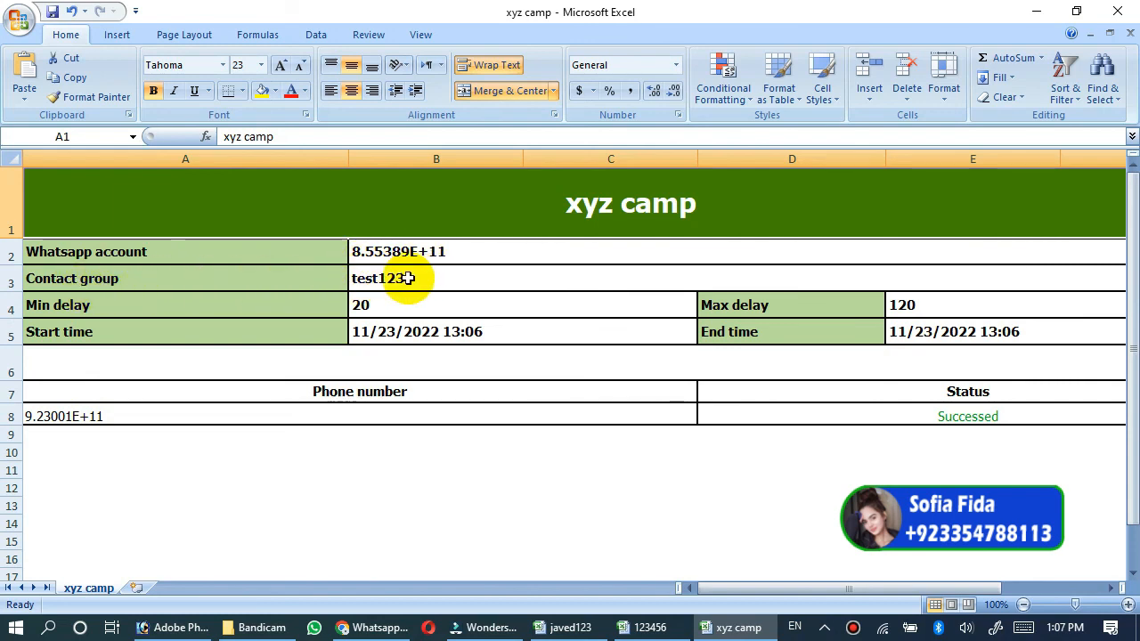
pyautogui.moveTo(306, 305)
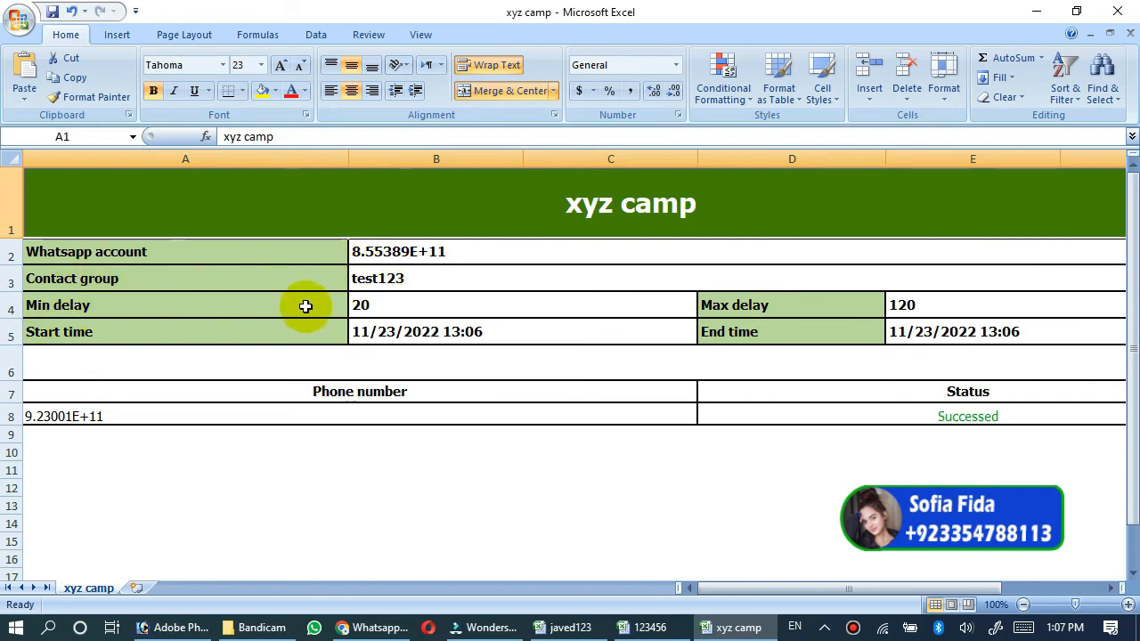
pyautogui.click(436, 305)
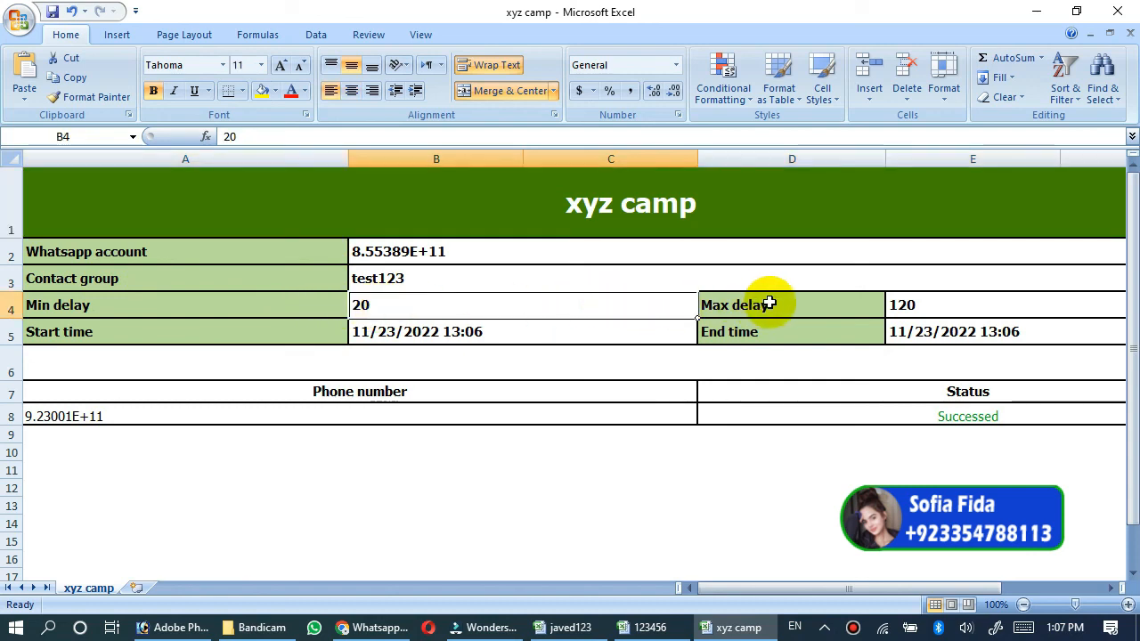
pyautogui.click(791, 304)
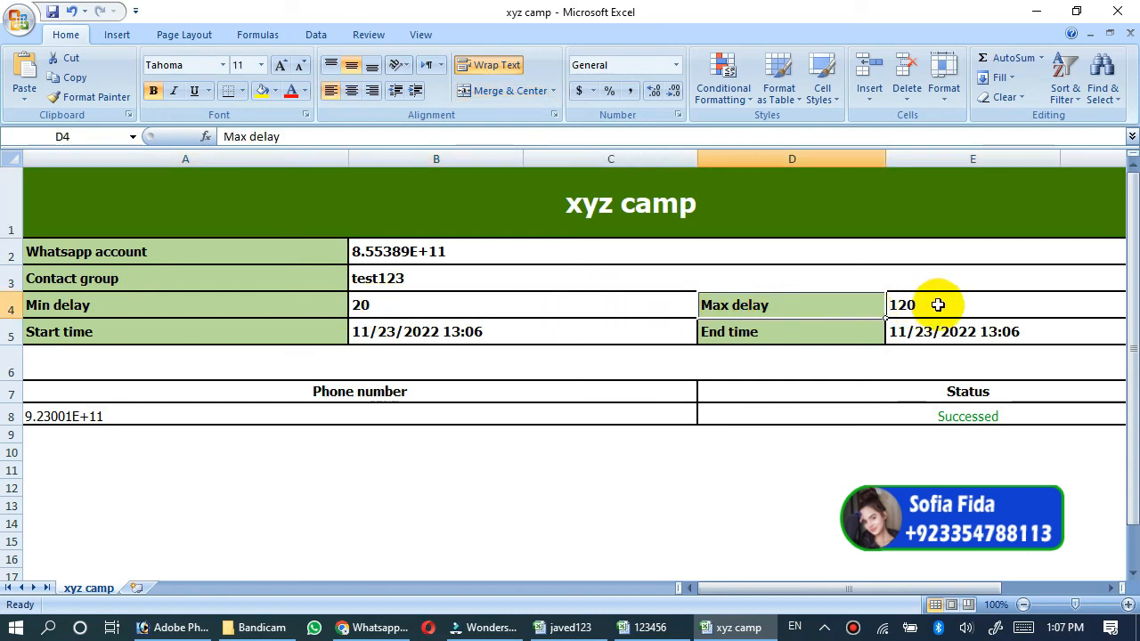
pyautogui.moveTo(538, 331)
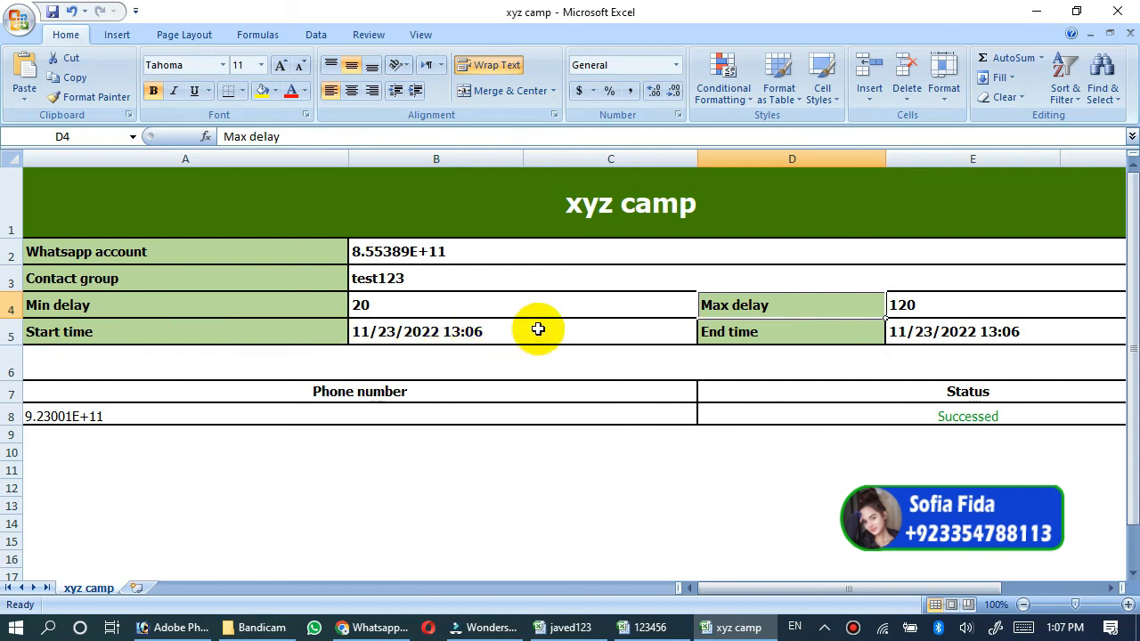
pyautogui.click(436, 332)
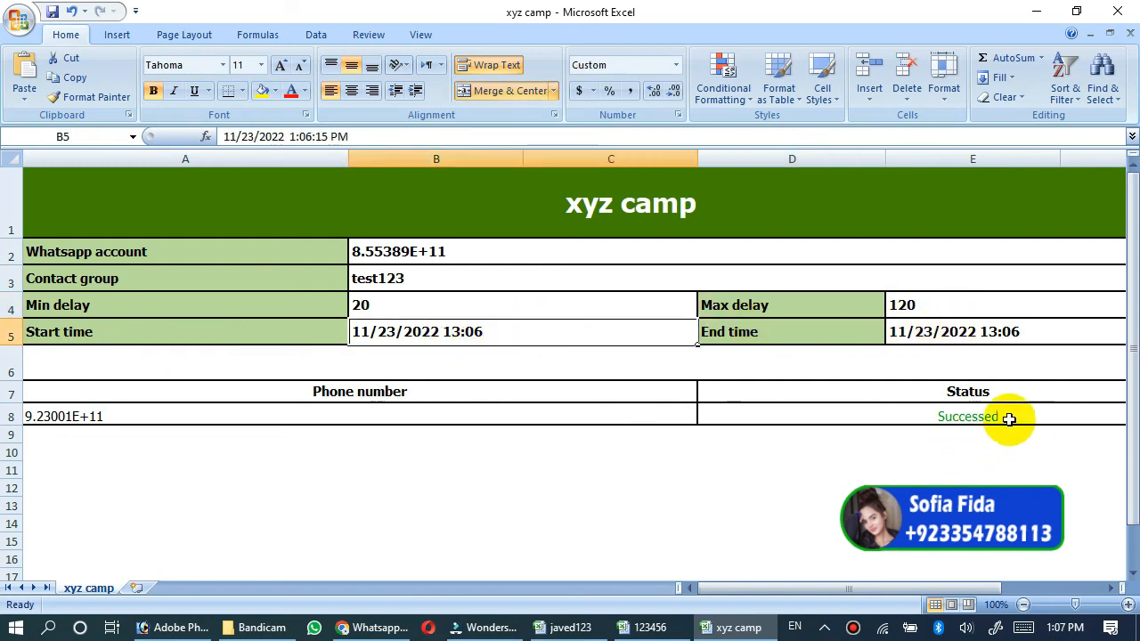
pyautogui.moveTo(529, 423)
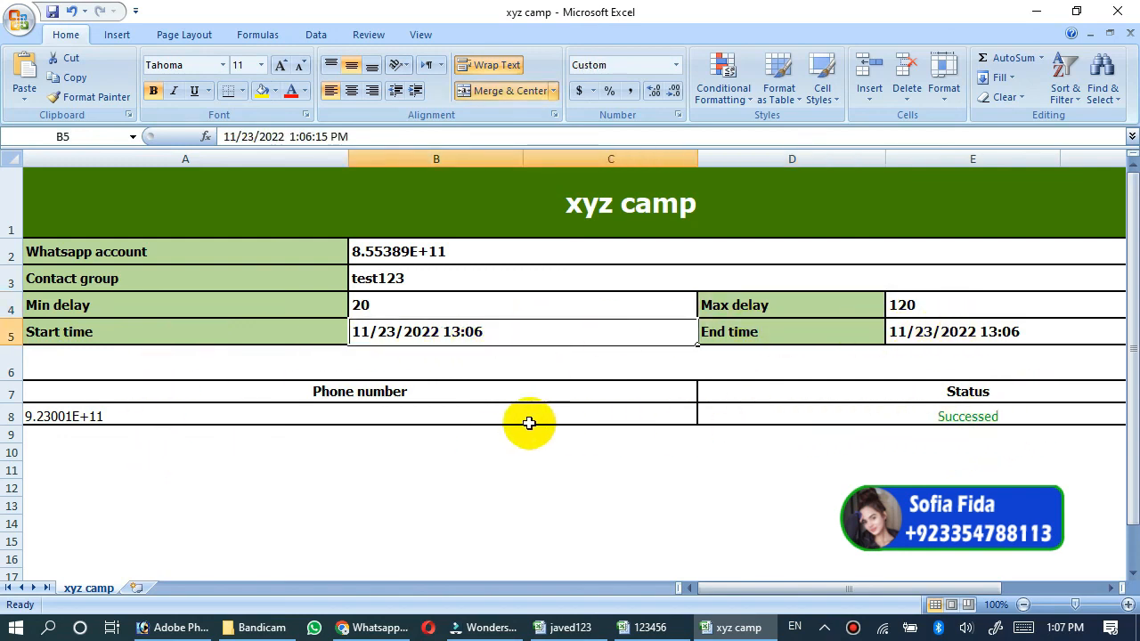
pyautogui.scroll(-3)
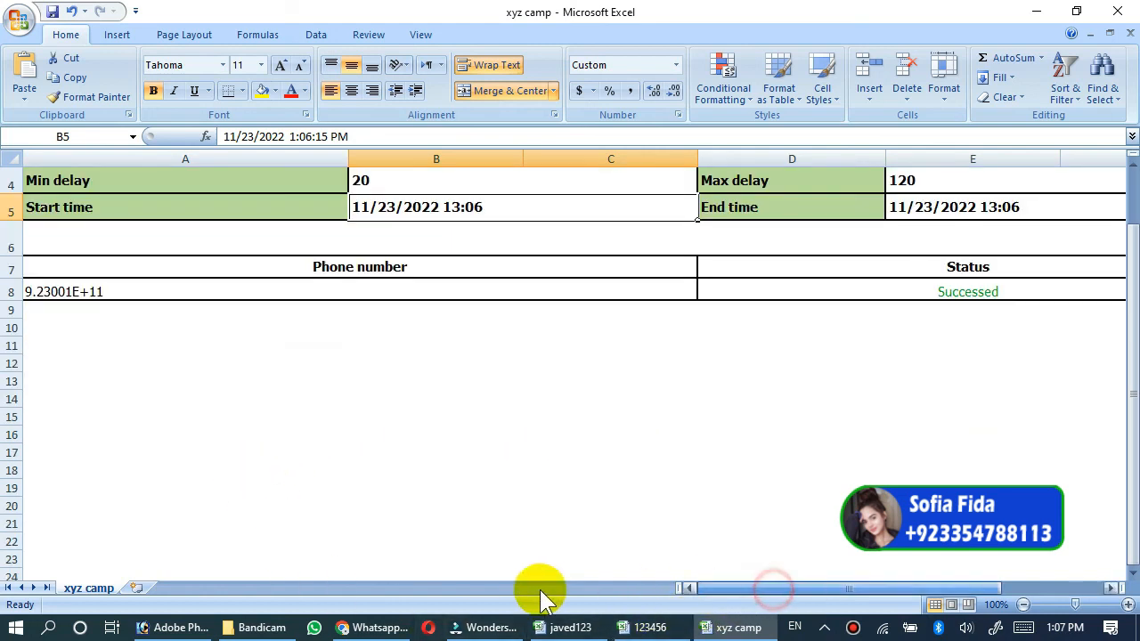
pyautogui.scroll(3)
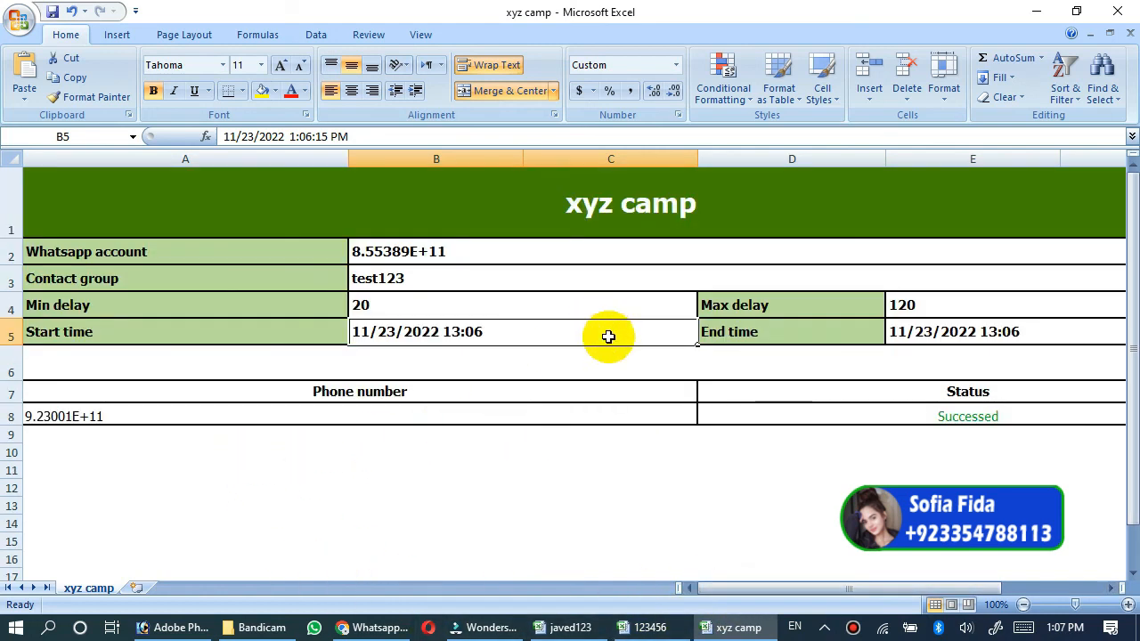
pyautogui.moveTo(88, 428)
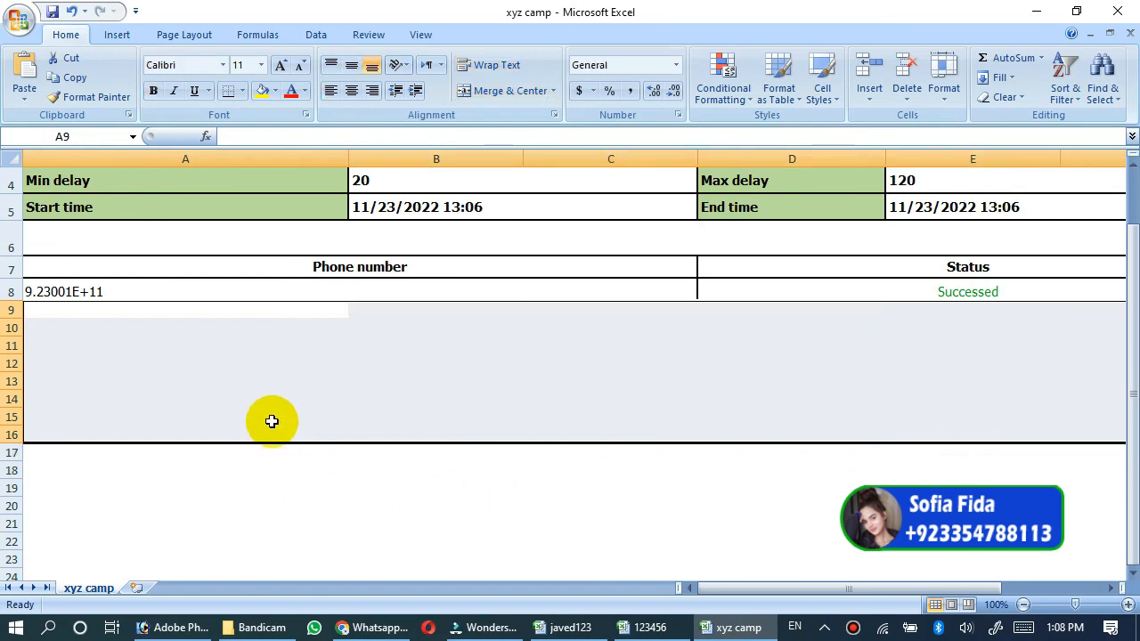
pyautogui.scroll(3)
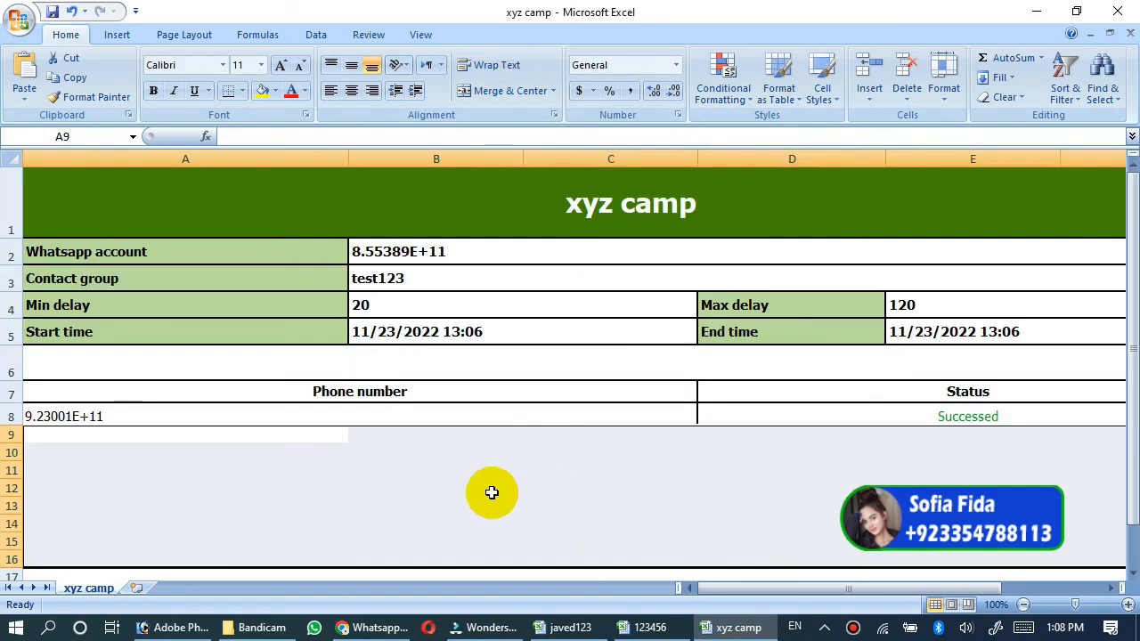
pyautogui.moveTo(421, 466)
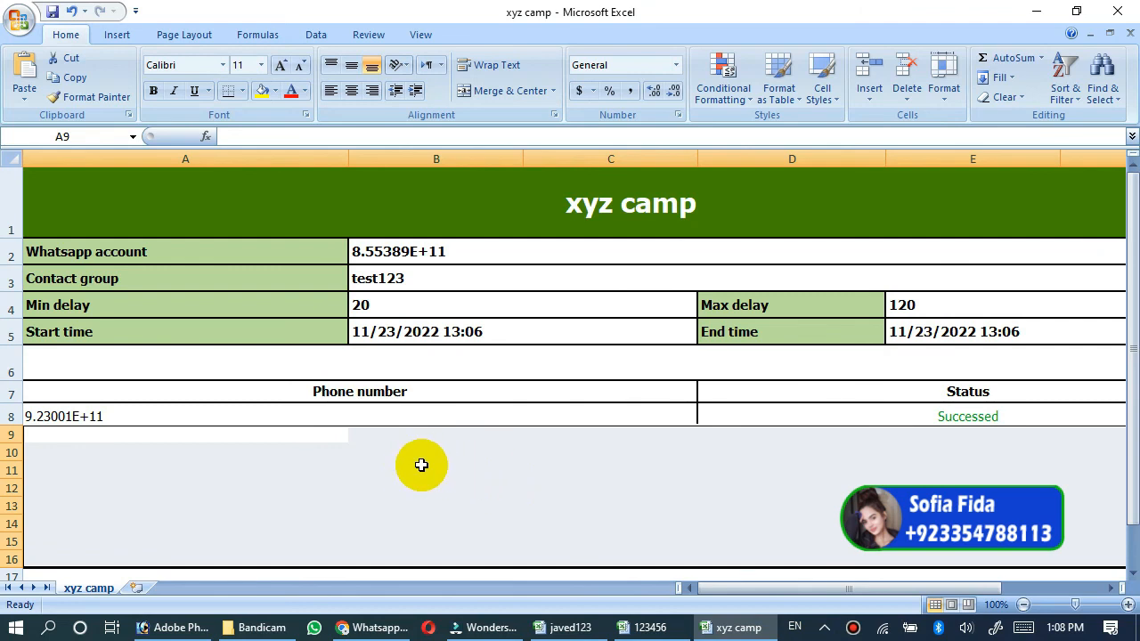
pyautogui.scroll(-3)
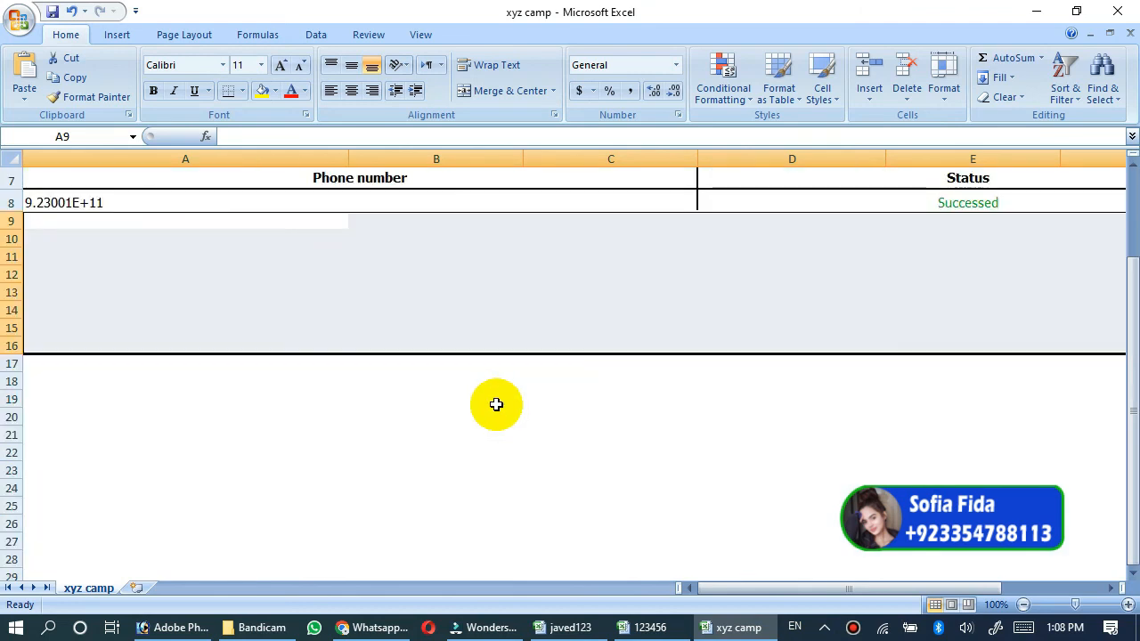
pyautogui.moveTo(596, 539)
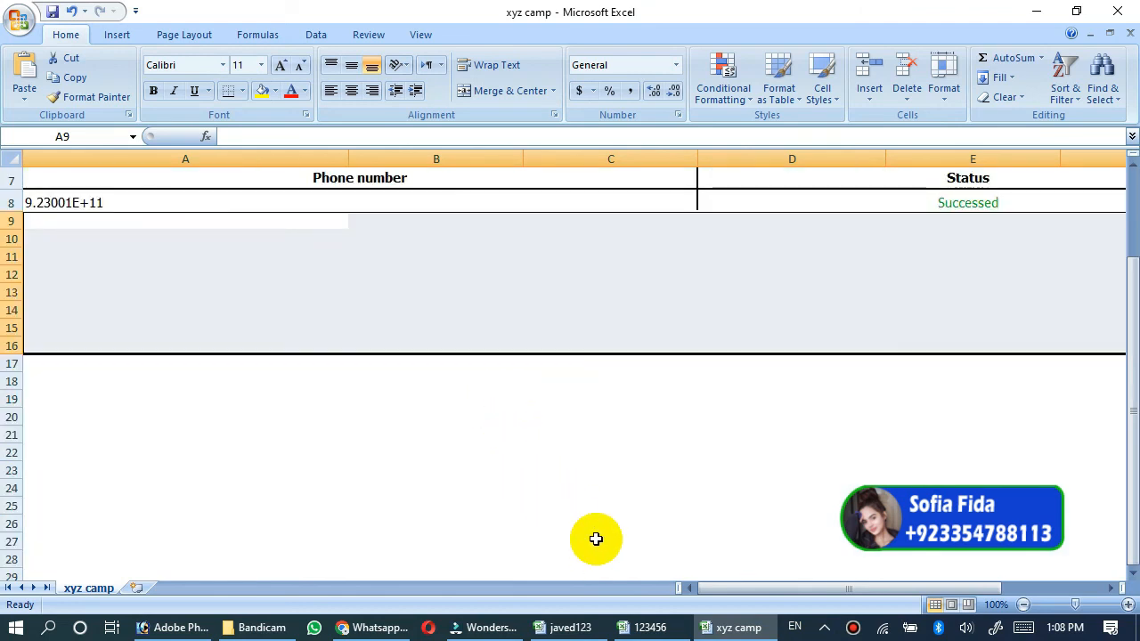